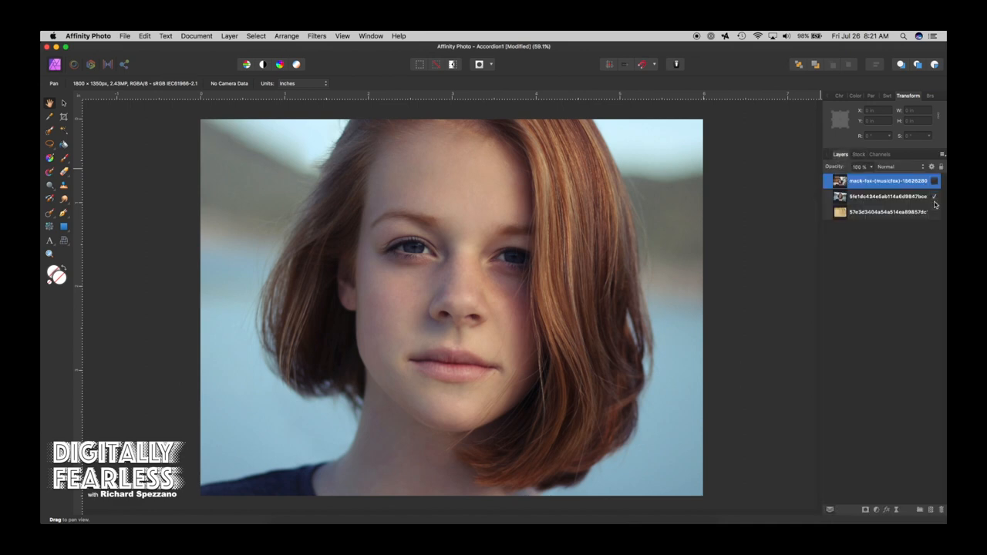
Hide the face photo layer so the accordion player photo shows
click(935, 181)
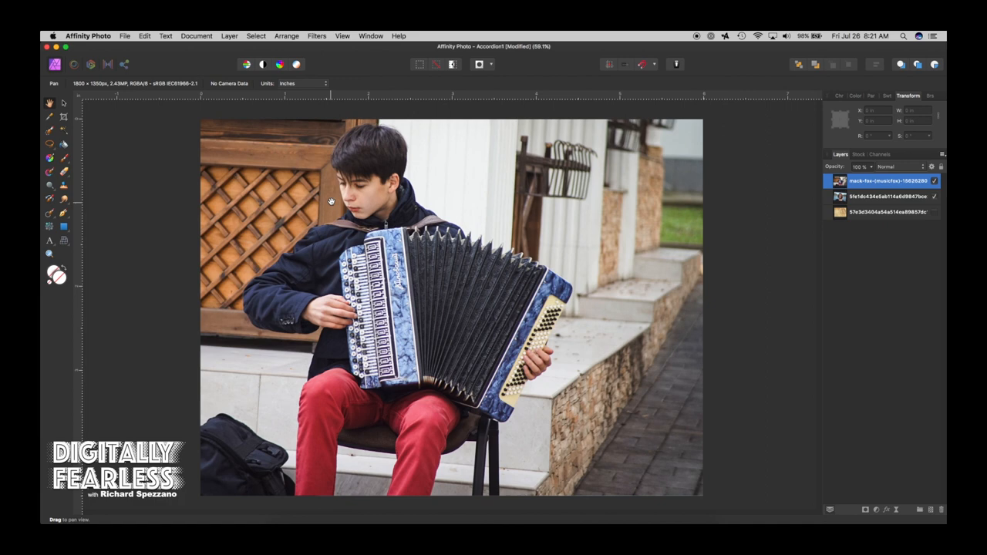
mouse_move(463, 253)
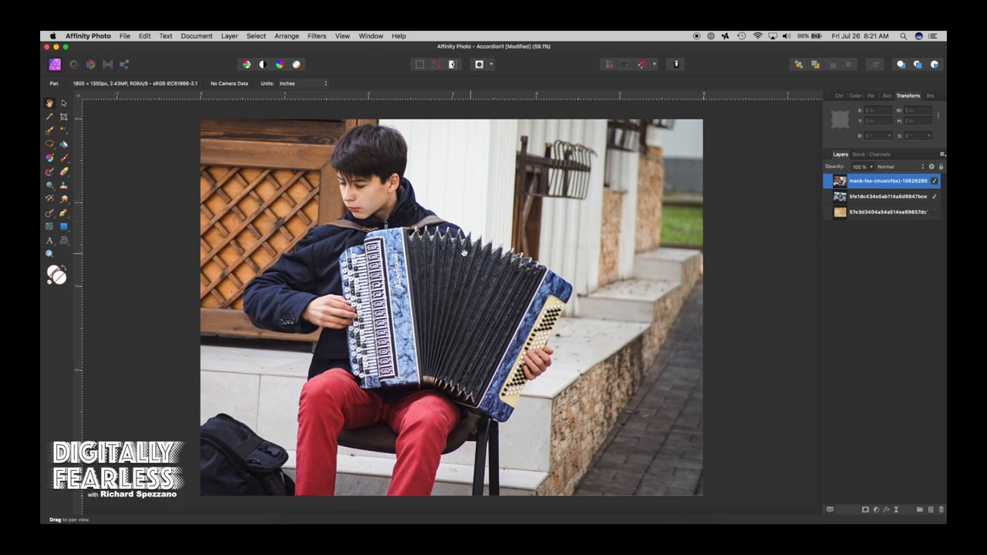
mouse_move(354, 216)
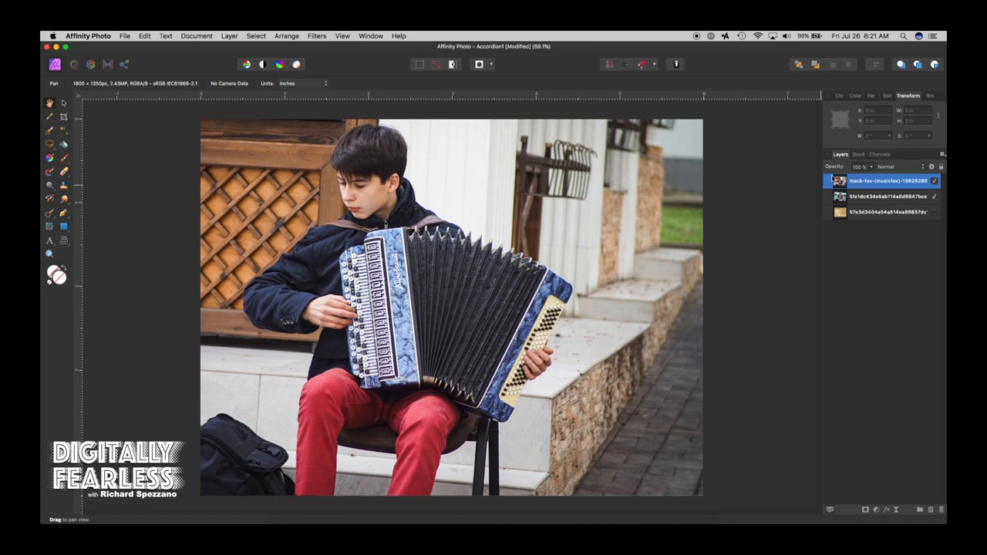
mouse_move(935, 194)
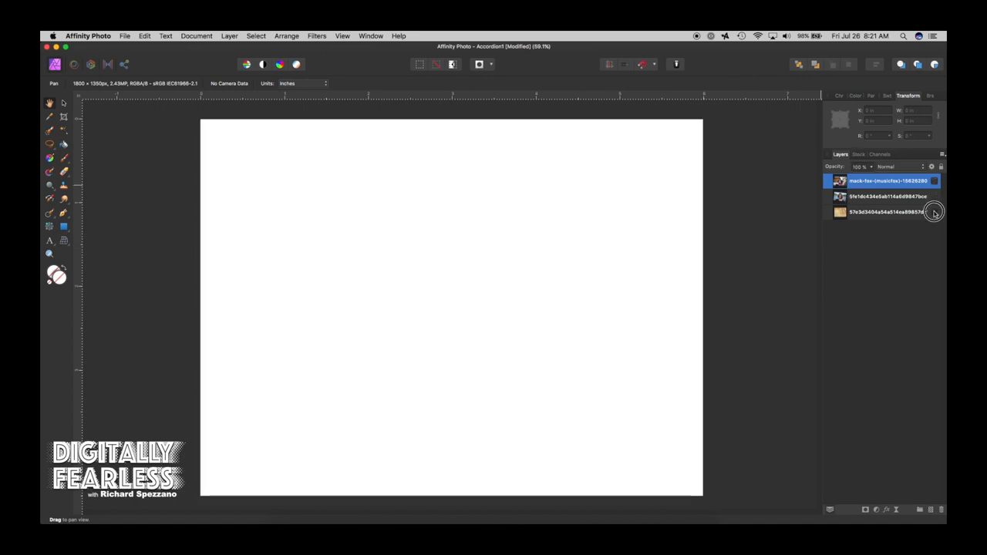
Show the accordion layer again and try the Selection Brush on it
click(935, 213)
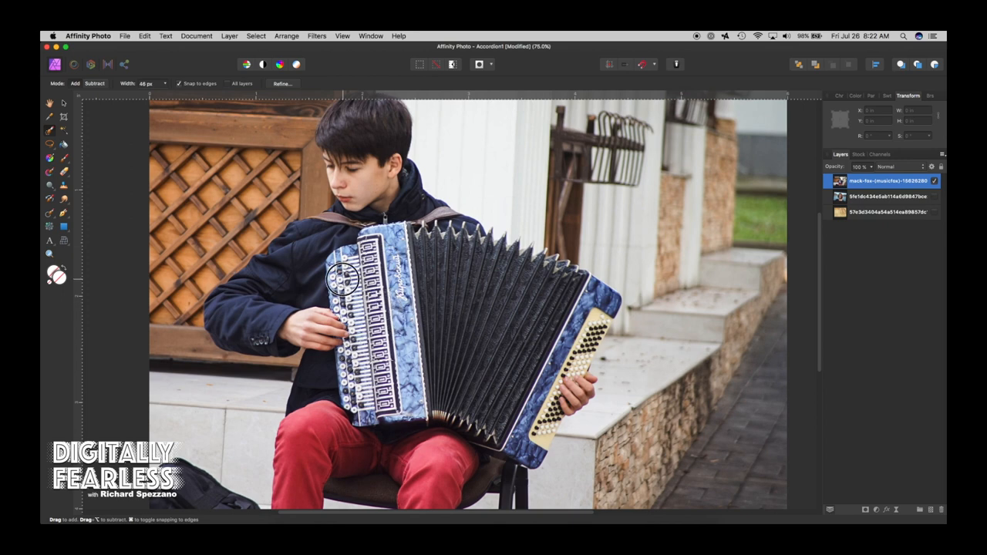
drag(342, 278, 358, 398)
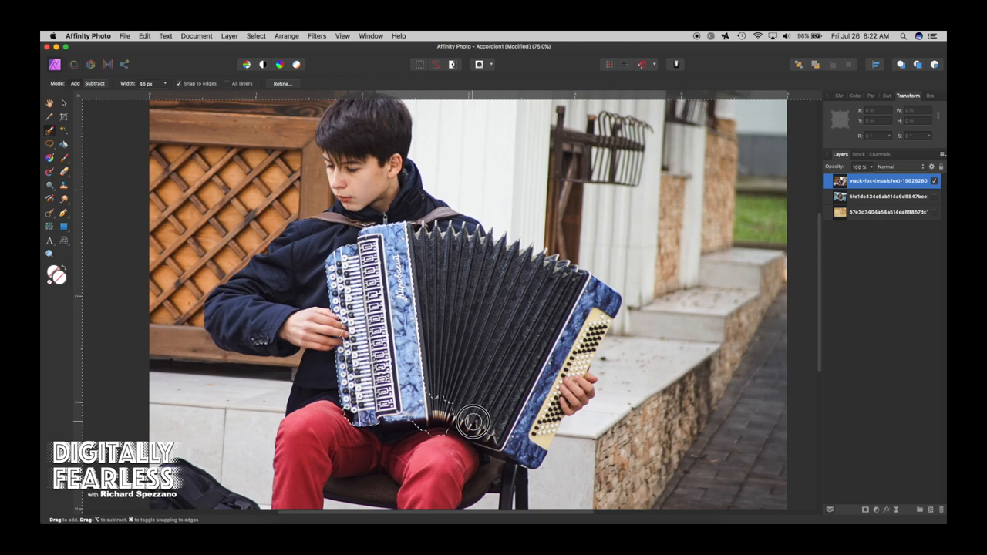
drag(472, 423, 571, 378)
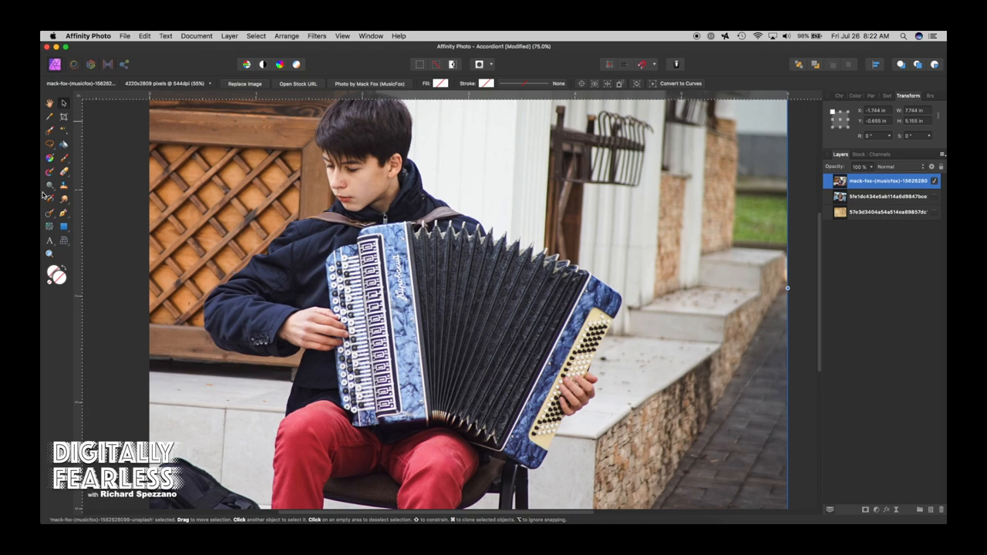
Switch to the Pen Tool to trace the accordion's outline
click(65, 213)
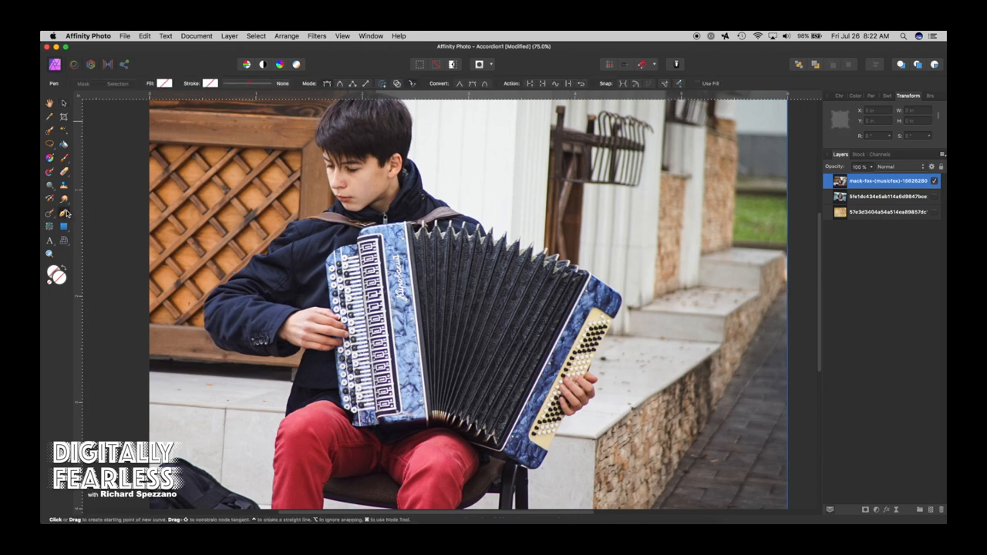
mouse_move(70, 219)
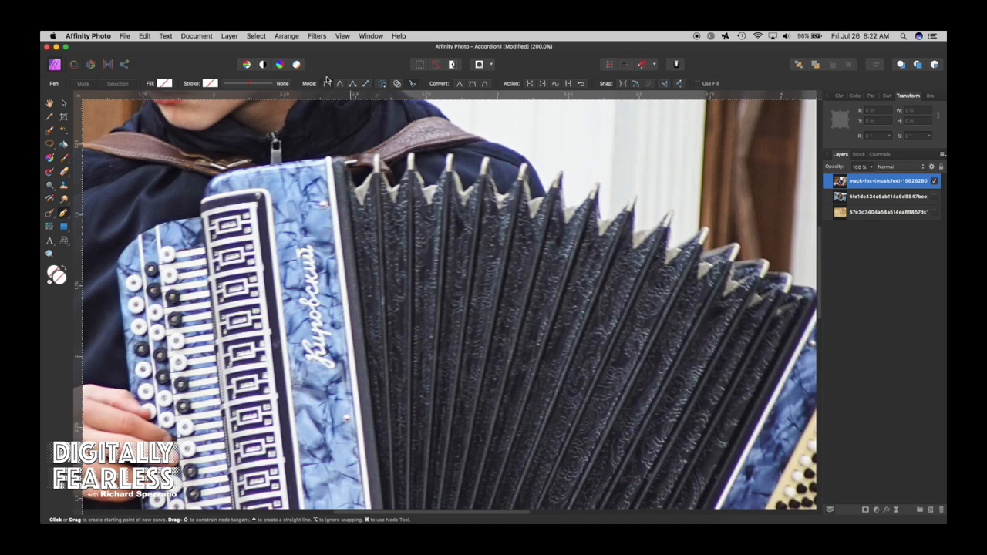
mouse_move(327, 85)
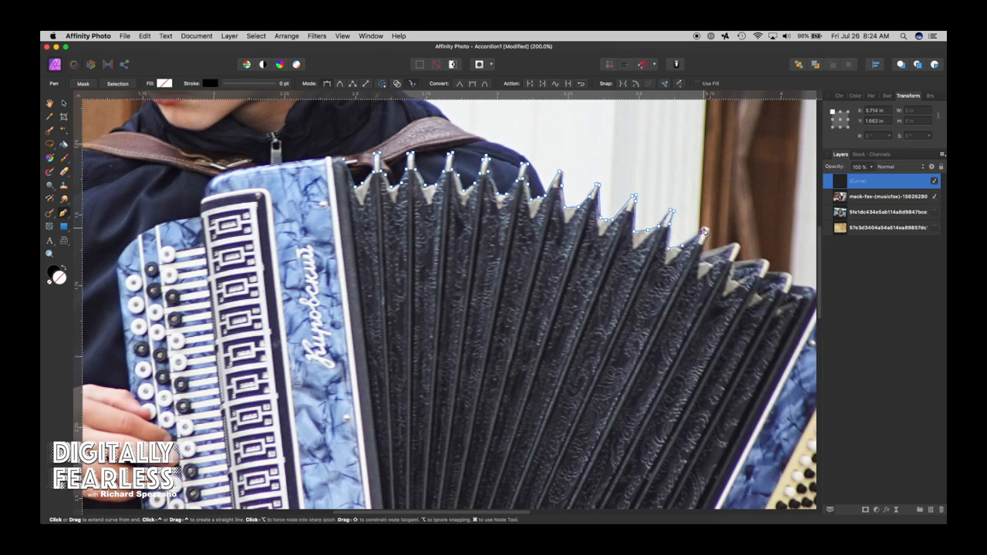
Trace the pen outline along the accordion's top edge and down its right end
drag(704, 231, 708, 237)
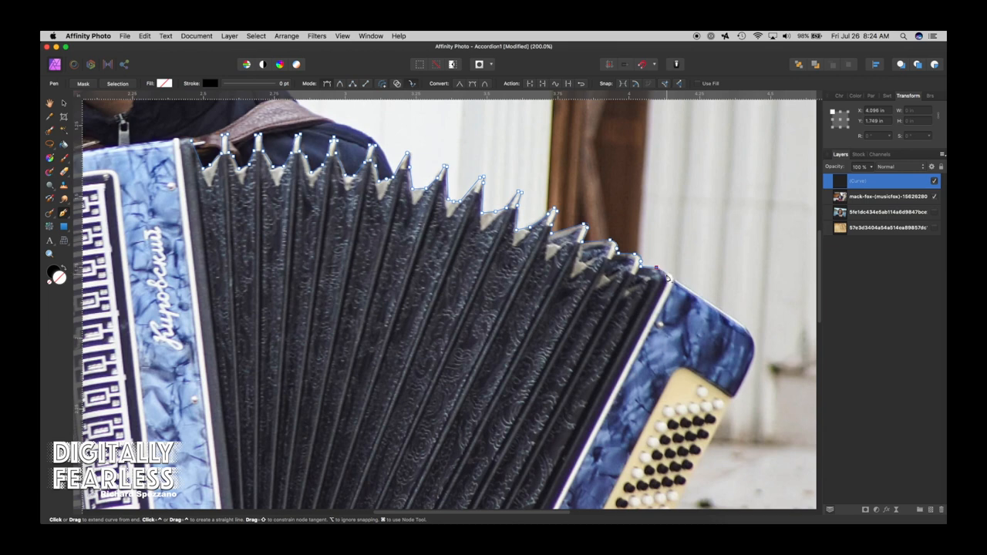
drag(656, 274, 670, 278)
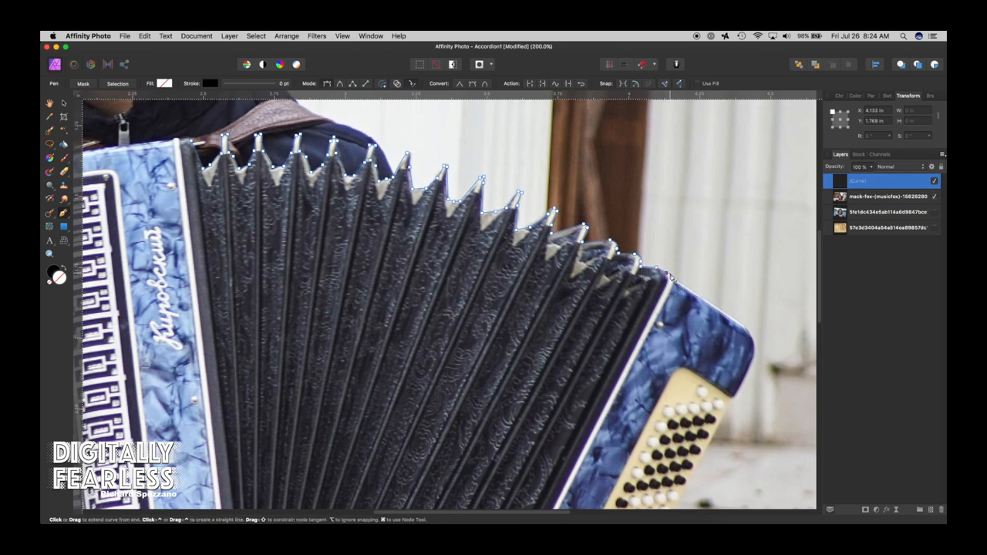
drag(667, 278, 739, 327)
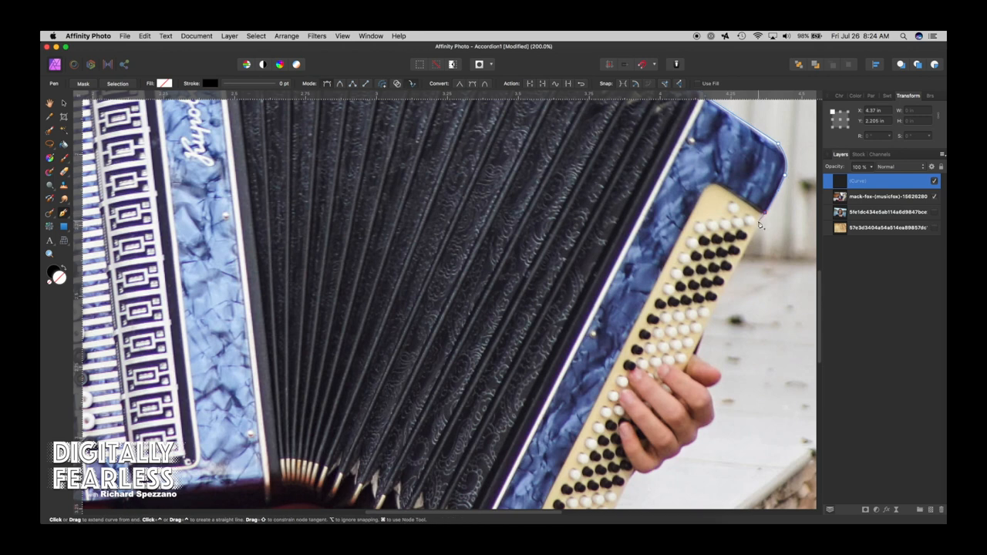
drag(759, 223, 701, 349)
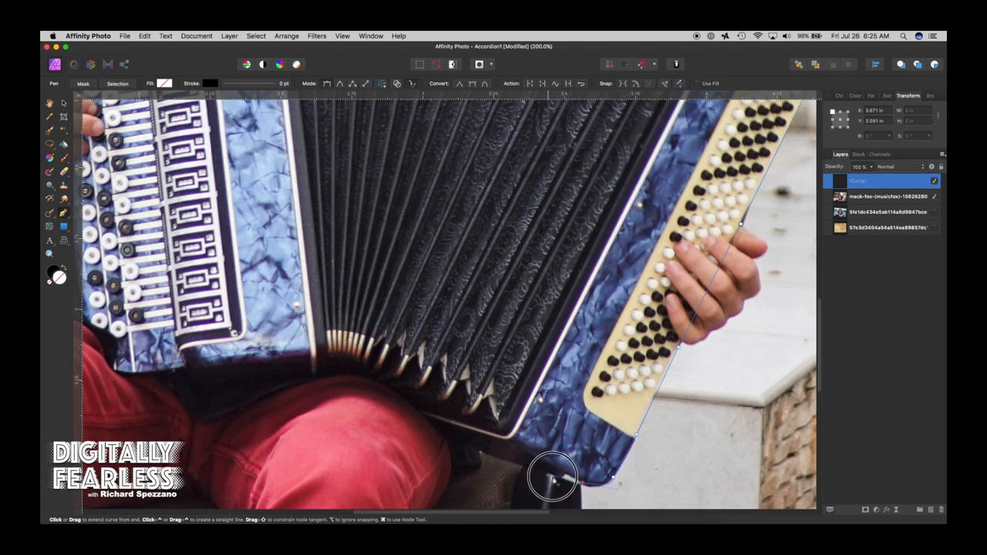
mouse_move(568, 478)
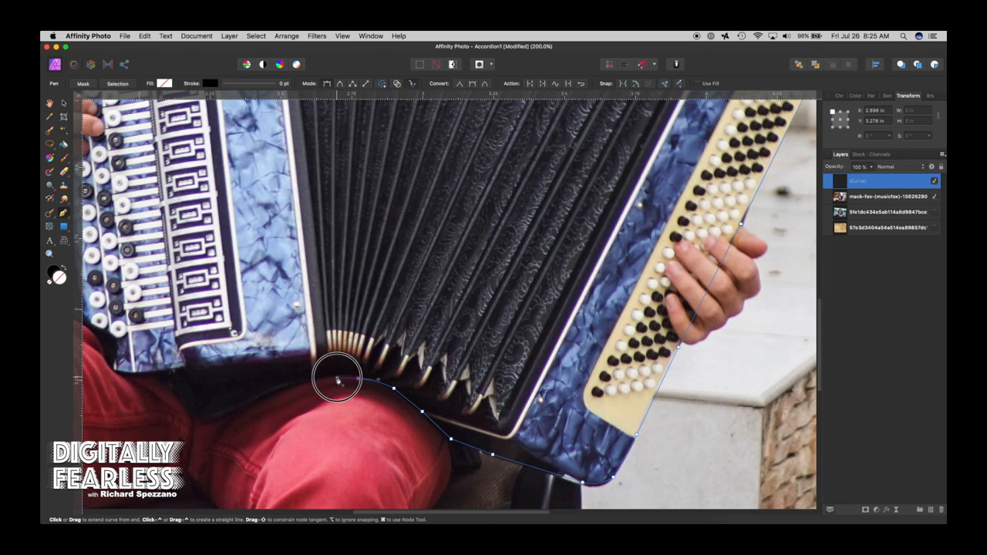
Continue the outline under the bellows to the accordion's lower left edge
drag(336, 382, 300, 388)
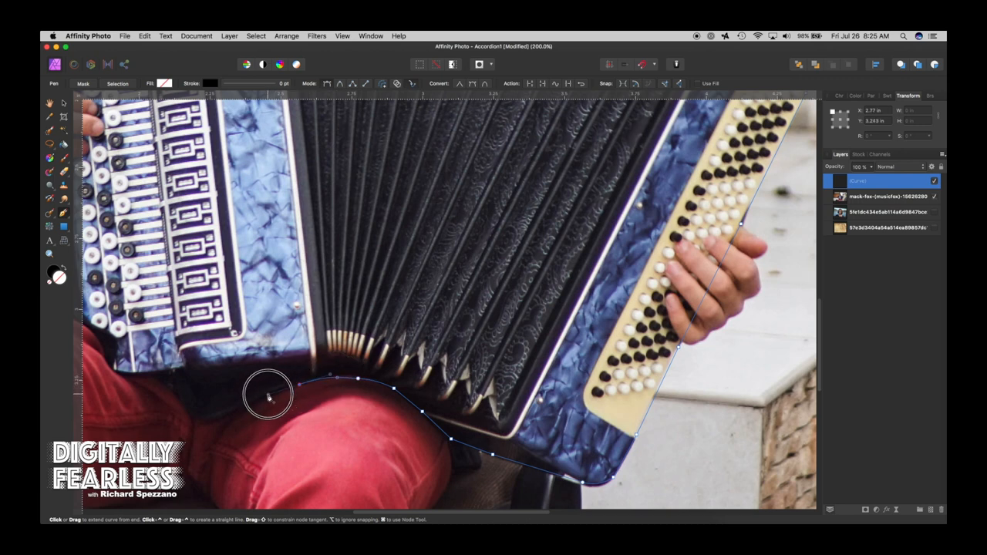
drag(270, 398, 567, 330)
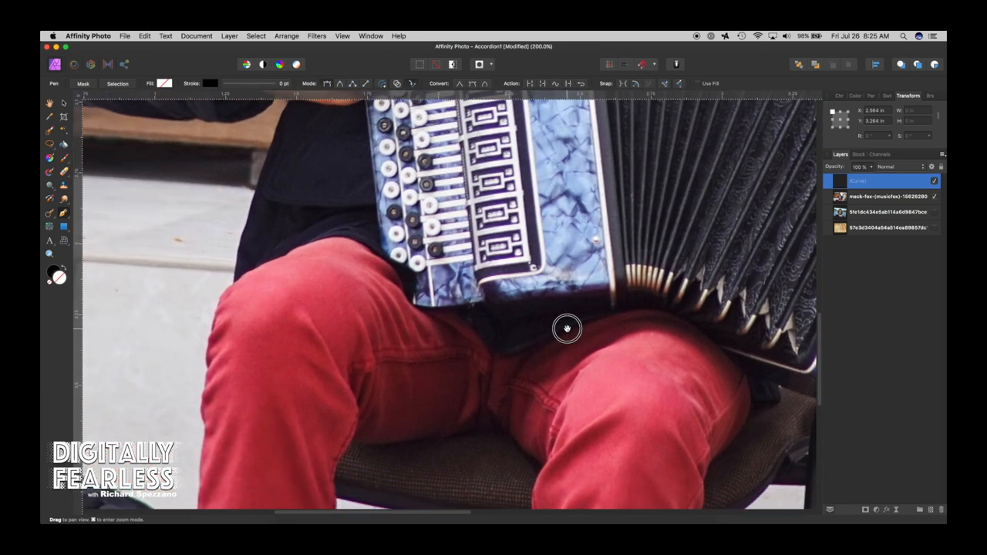
click(567, 327)
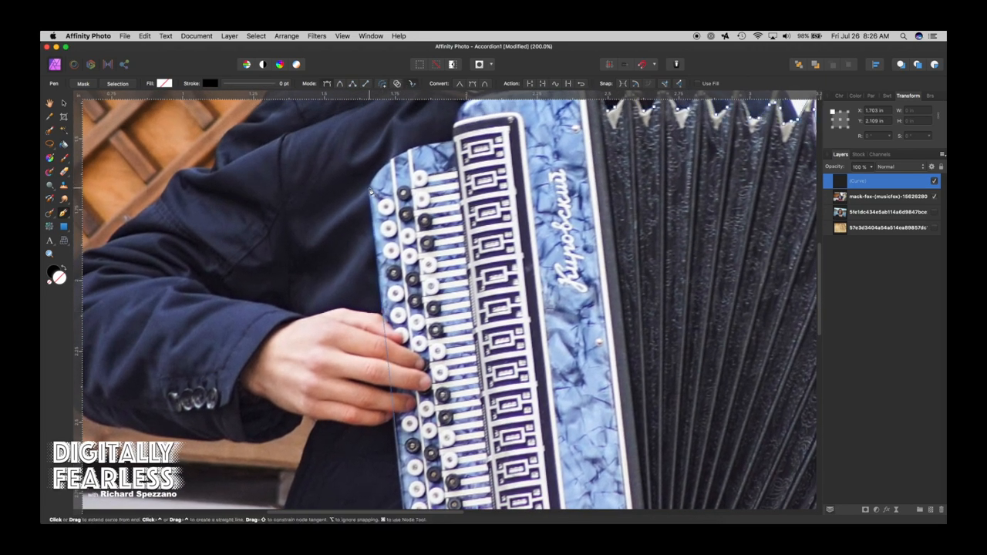
Carry the outline up the keyboard's left side toward the accordion's top left
click(420, 152)
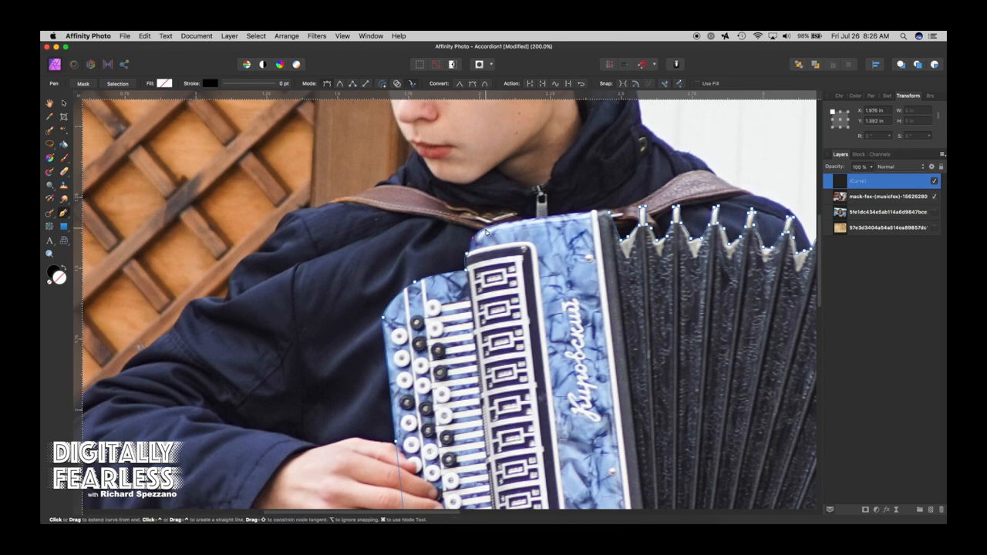
drag(472, 234, 577, 223)
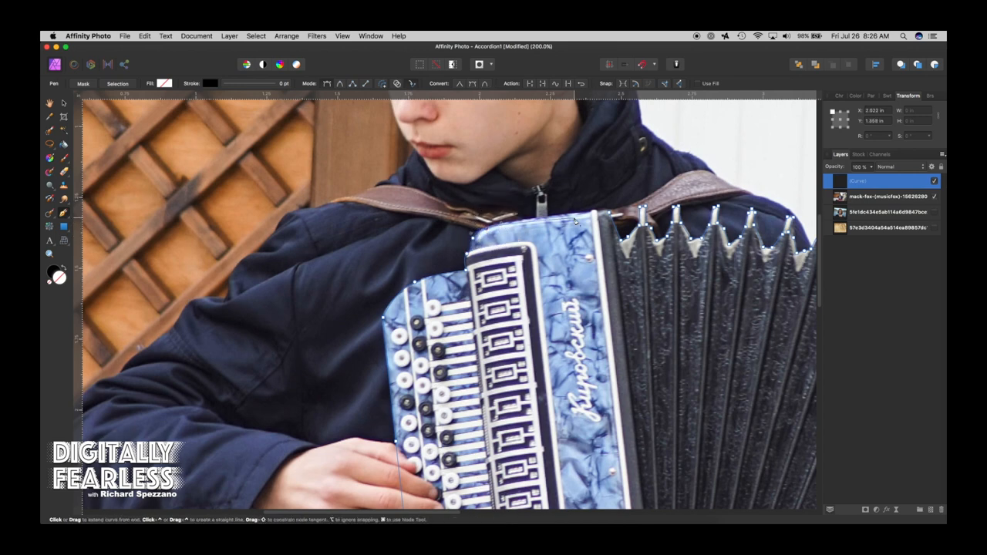
drag(574, 223, 593, 216)
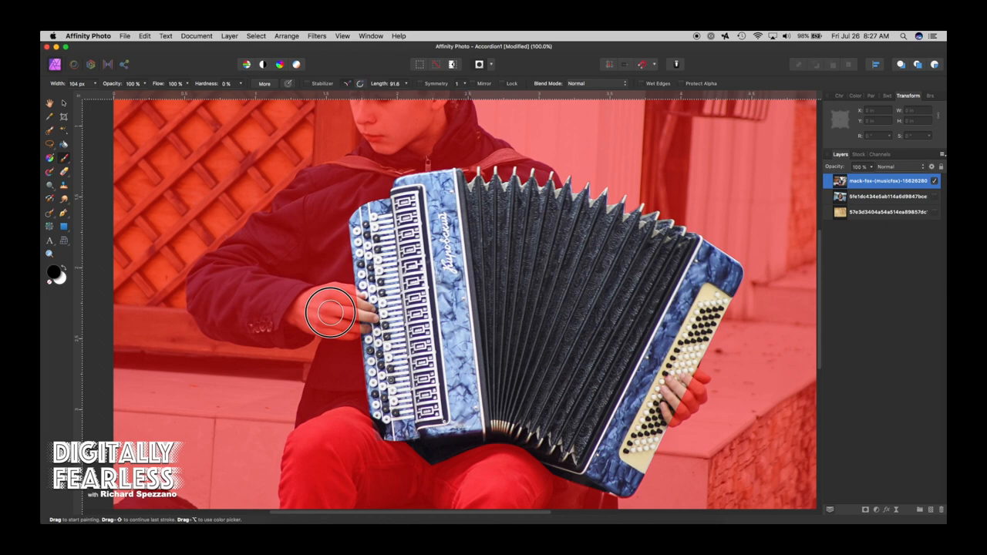
mouse_move(90, 279)
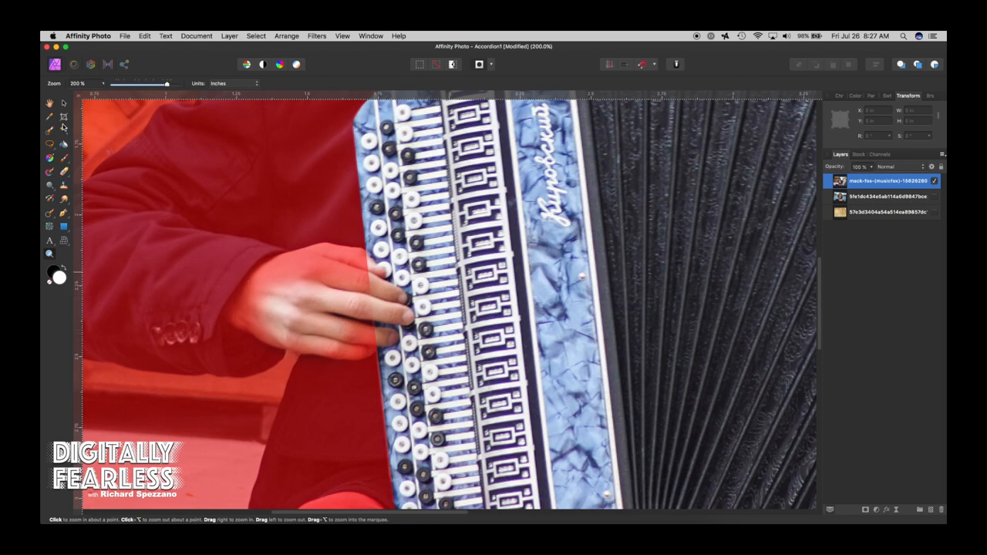
Zoom on the hand and brush the fingers over the keys out of the red mask overlay
click(50, 130)
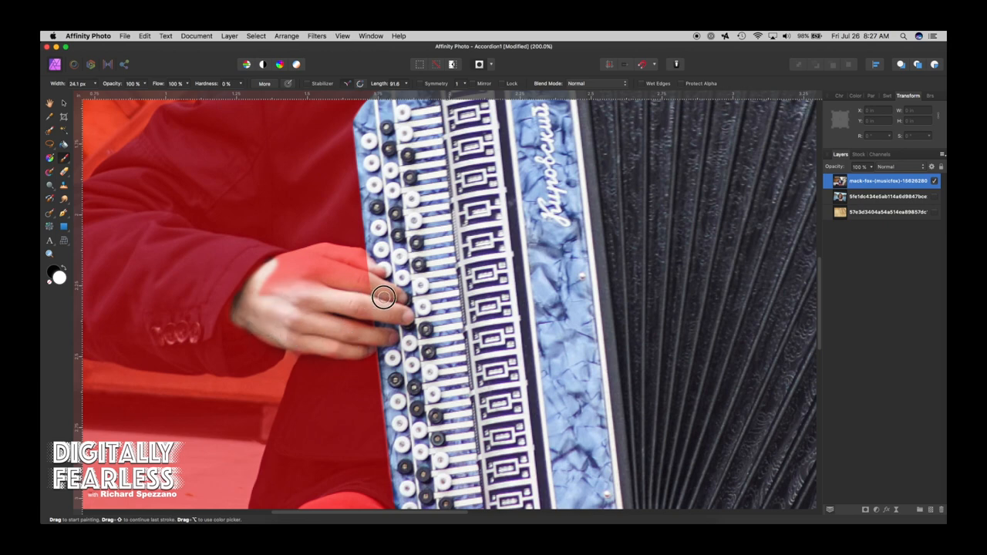
drag(384, 298, 367, 278)
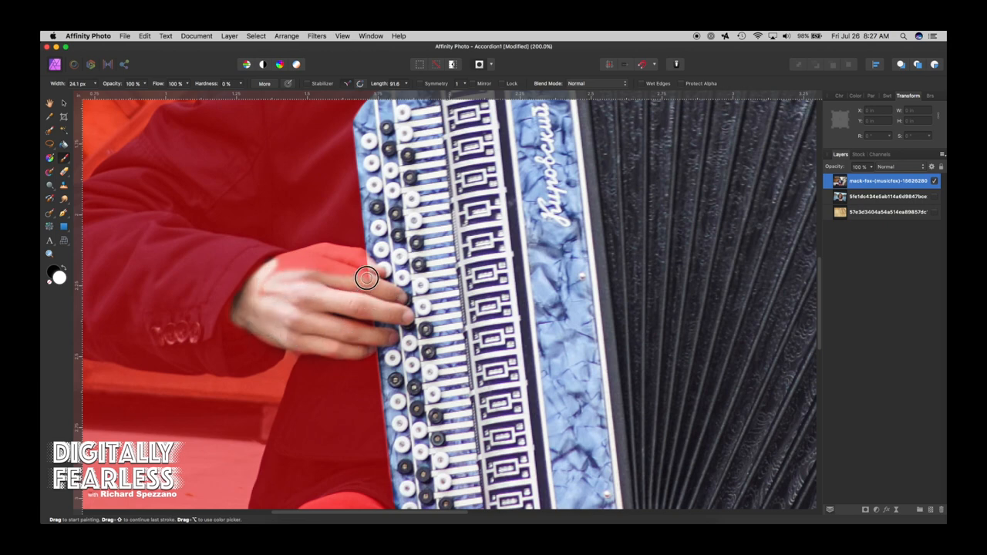
drag(368, 278, 352, 269)
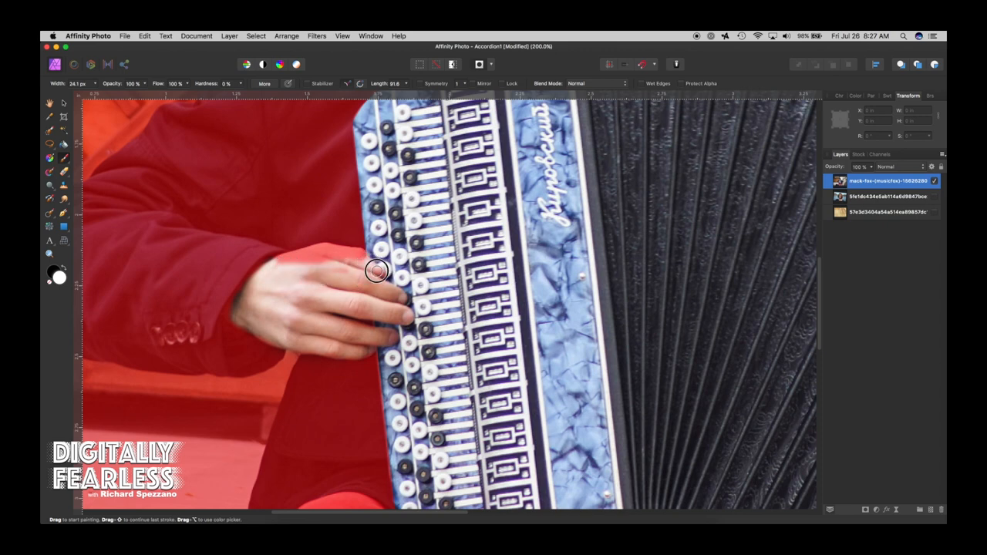
mouse_move(351, 253)
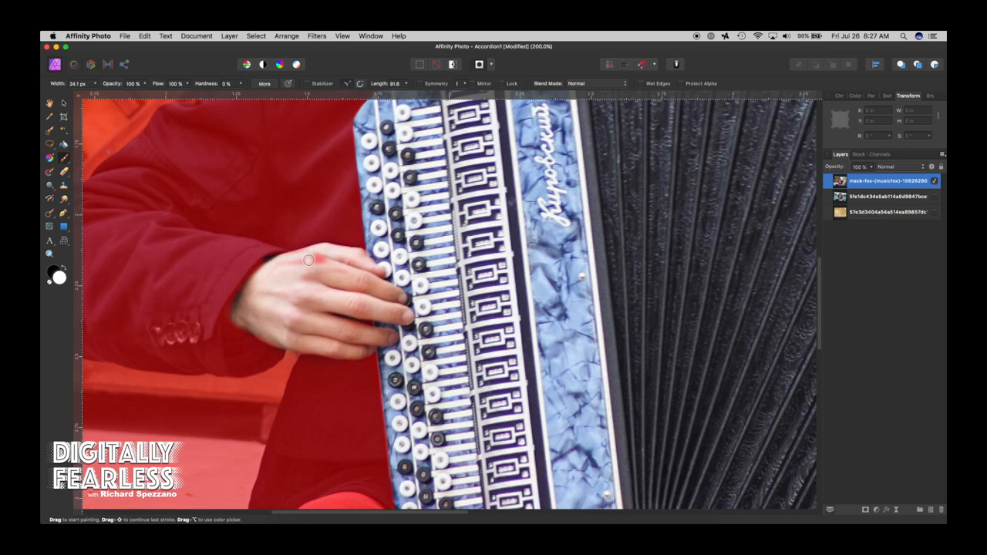
mouse_move(318, 256)
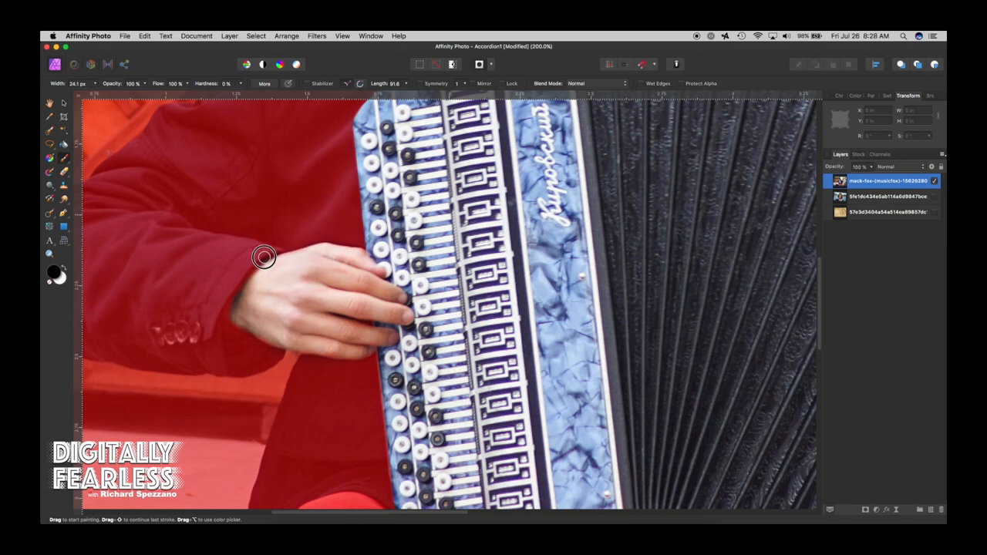
mouse_move(515, 296)
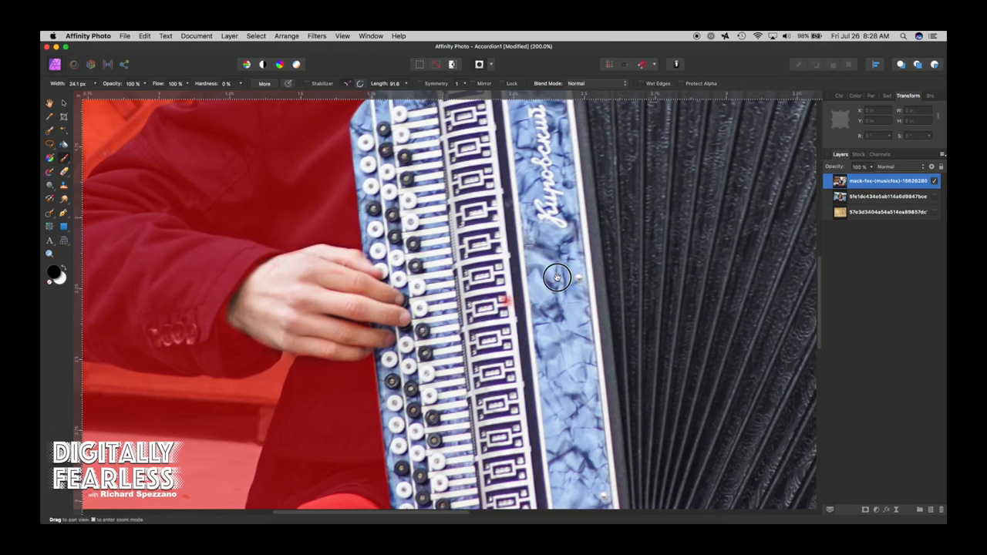
Clear the right-hand fingers and fingertips on the keys from the red mask
drag(557, 278, 139, 136)
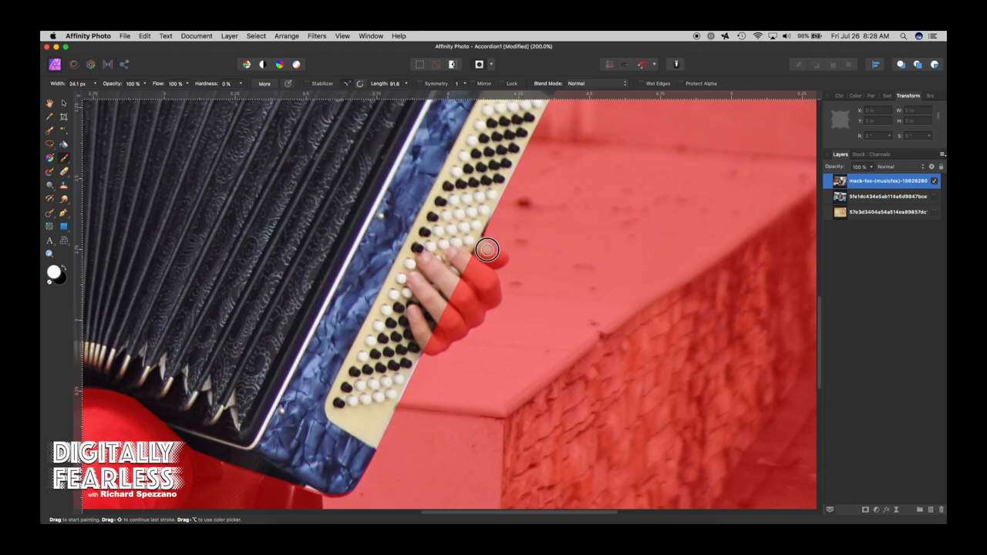
mouse_move(483, 262)
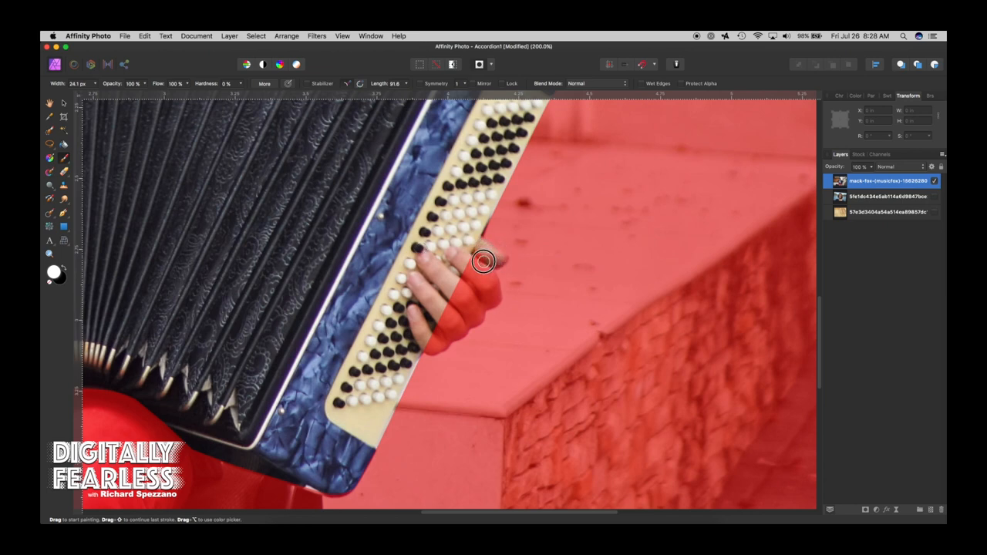
mouse_move(495, 262)
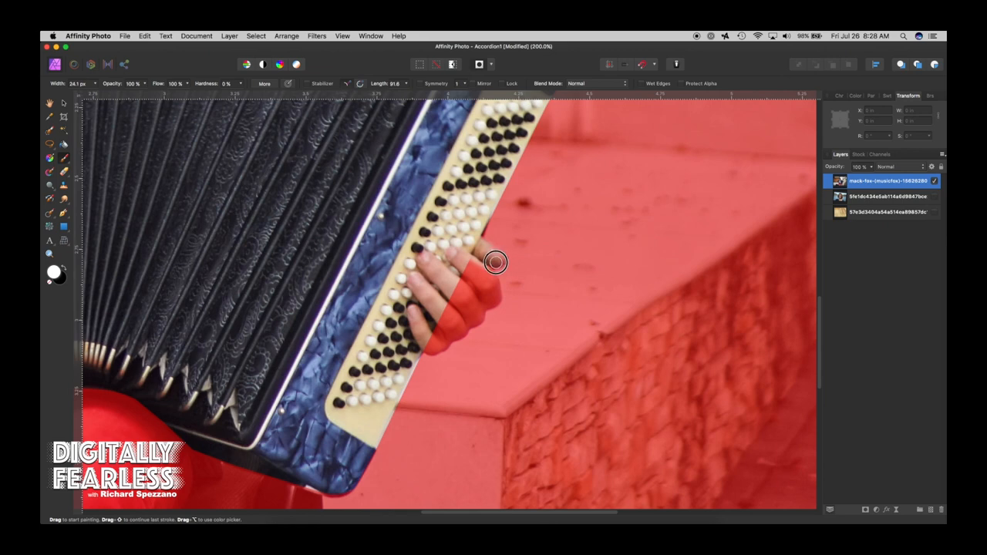
drag(497, 262, 466, 275)
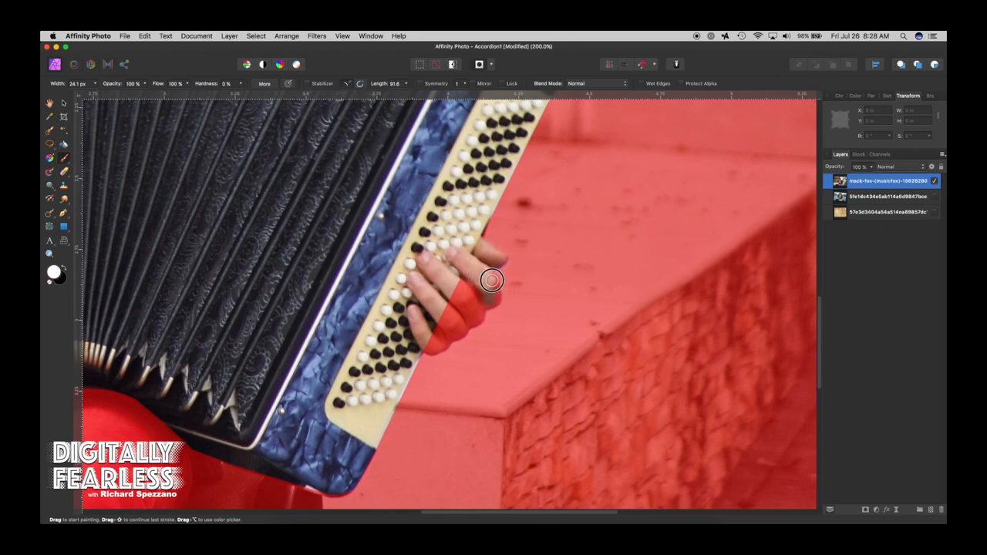
mouse_move(485, 306)
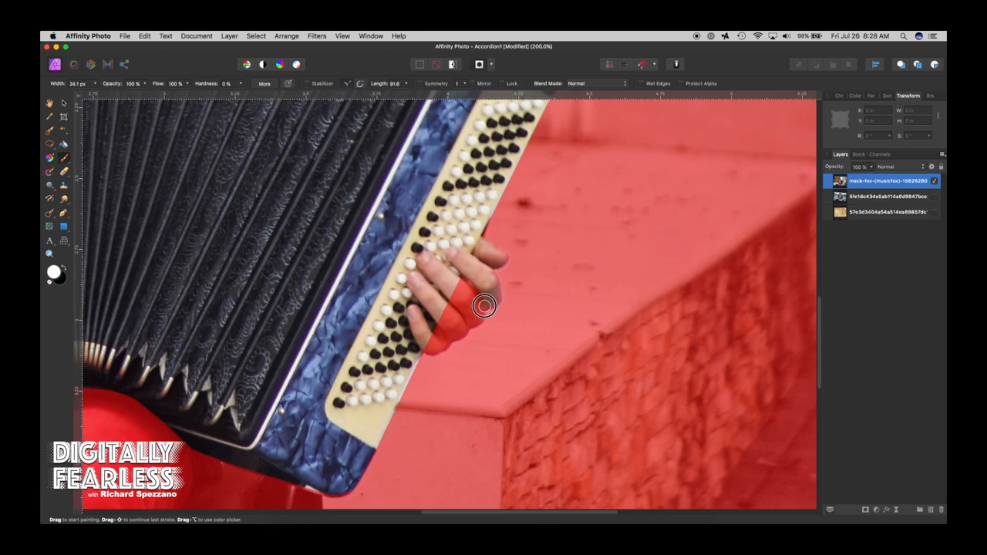
drag(484, 306, 460, 332)
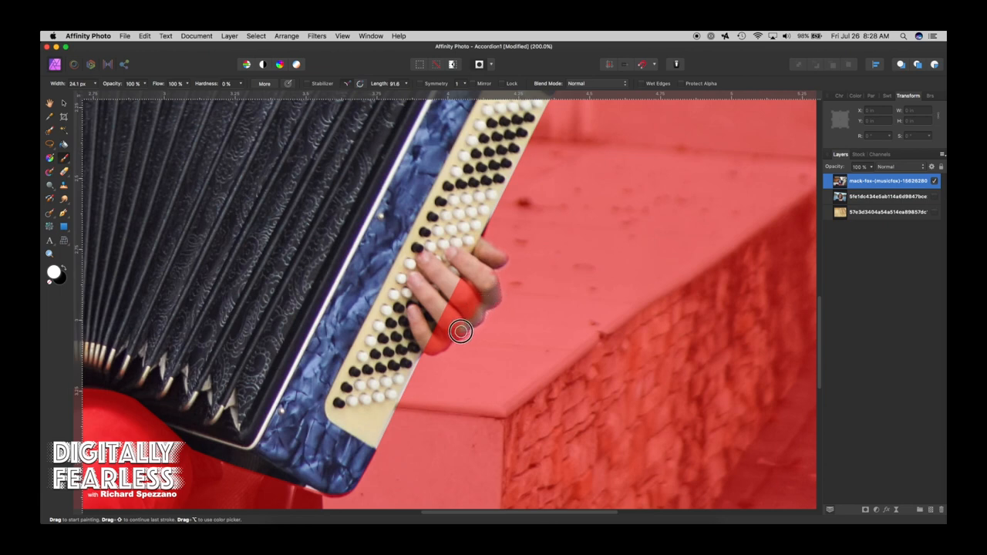
drag(460, 331, 428, 250)
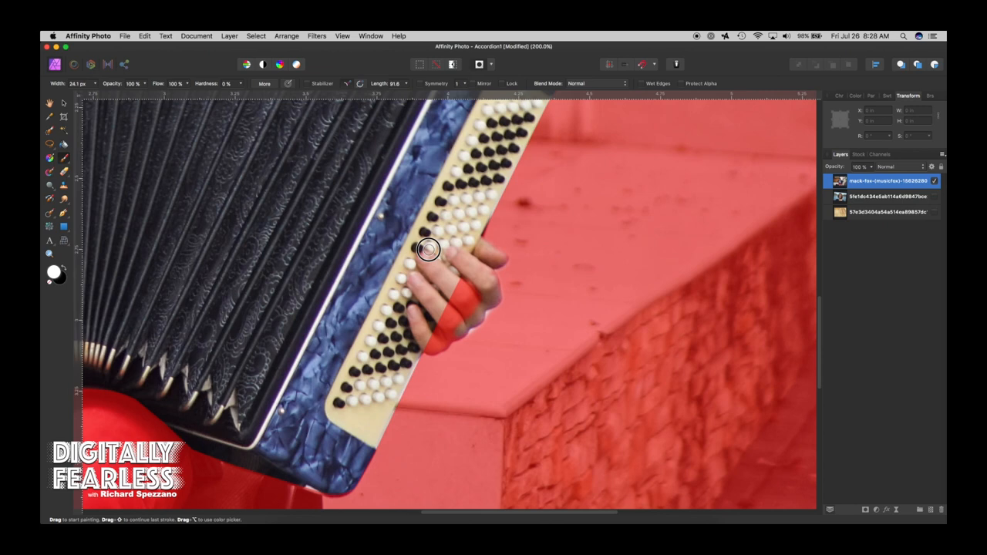
drag(429, 248, 454, 317)
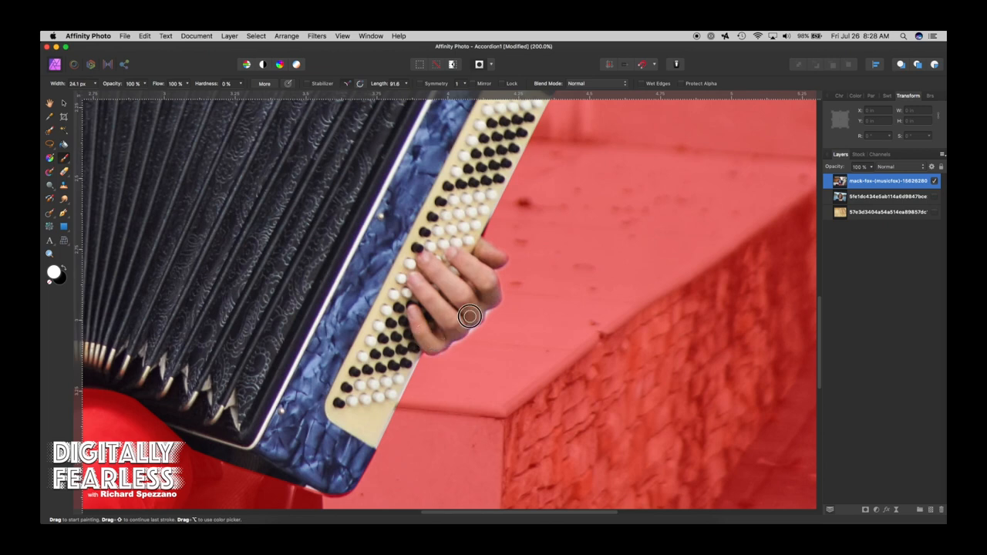
mouse_move(476, 319)
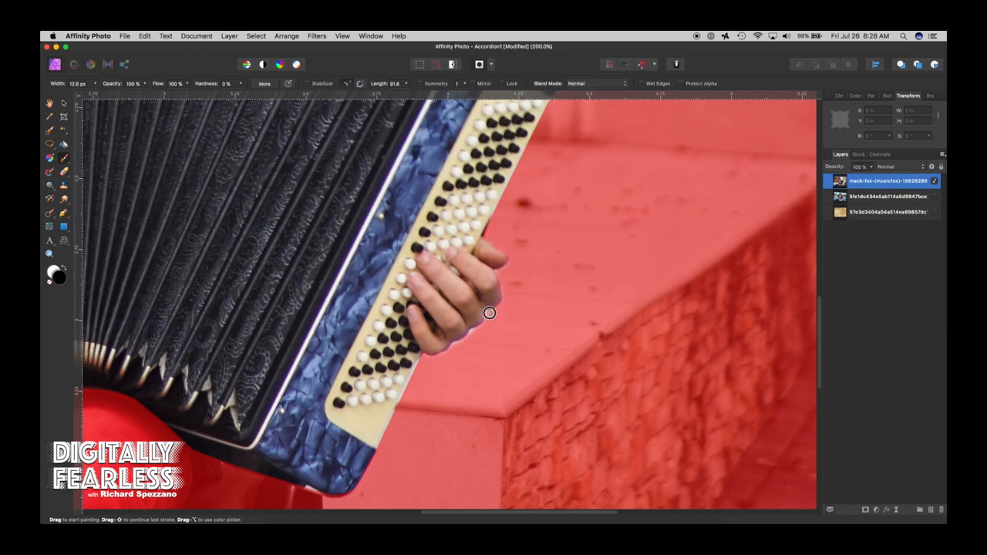
mouse_move(472, 334)
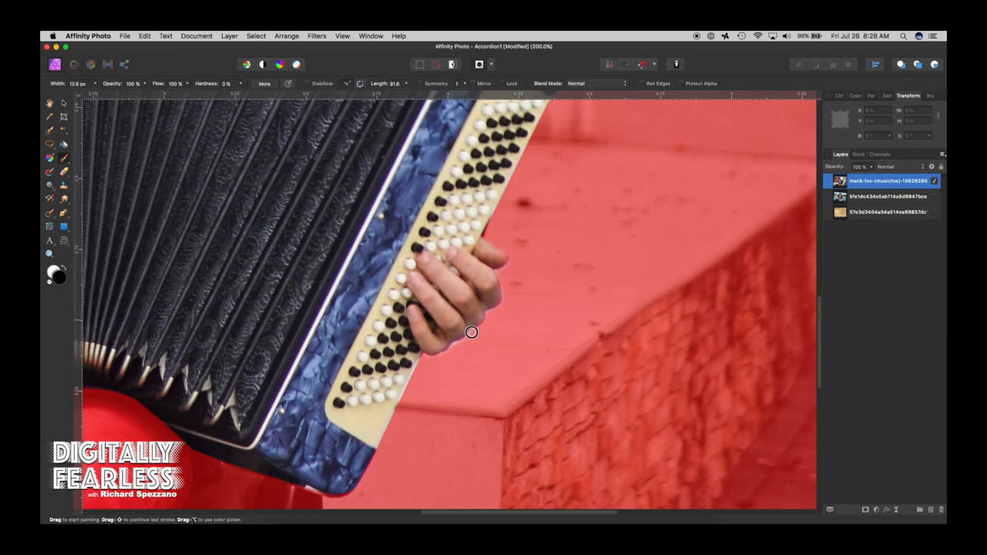
mouse_move(454, 345)
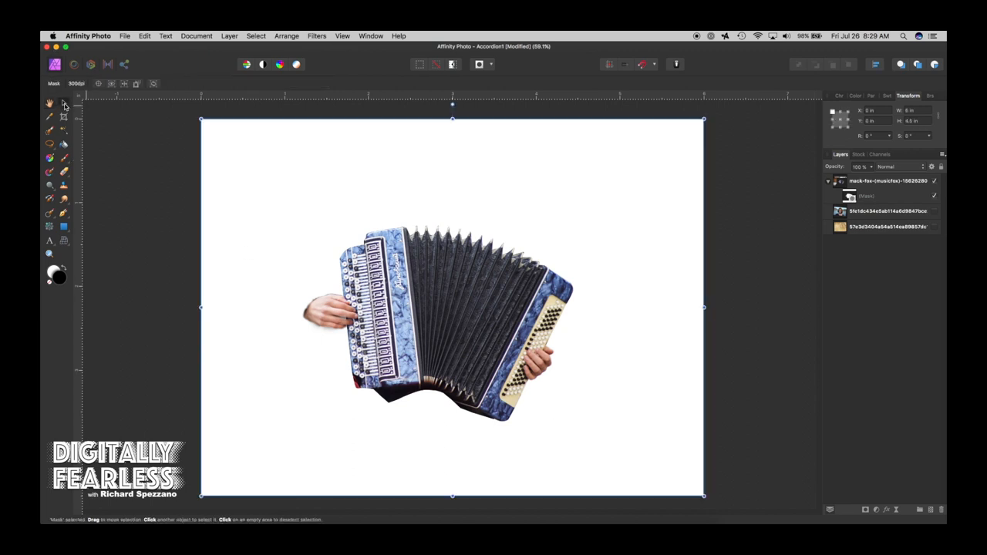
mouse_move(111, 197)
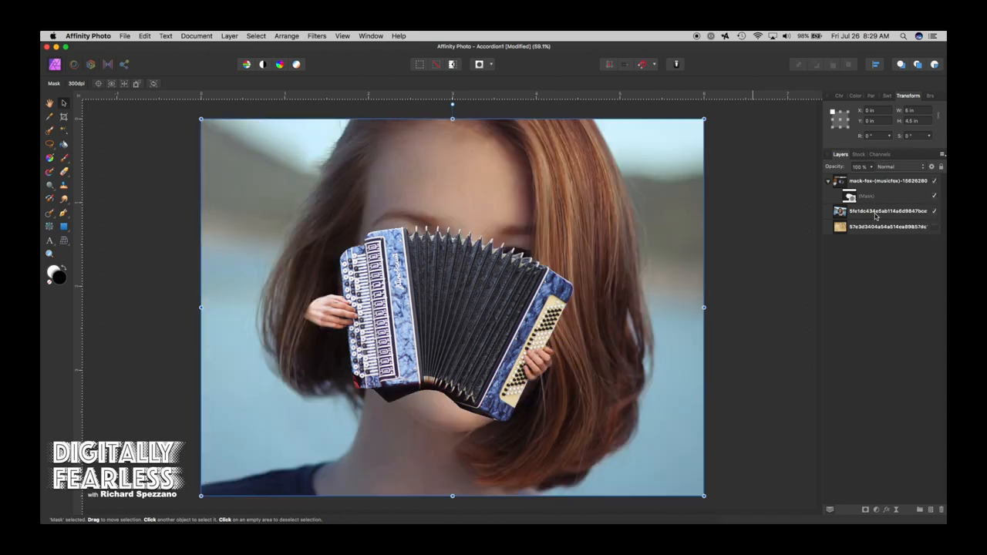
Select the face layer and lower its opacity so the accordion shows through
click(887, 210)
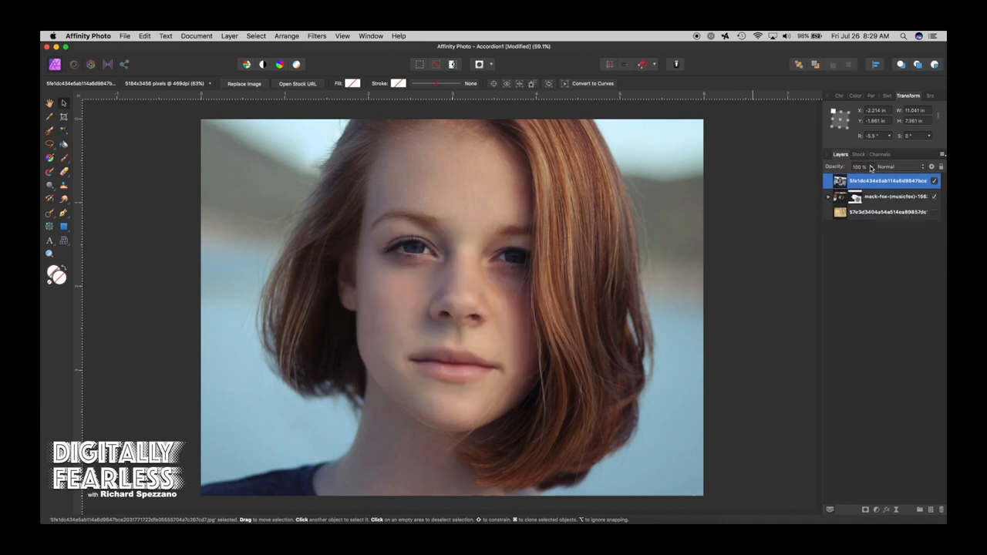
drag(836, 177, 836, 178)
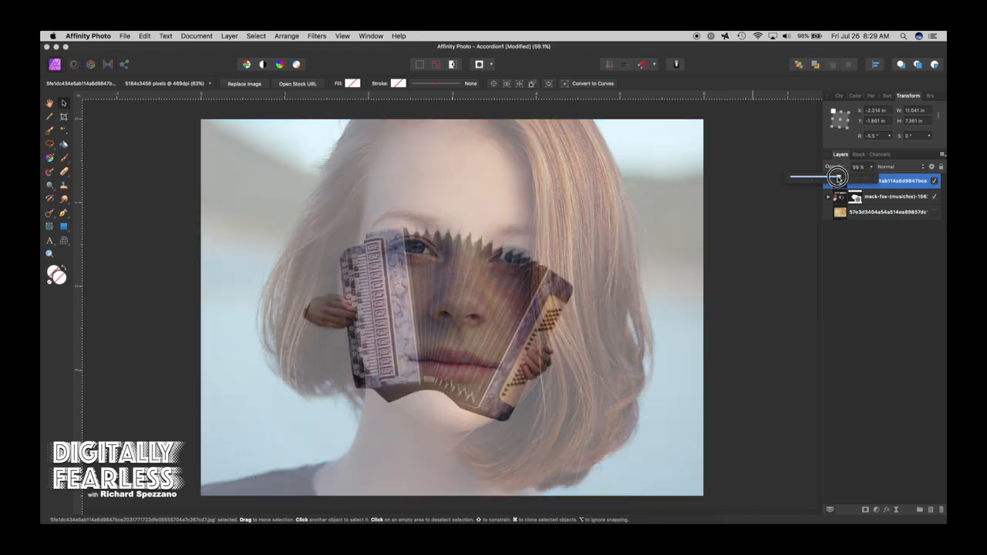
drag(857, 166, 845, 167)
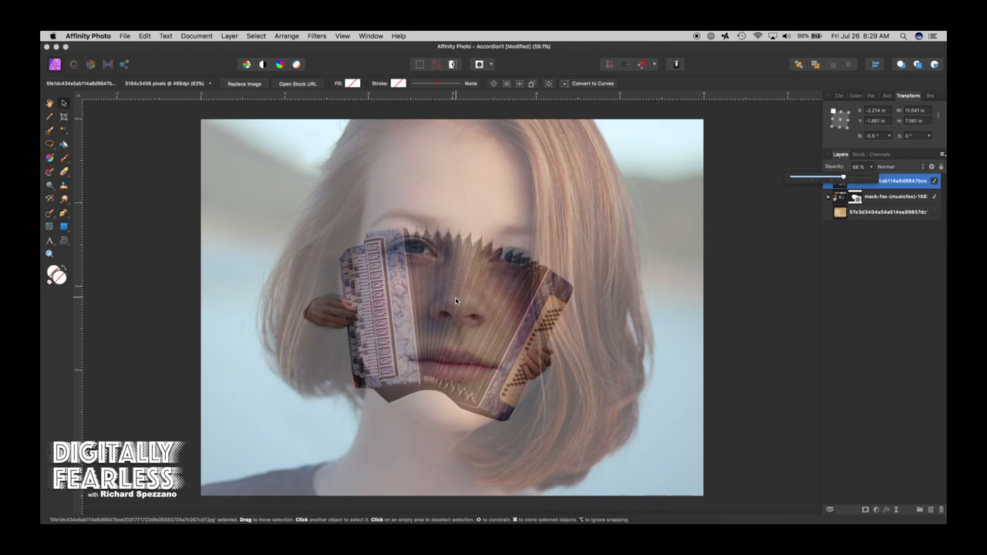
mouse_move(402, 259)
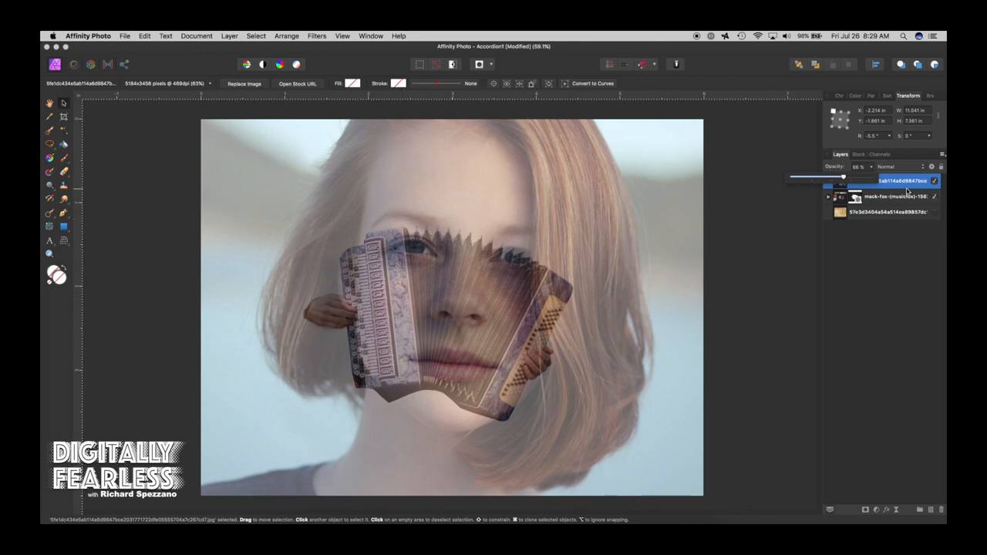
click(887, 180)
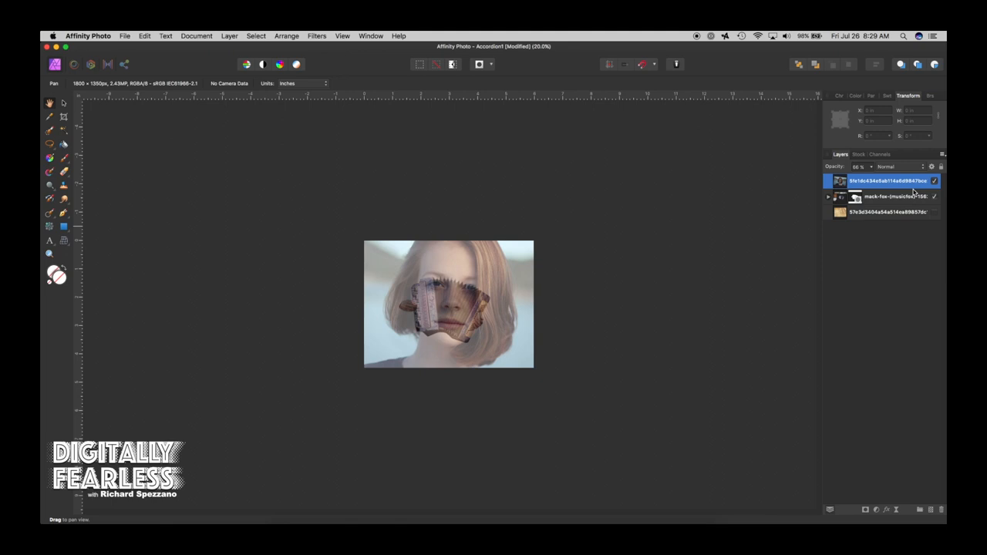
Tilt the face to match the accordion, clip it, and restore full opacity
double_click(887, 180)
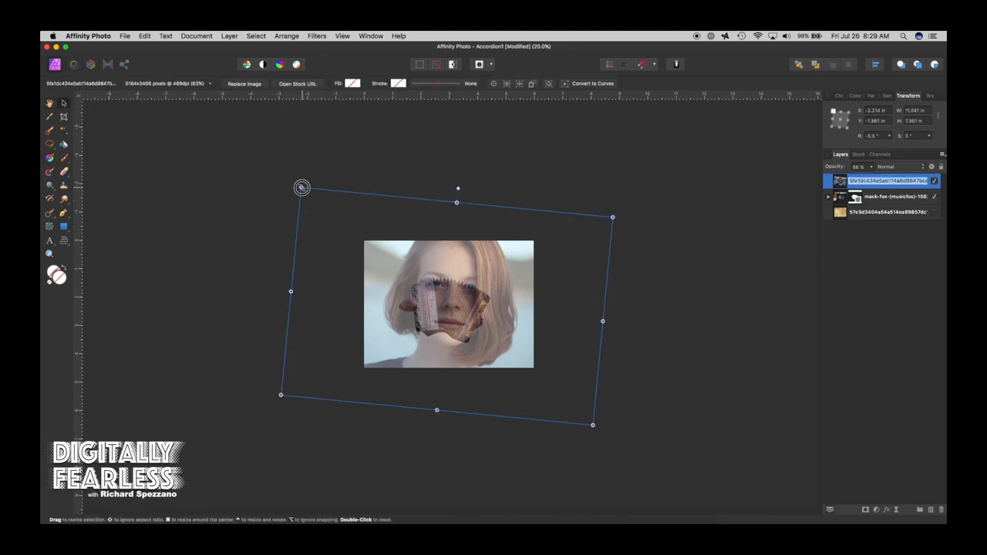
drag(302, 188, 306, 195)
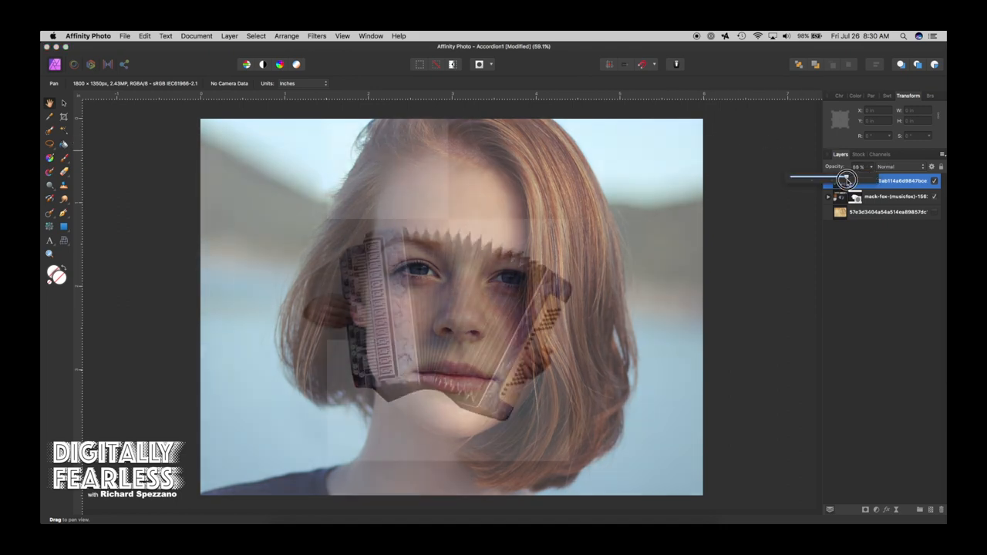
drag(846, 179, 872, 179)
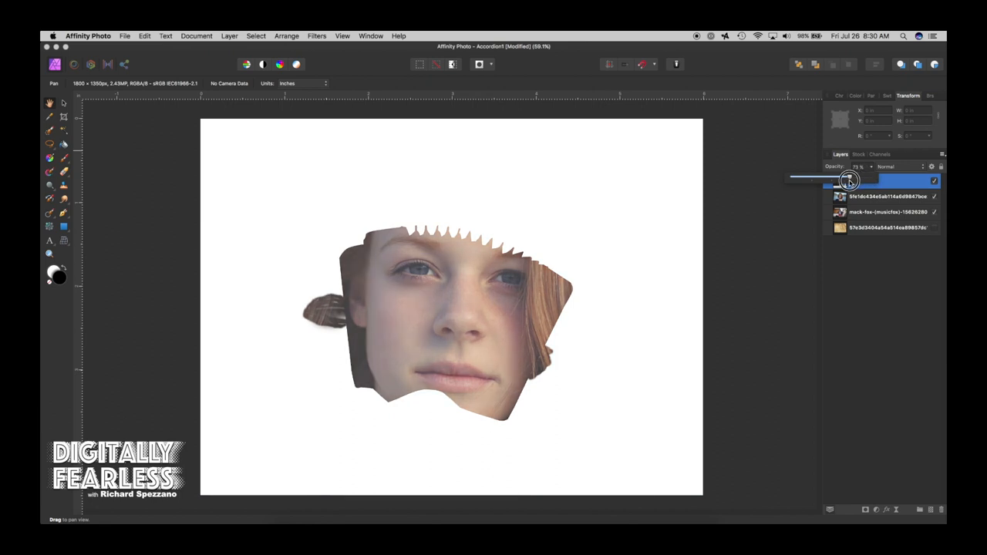
drag(849, 177, 871, 177)
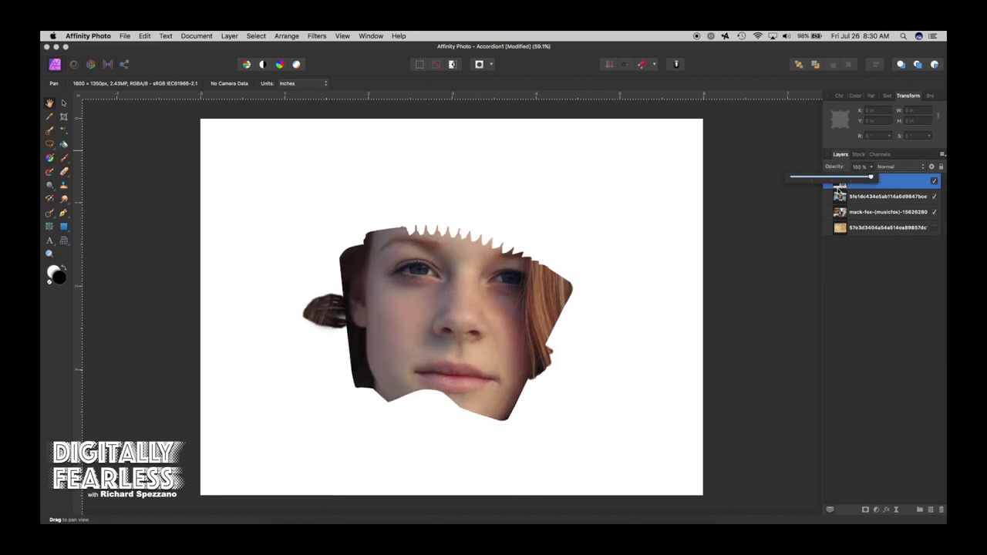
mouse_move(875, 256)
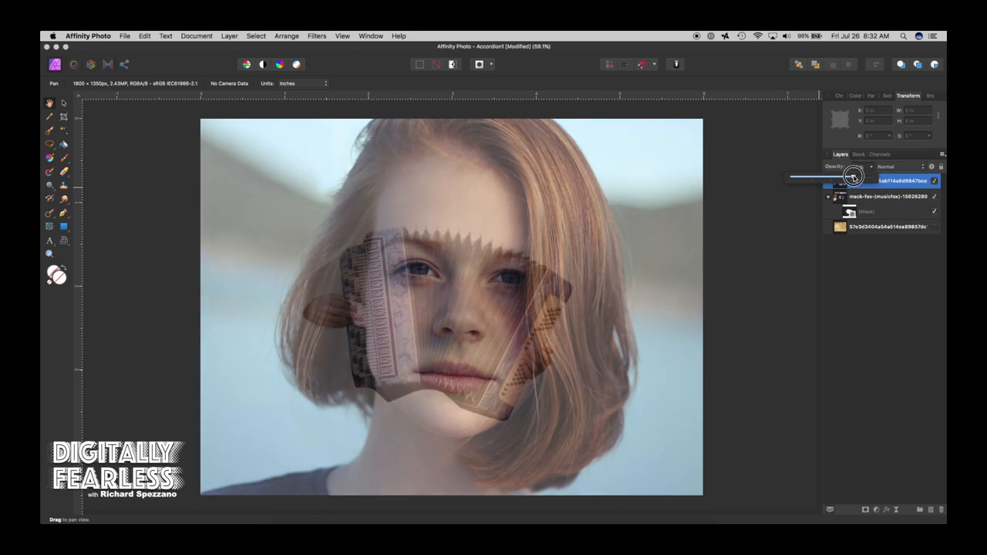
Make the face layer semi-transparent again, select it and zoom to 100%
drag(852, 176, 856, 176)
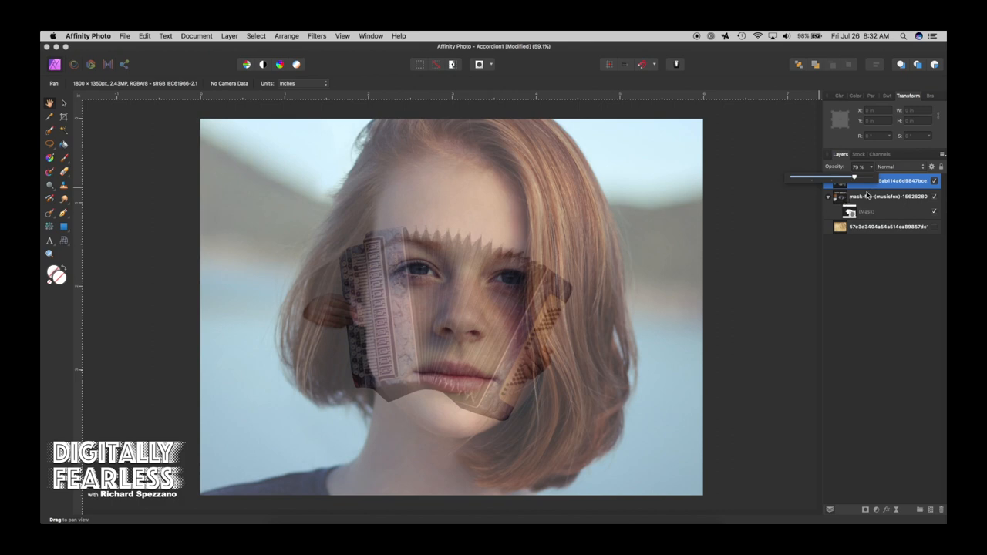
click(888, 180)
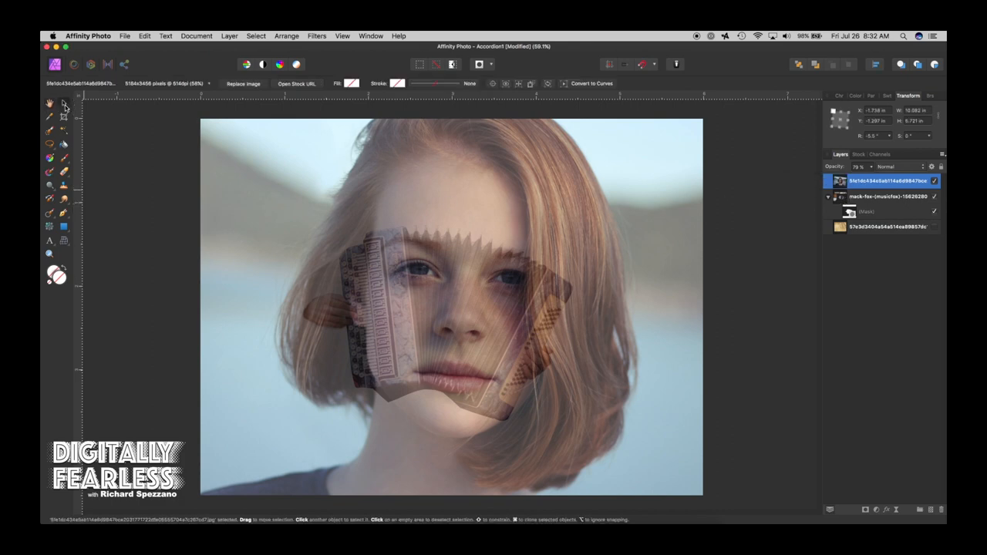
mouse_move(157, 184)
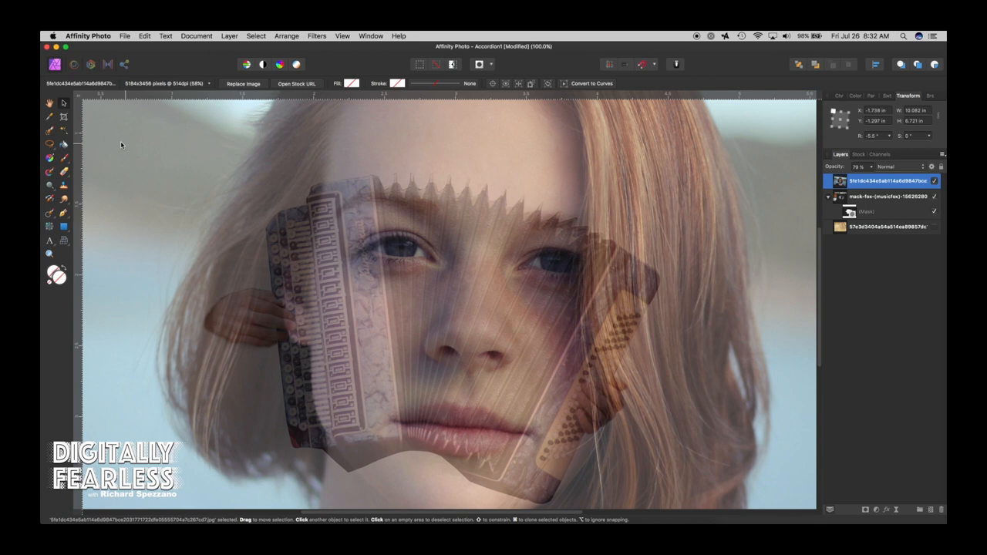
mouse_move(523, 419)
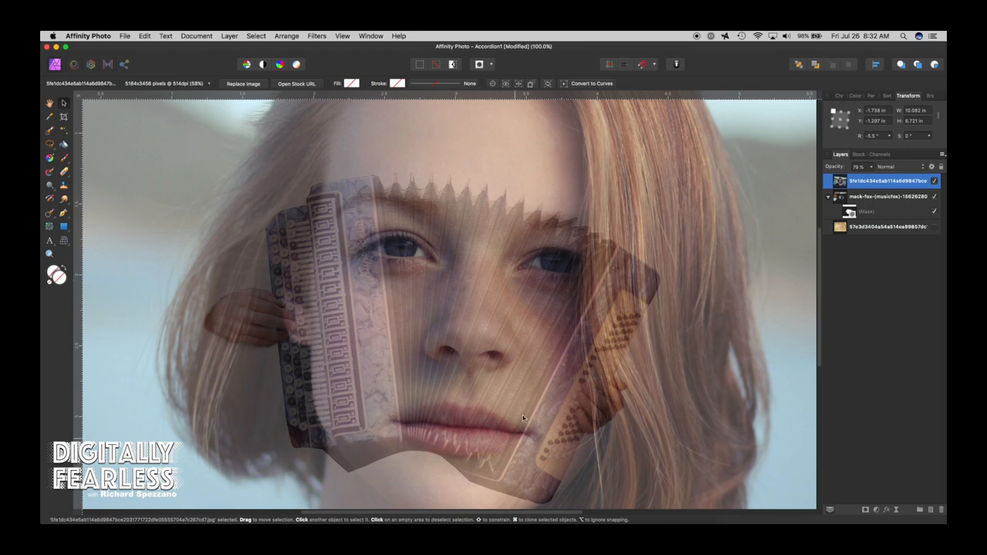
mouse_move(355, 223)
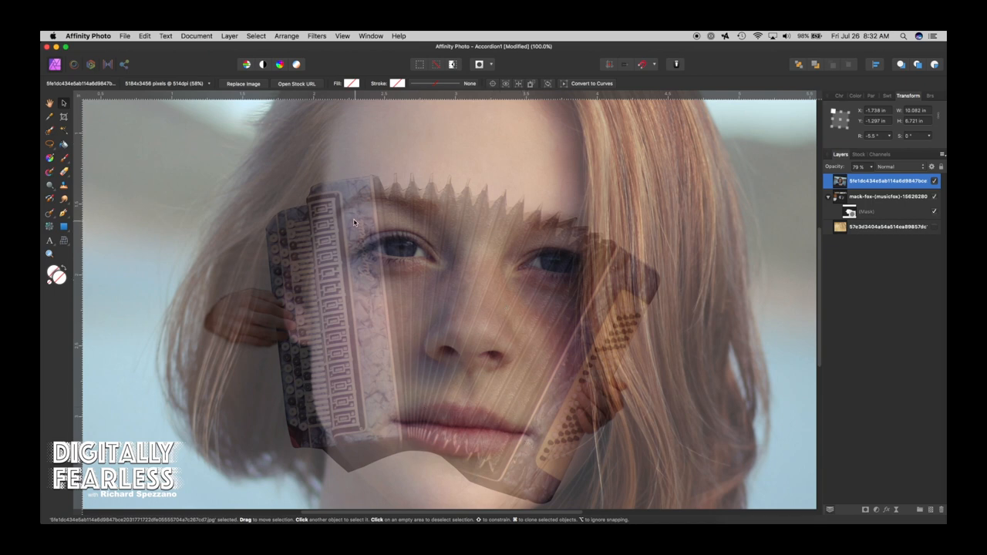
mouse_move(580, 322)
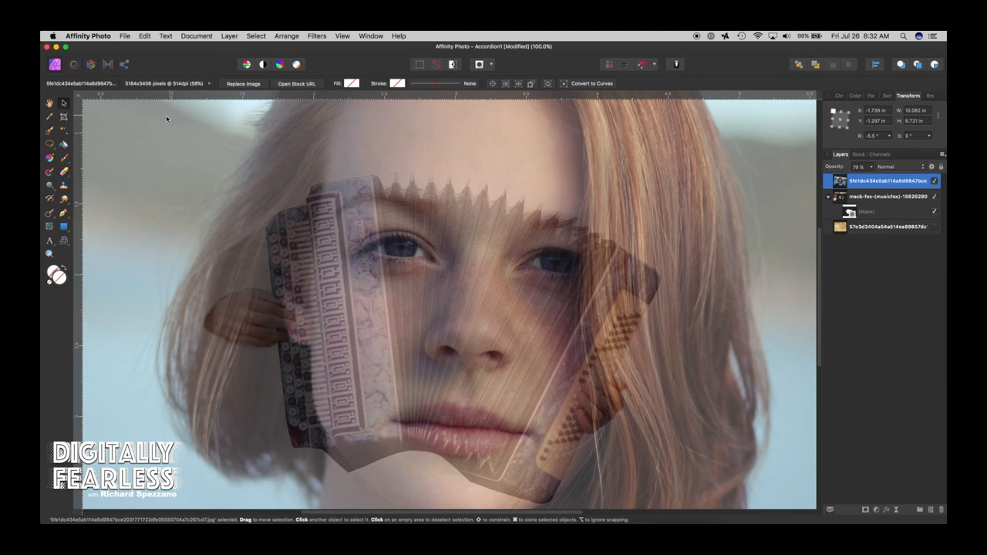
click(74, 65)
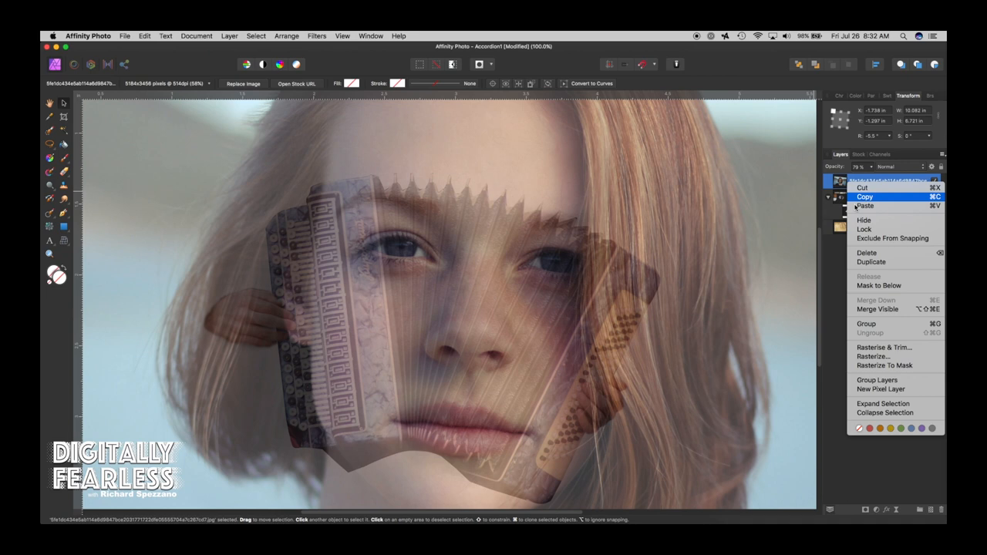
mouse_move(886, 347)
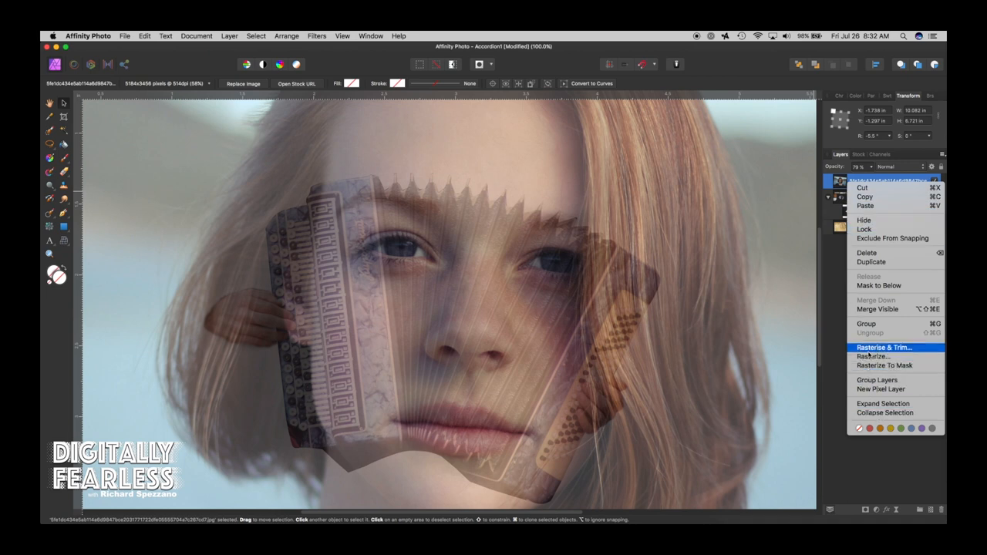
Rasterize and trim the face photo layer into a plain pixel layer
click(886, 347)
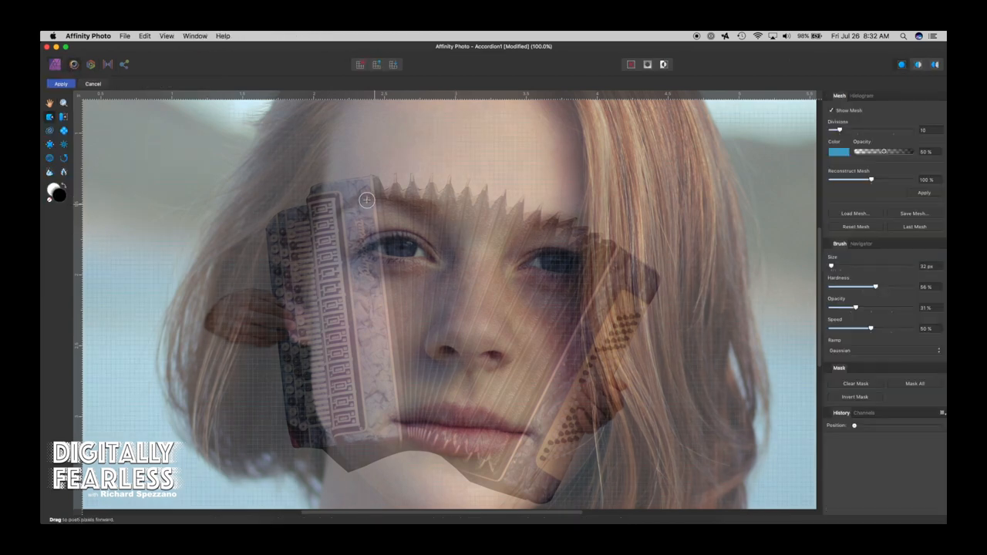
mouse_move(225, 194)
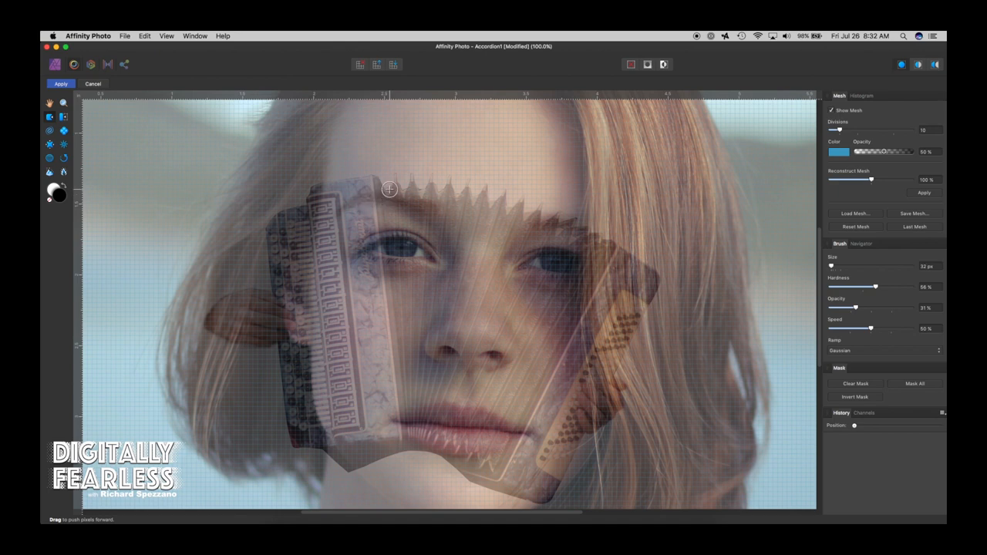
Push the accordion bellows with Liquify to follow the forehead, eyes, chin and mouth
drag(389, 188, 392, 272)
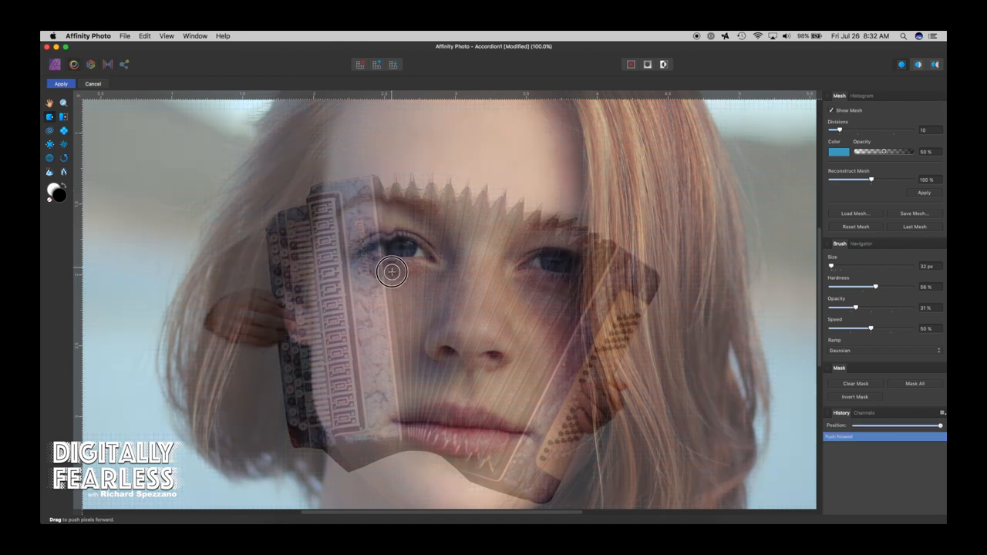
drag(392, 272, 399, 361)
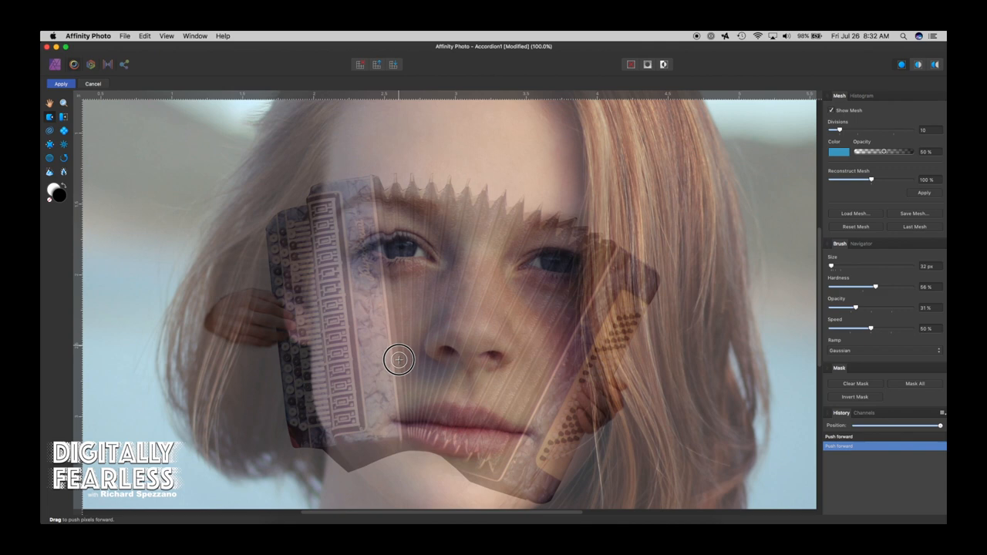
drag(398, 361, 402, 184)
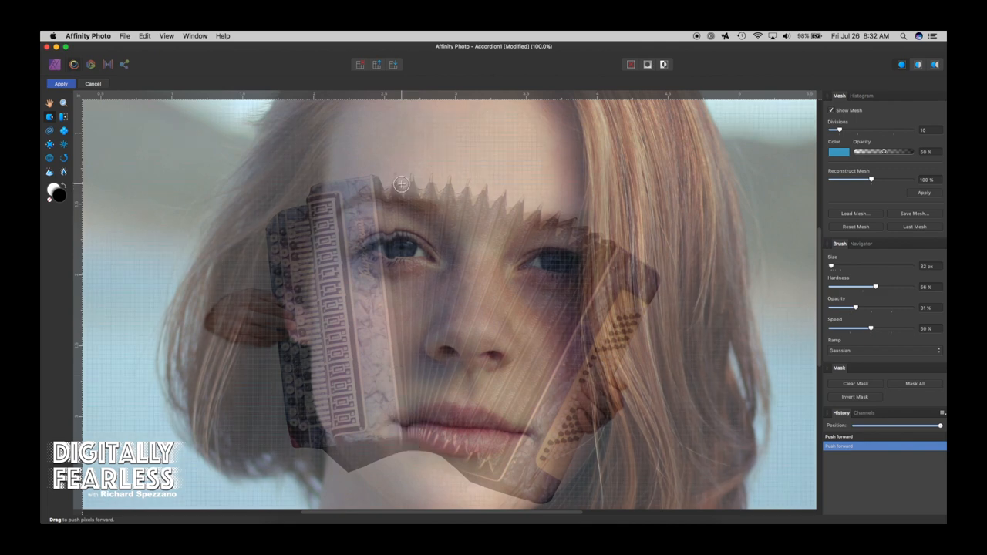
drag(401, 184, 407, 364)
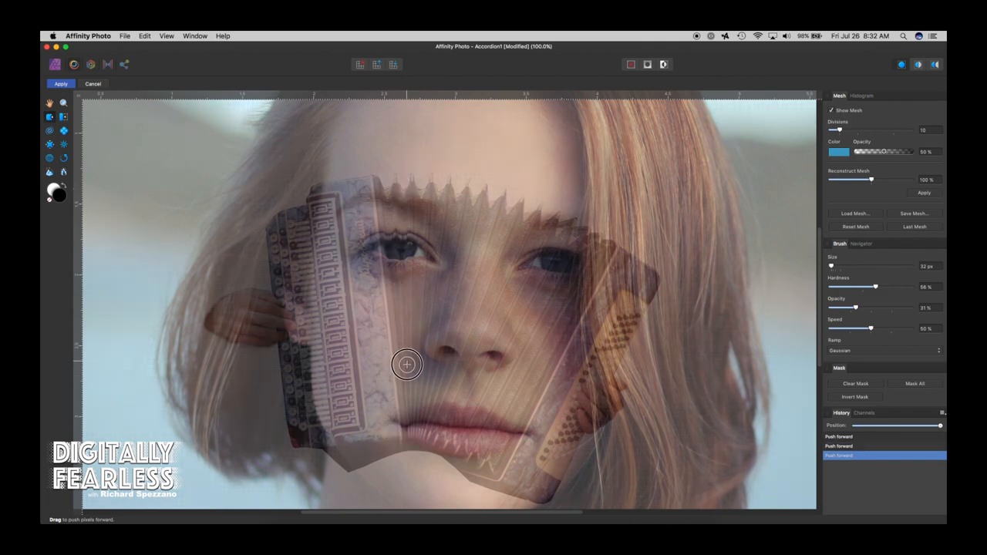
drag(408, 364, 422, 188)
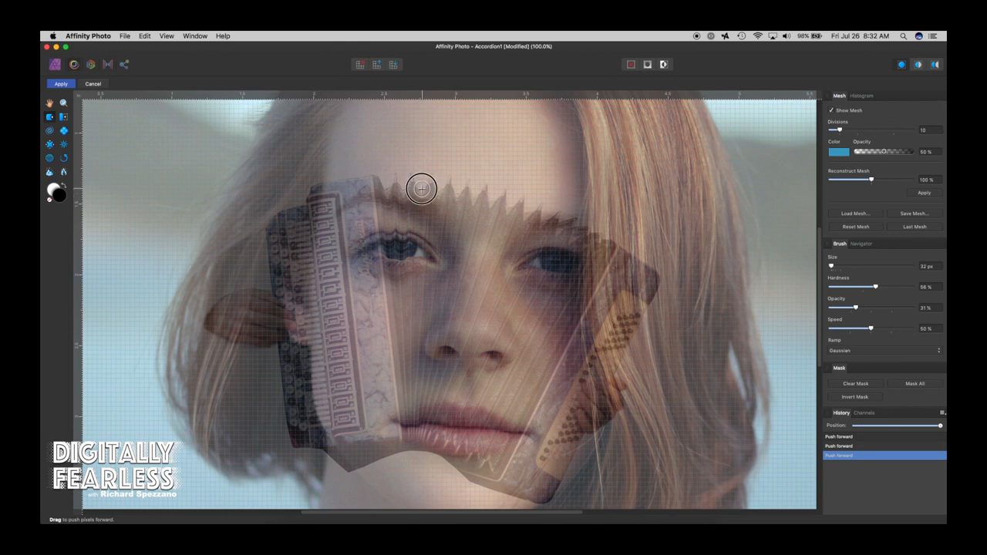
drag(423, 188, 414, 448)
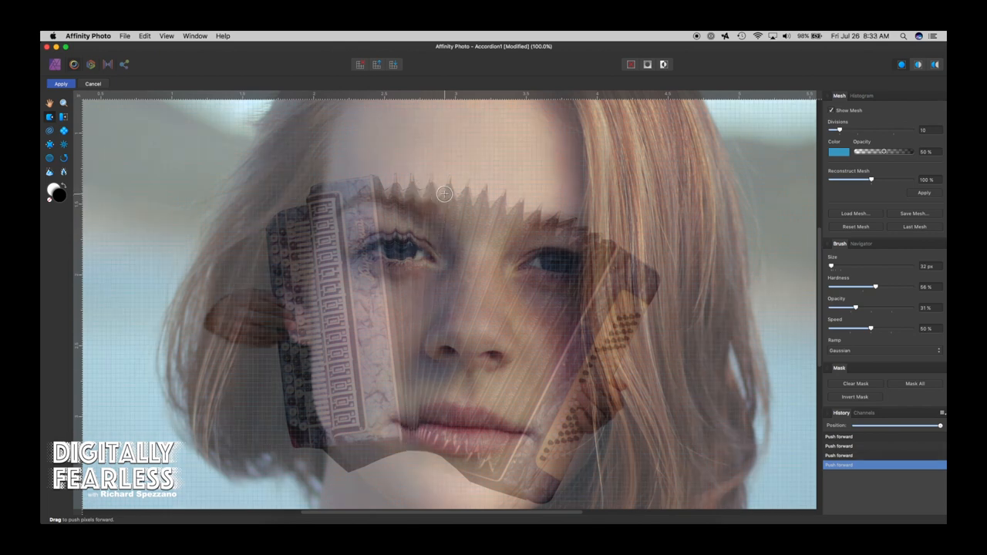
drag(444, 194, 419, 432)
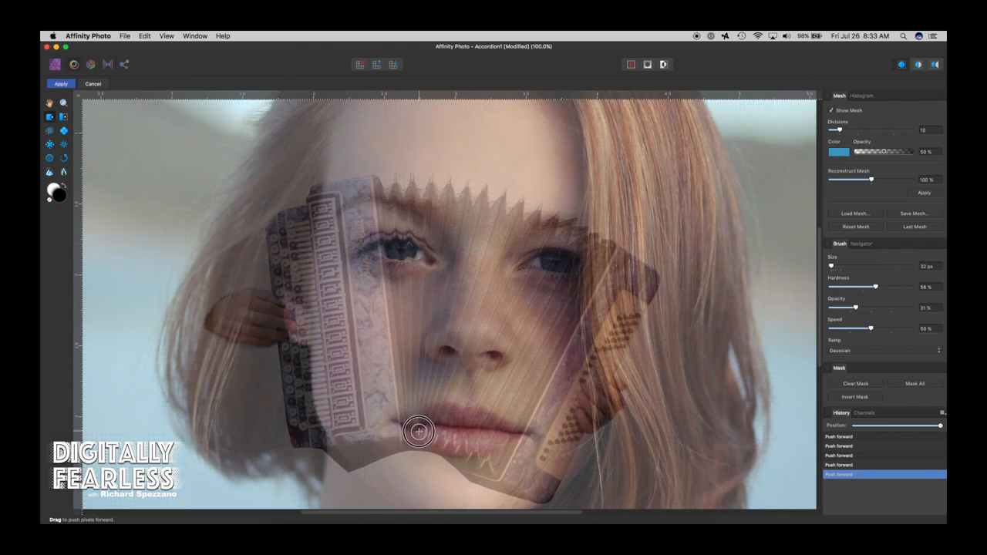
drag(420, 432, 419, 456)
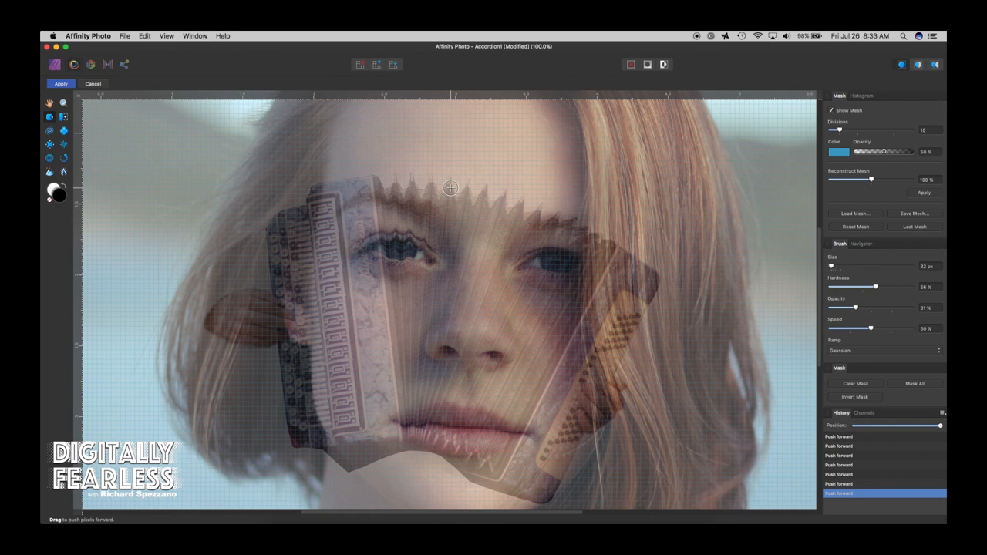
drag(451, 189, 421, 449)
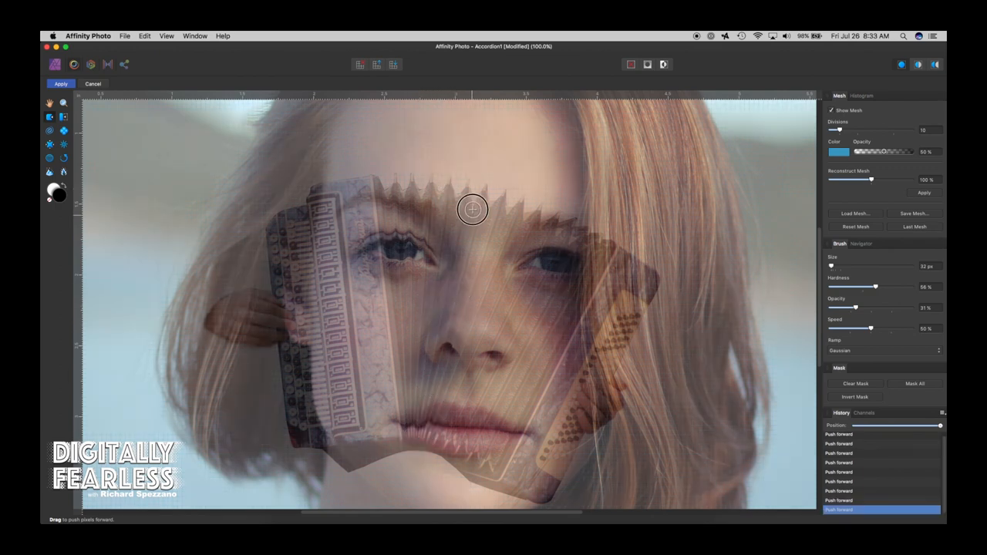
drag(473, 209, 415, 438)
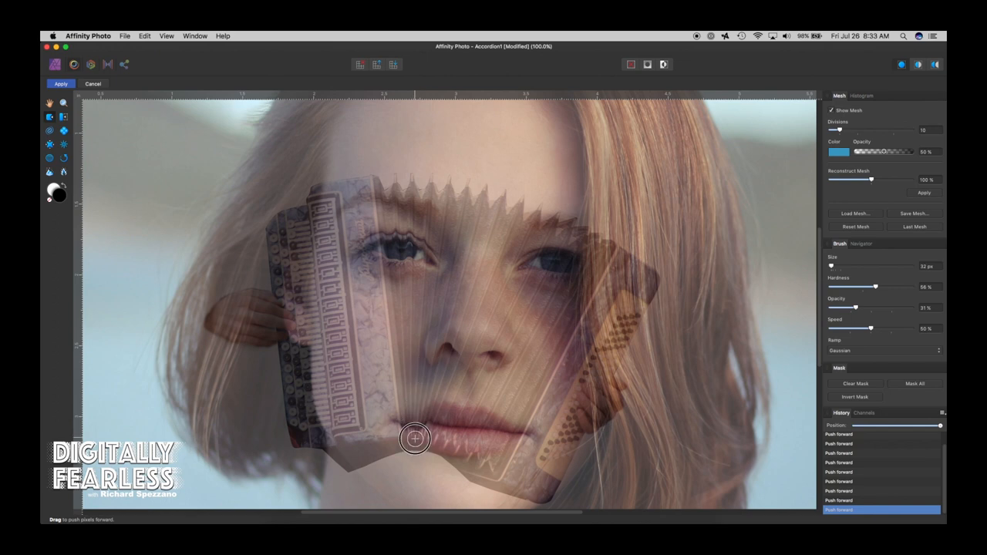
Refine the warp around the lips, eyes, jawline and nose, then apply the liquify
drag(415, 439, 503, 225)
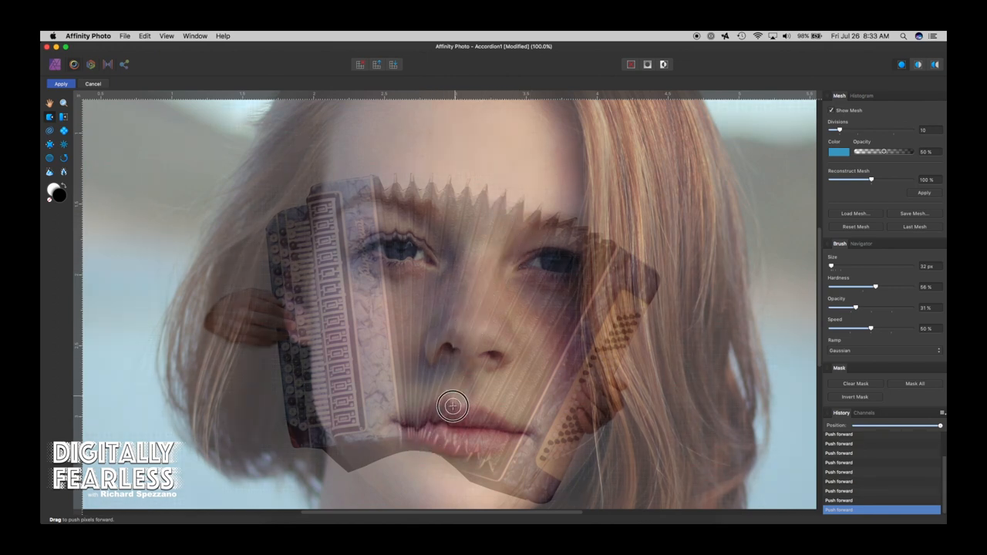
drag(454, 408, 461, 427)
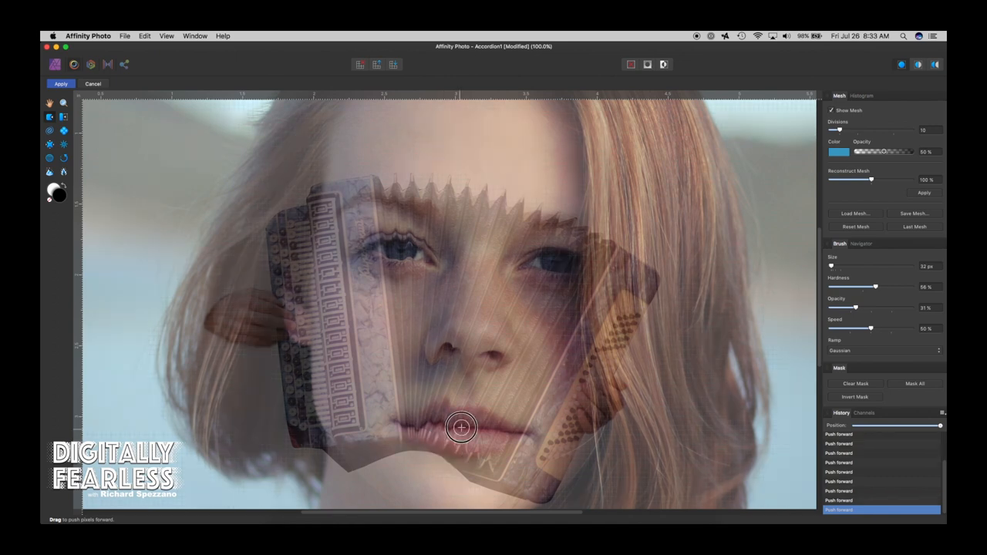
drag(462, 429, 559, 257)
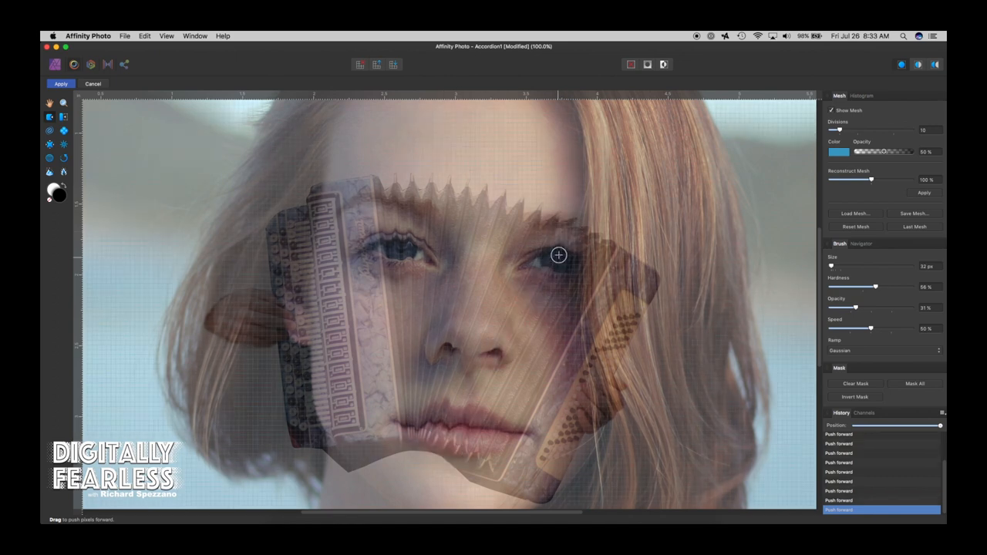
drag(559, 256, 495, 397)
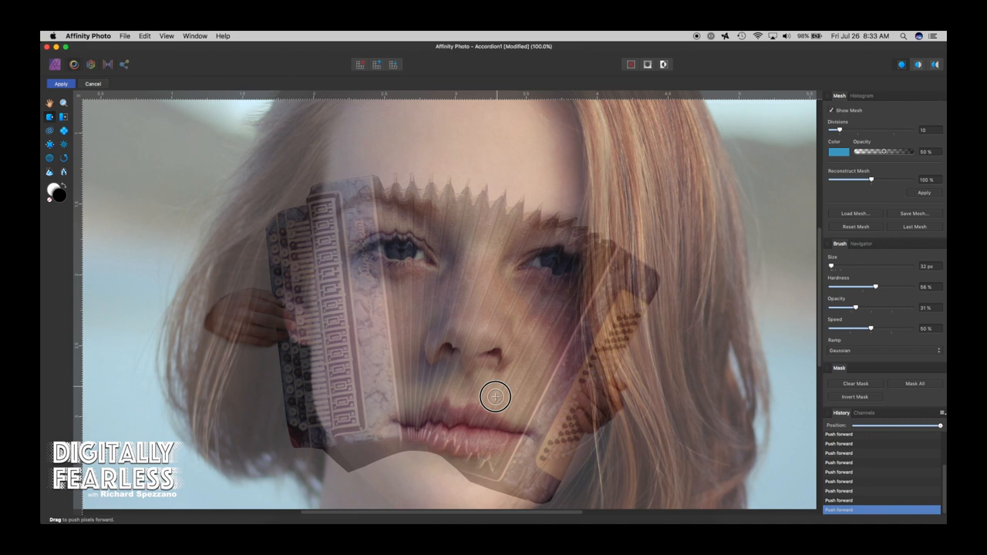
drag(496, 398, 549, 364)
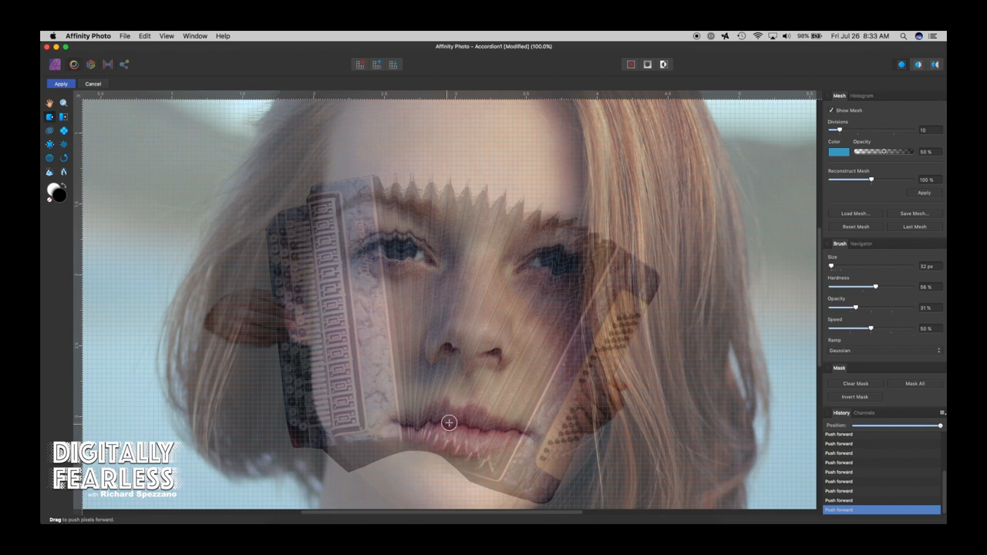
drag(449, 423, 487, 324)
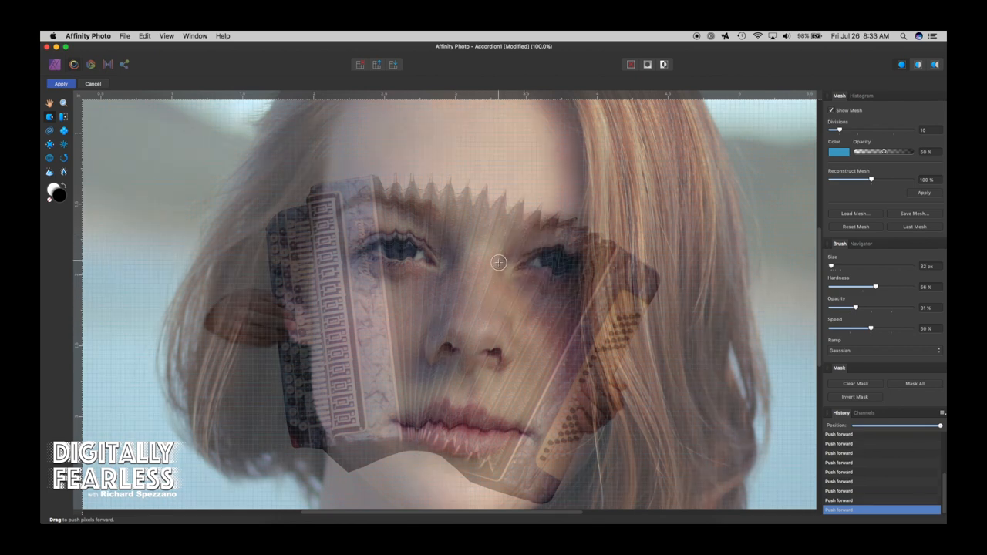
drag(500, 262, 473, 315)
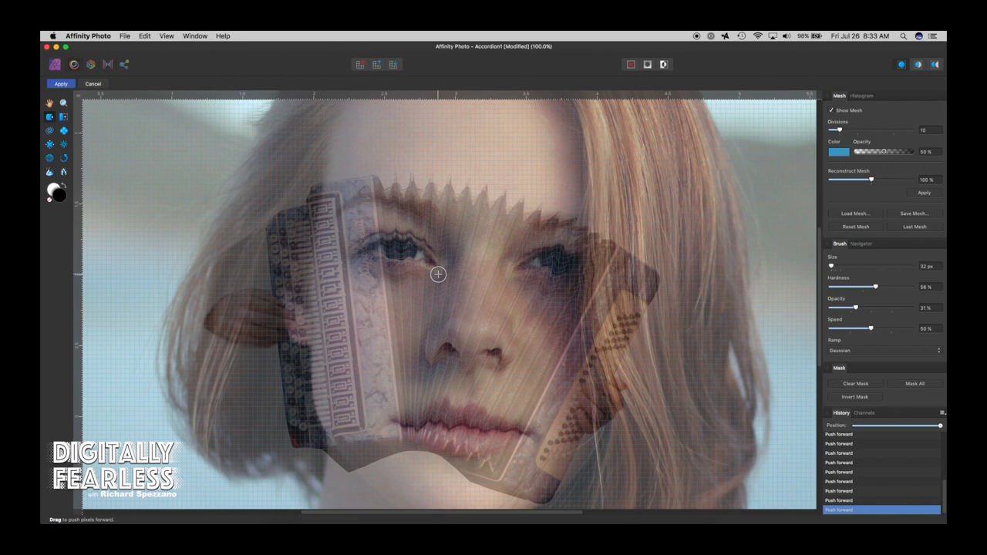
drag(438, 275, 417, 439)
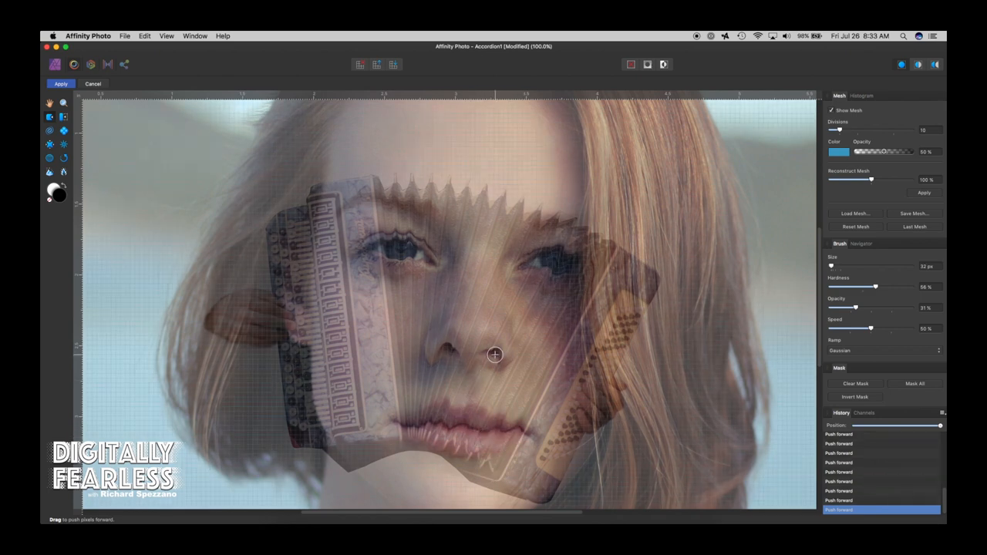
drag(493, 355, 455, 342)
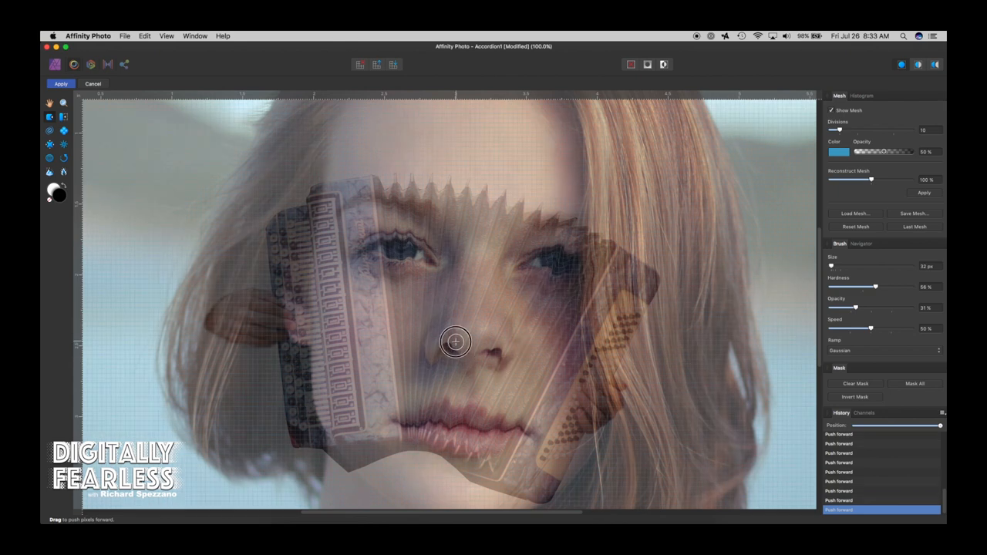
mouse_move(454, 353)
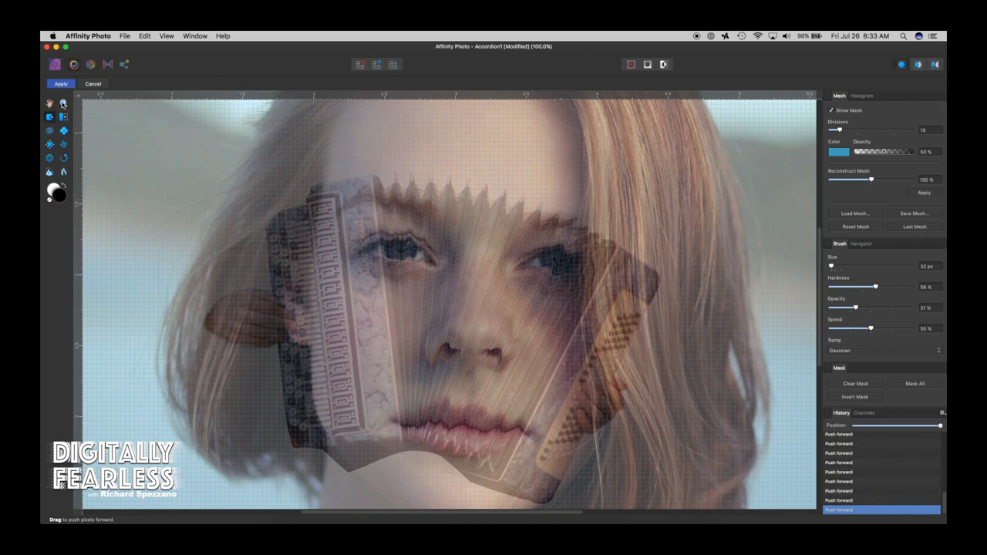
click(60, 83)
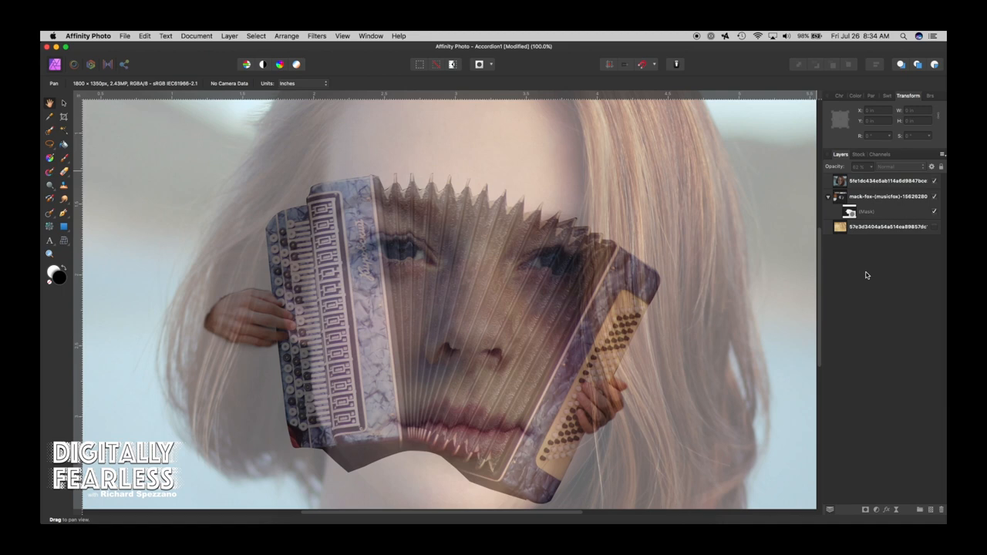
mouse_move(846, 212)
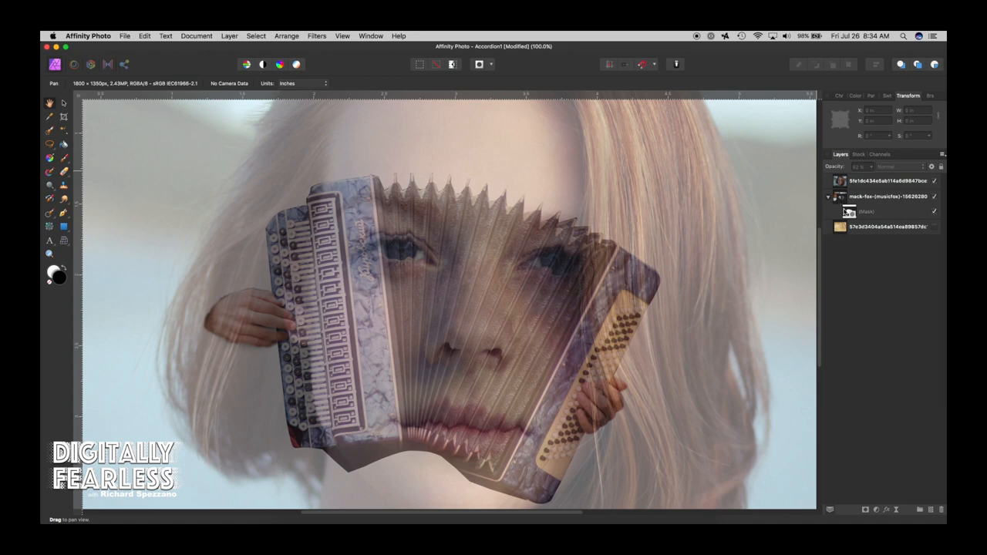
Select the face nested in the accordion, hide the full face photo and adjust the top layer's opacity
click(872, 211)
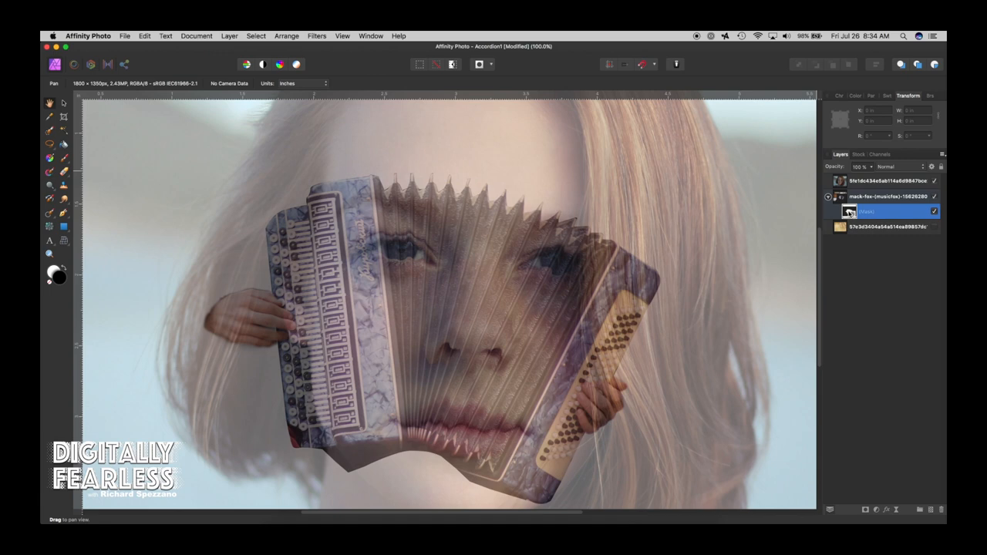
click(829, 196)
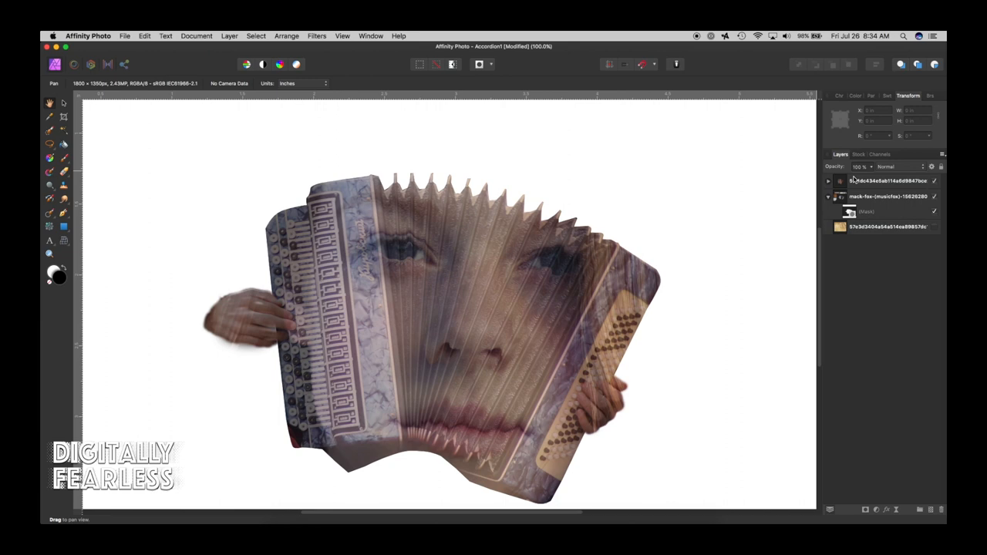
click(887, 180)
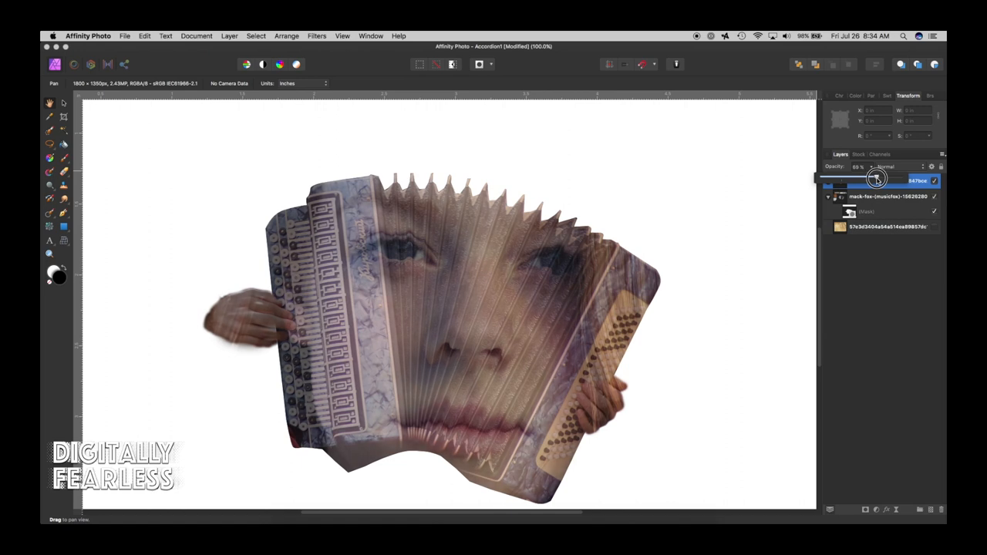
drag(880, 179, 871, 179)
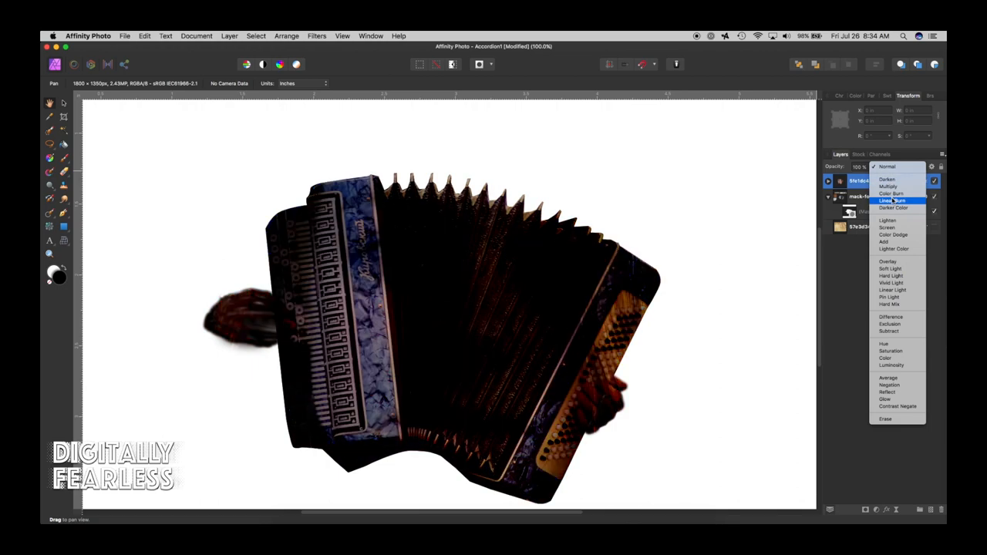
Preview a range of contrast blend modes on the face layer
click(889, 221)
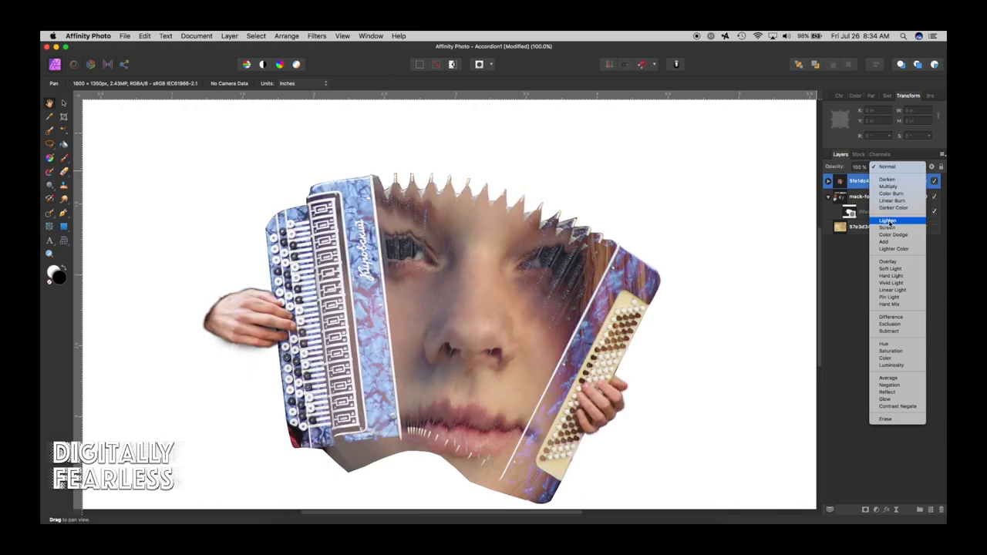
click(889, 227)
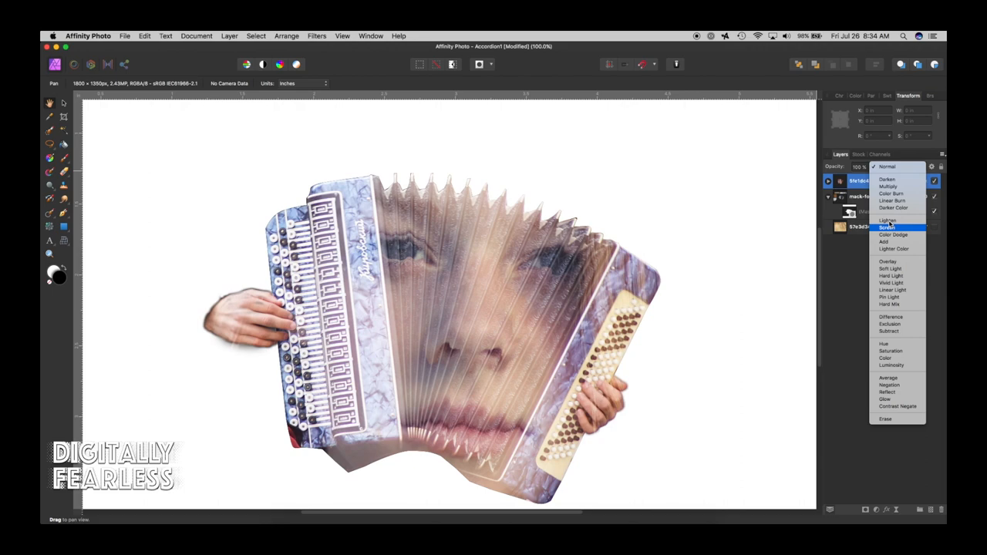
click(889, 262)
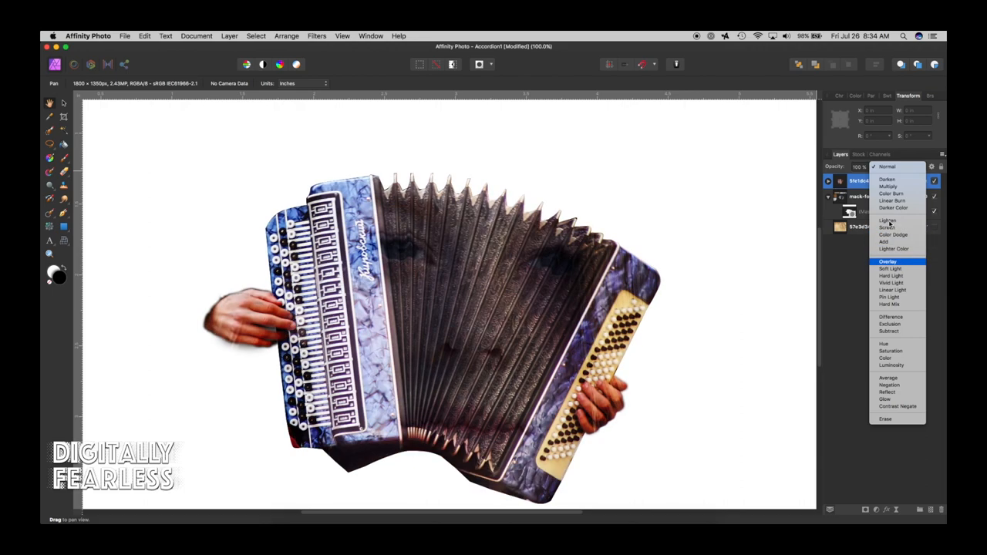
click(889, 296)
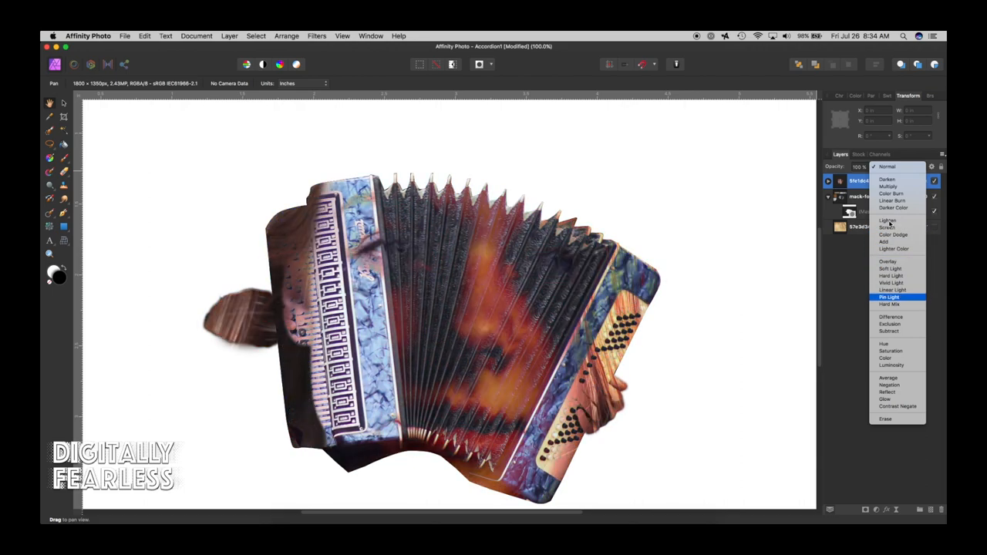
click(892, 290)
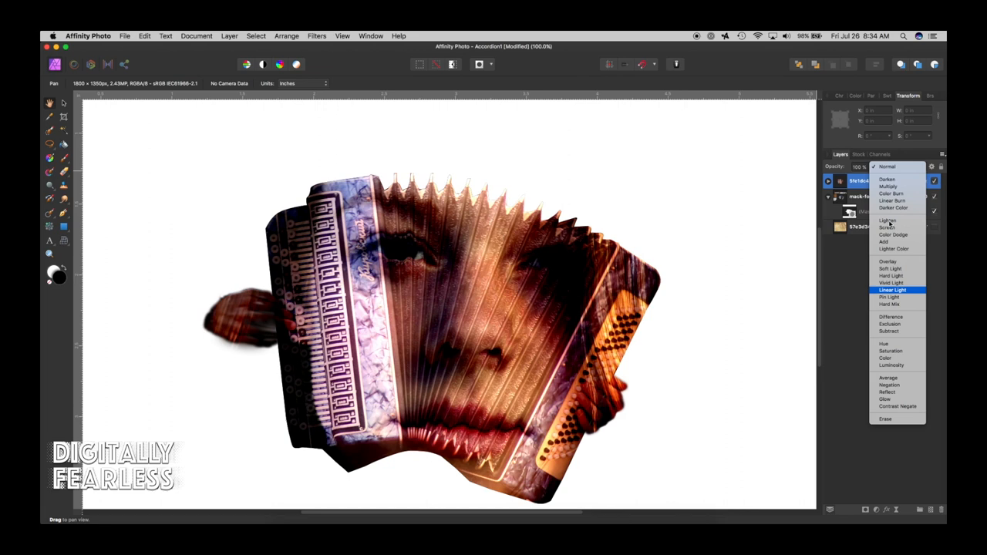
click(888, 304)
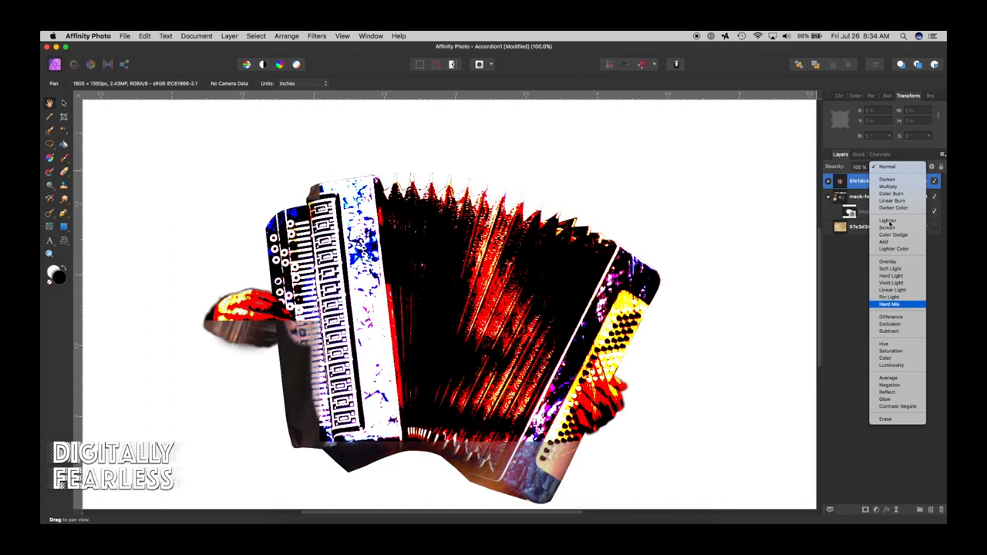
click(892, 318)
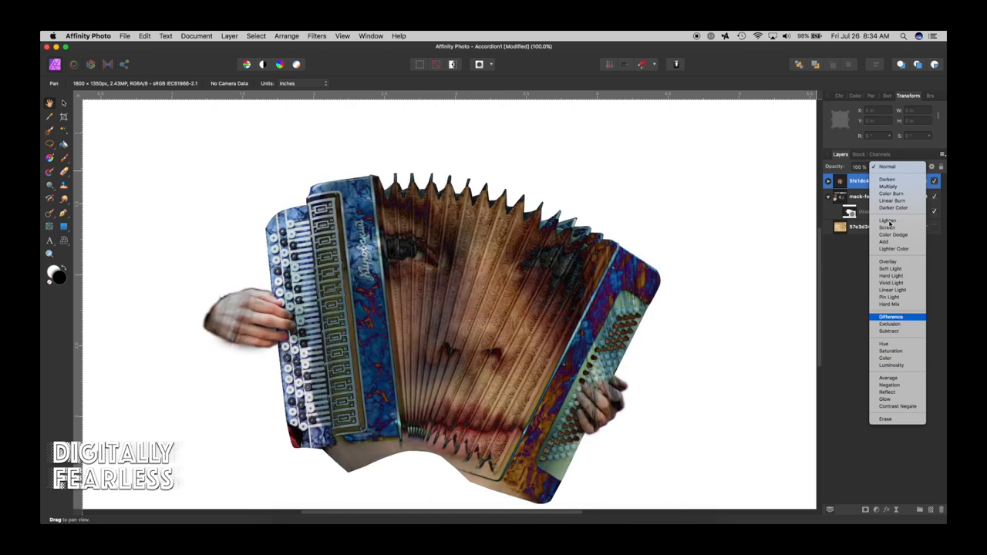
click(888, 330)
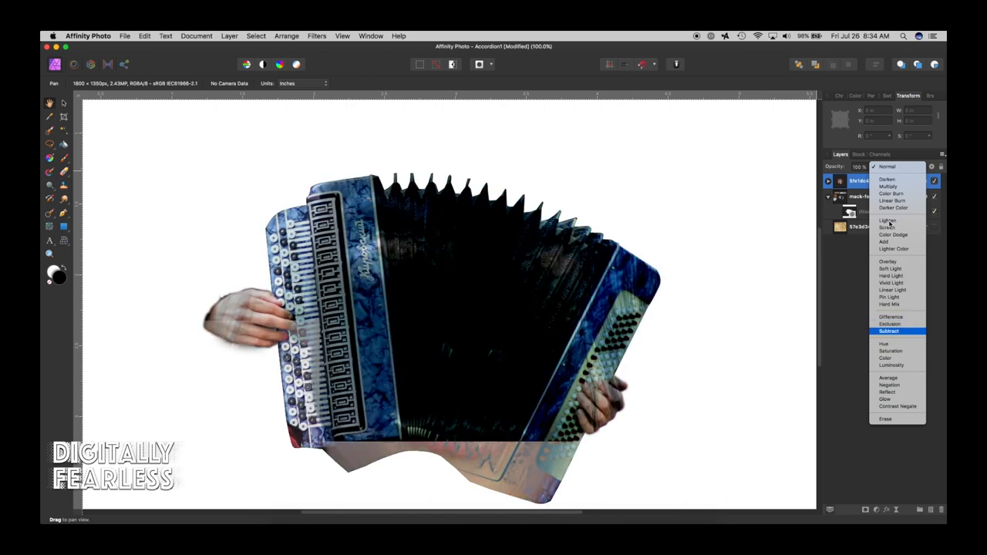
click(892, 316)
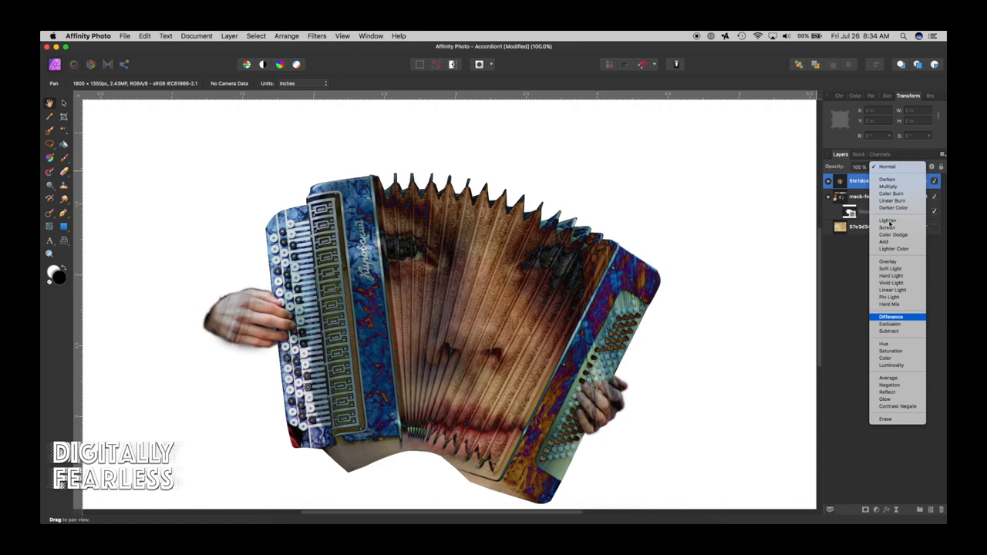
Try further blend modes and settle the face layer on Linear Light
click(892, 364)
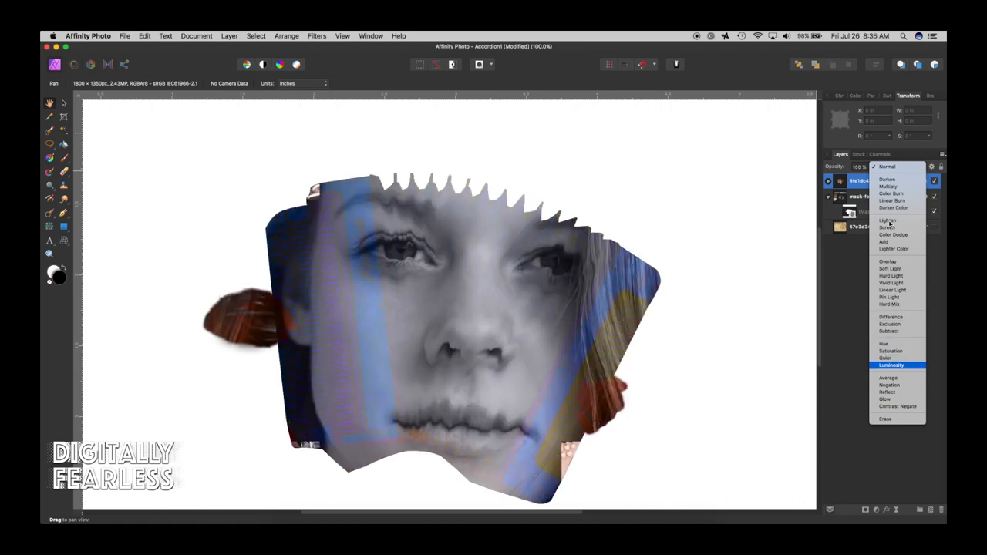
click(898, 407)
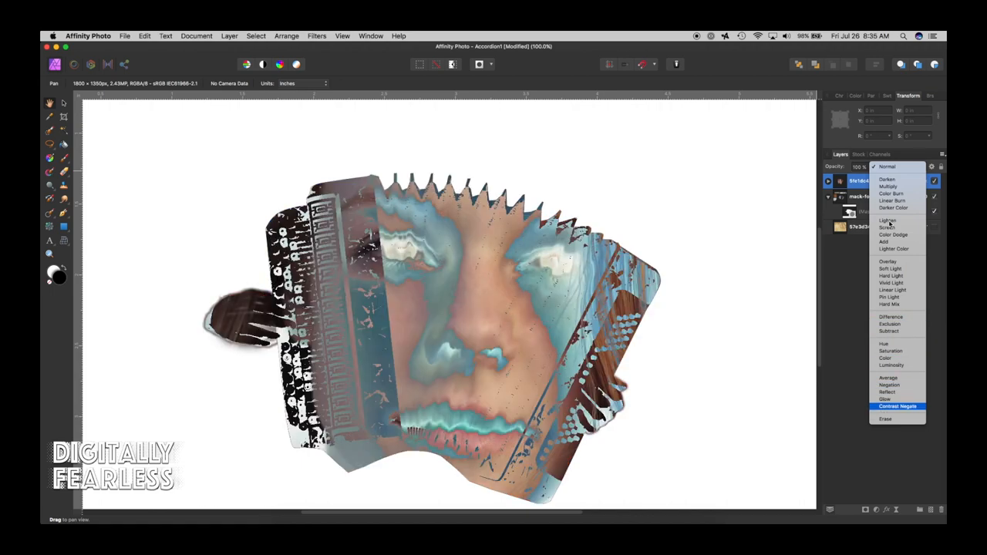
click(886, 398)
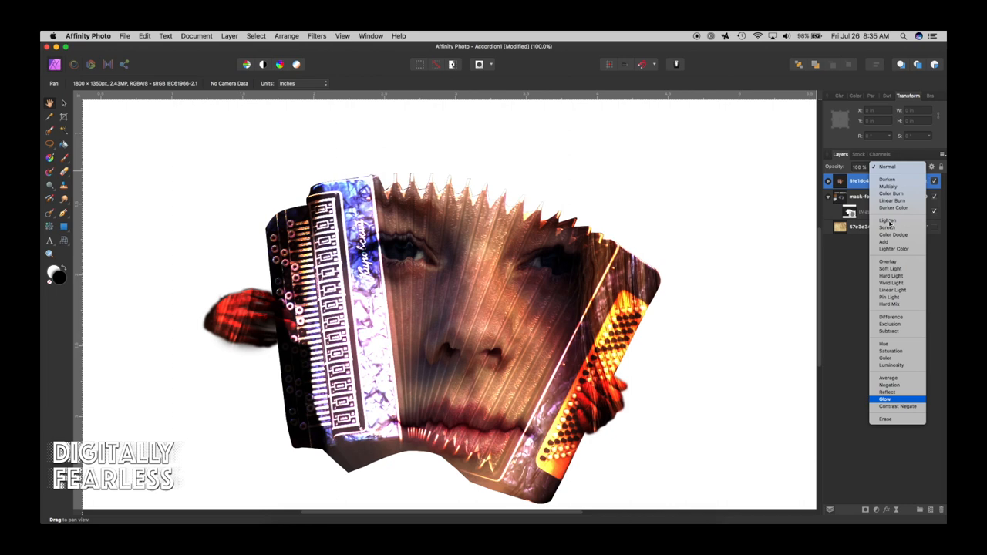
click(898, 407)
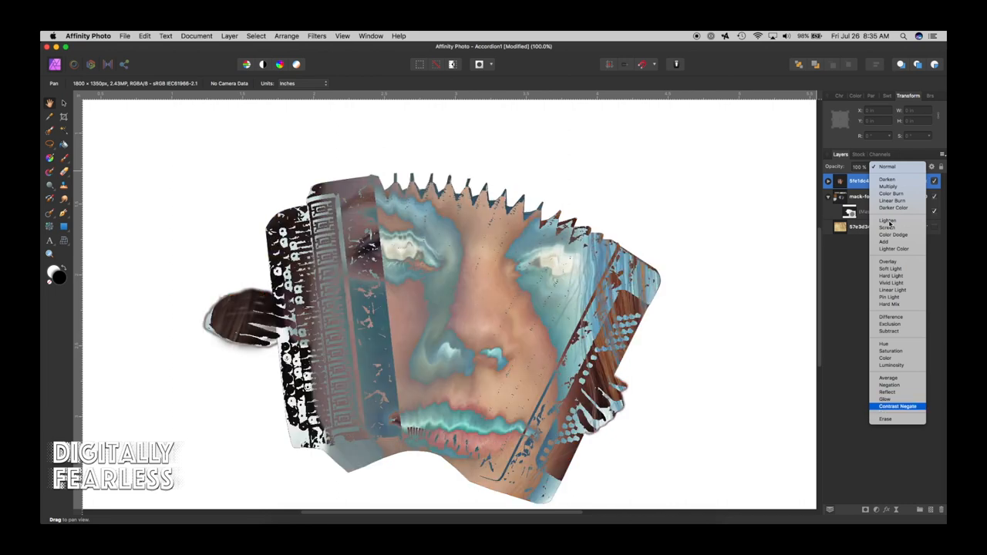
click(888, 385)
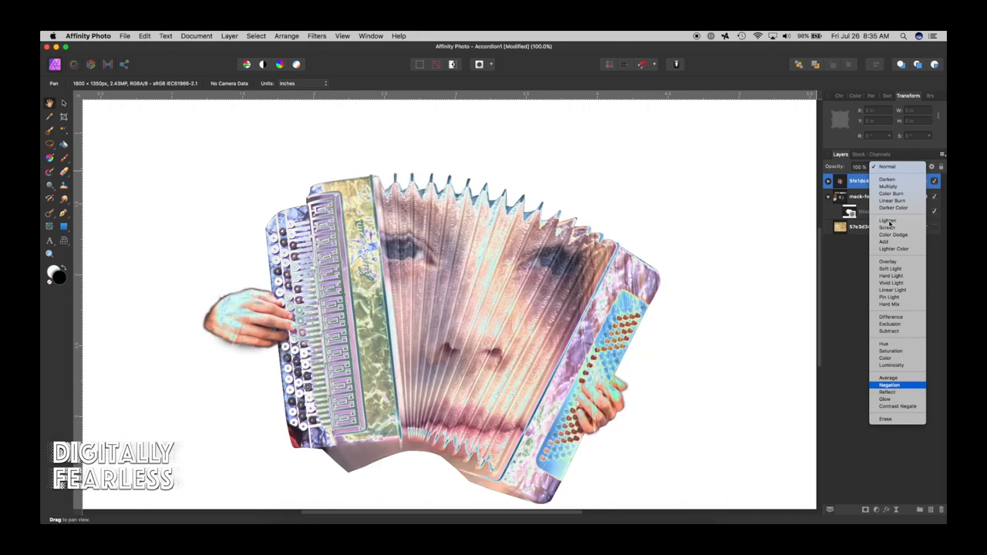
click(888, 297)
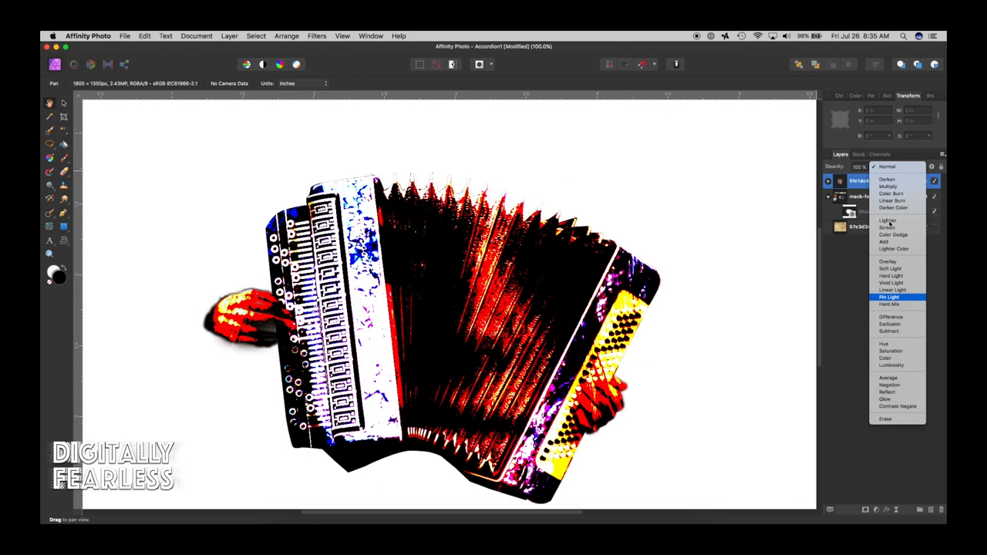
click(892, 291)
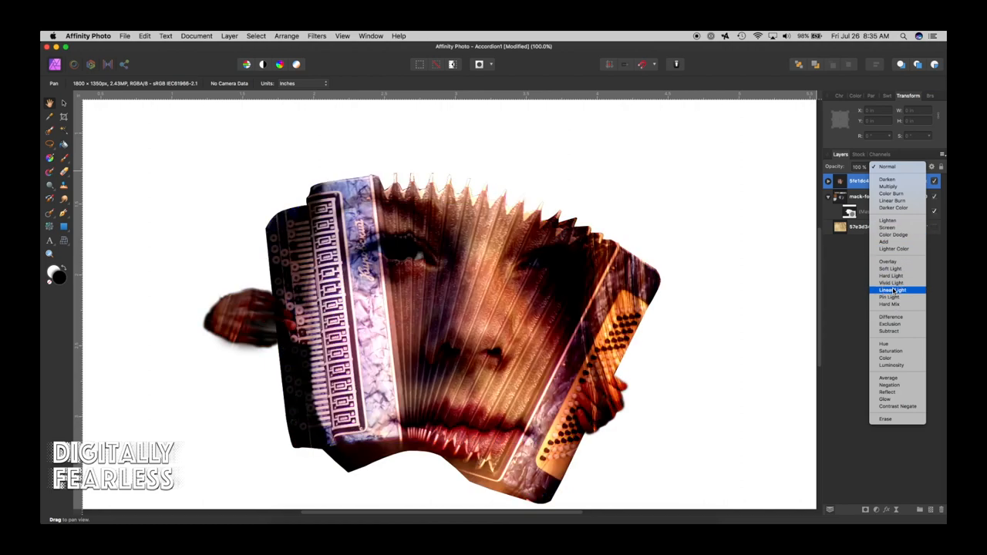
click(891, 290)
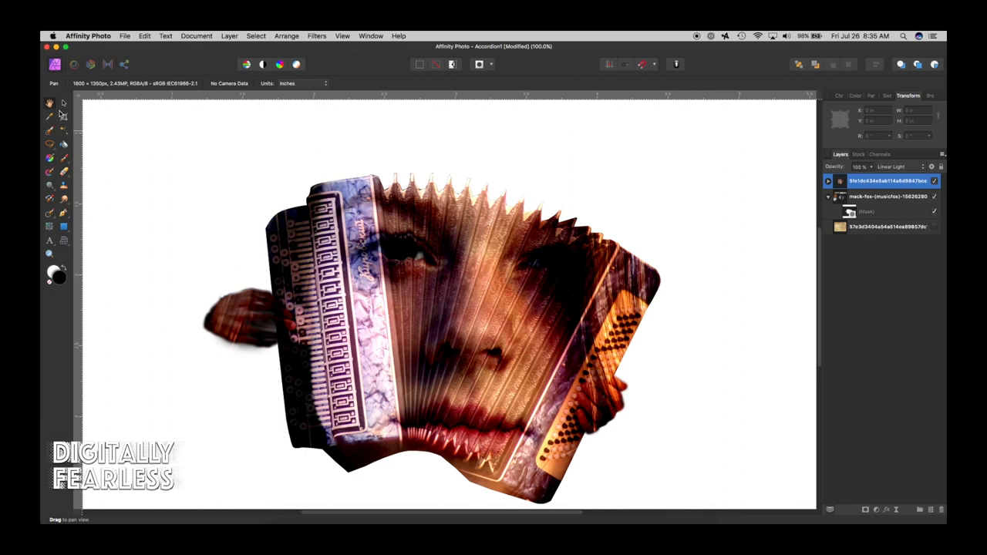
mouse_move(246, 269)
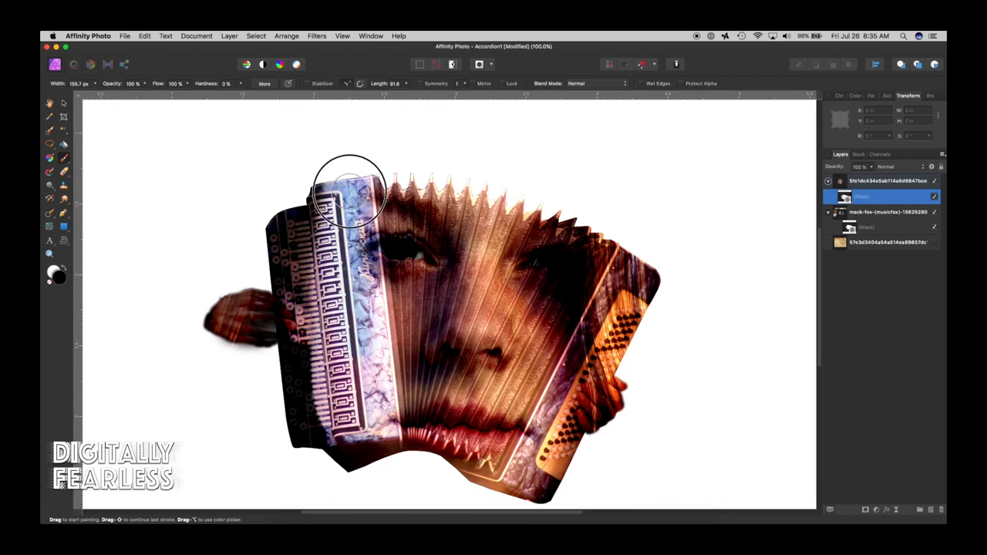
Mask the face off the left keyboard and hand with black paint
drag(352, 192, 378, 451)
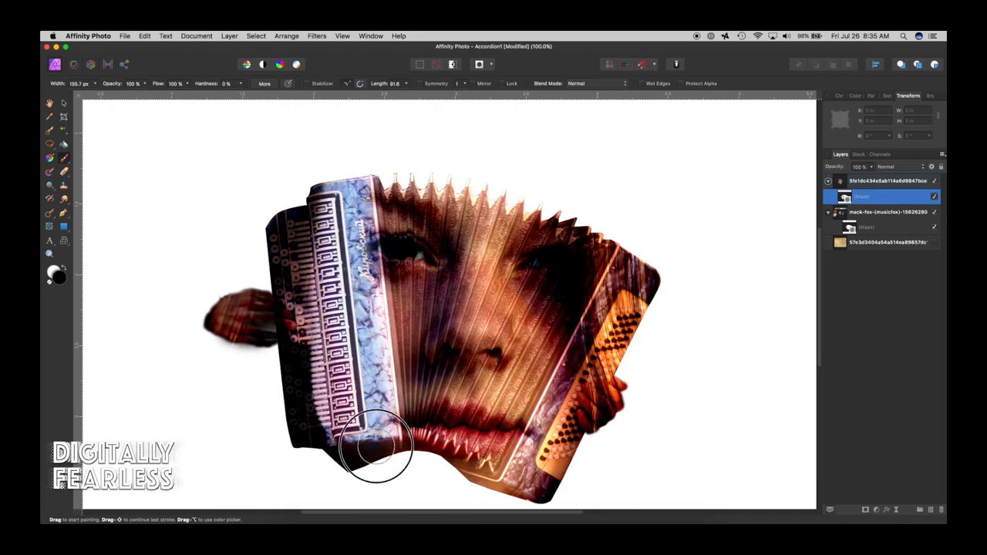
drag(378, 448, 293, 393)
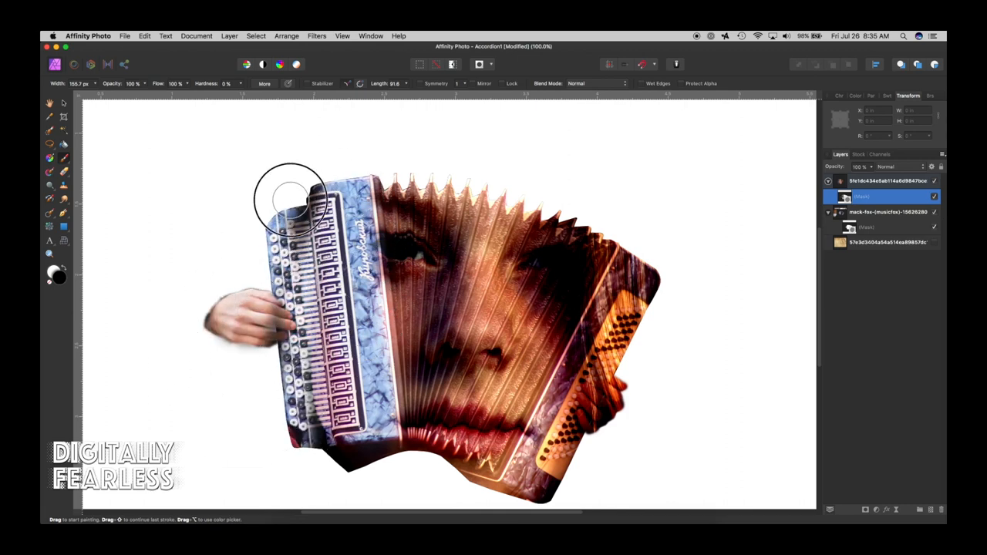
drag(290, 198, 378, 450)
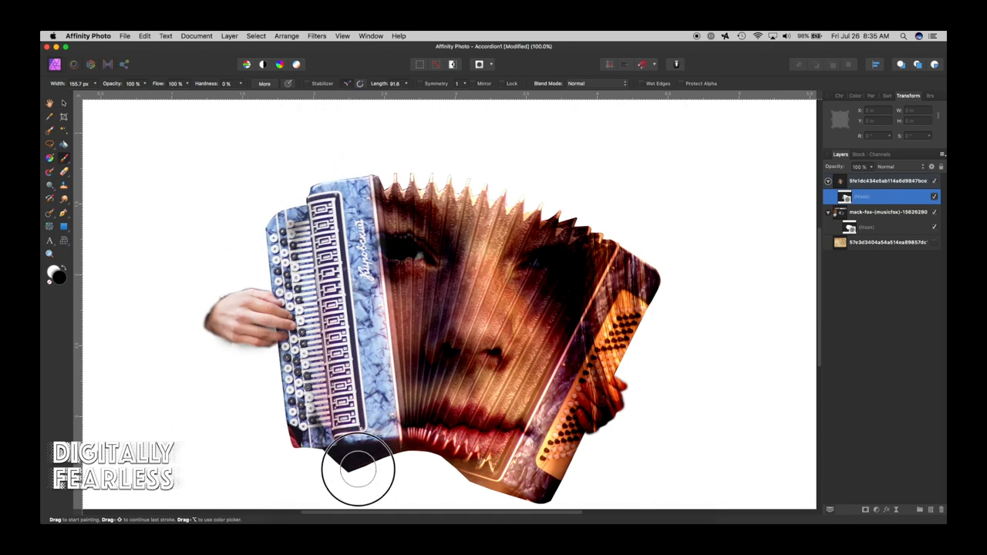
drag(358, 471, 663, 278)
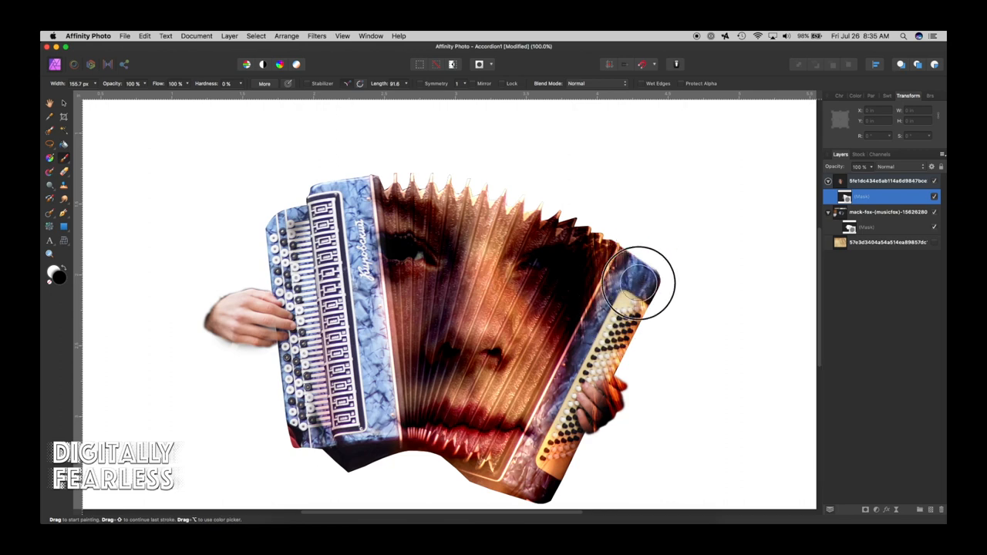
Mask the face off the right button side so the accordion shows through
drag(635, 286, 527, 478)
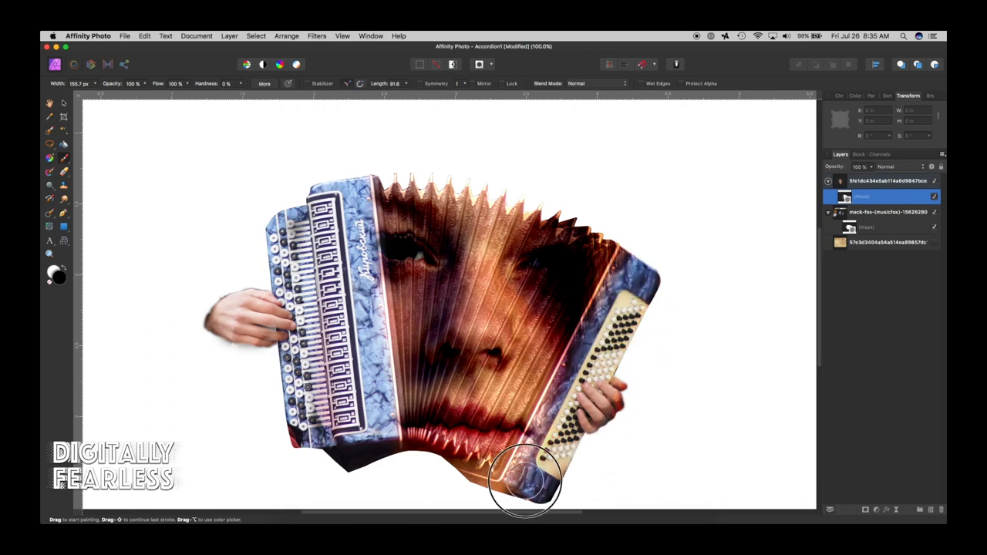
drag(527, 482, 634, 270)
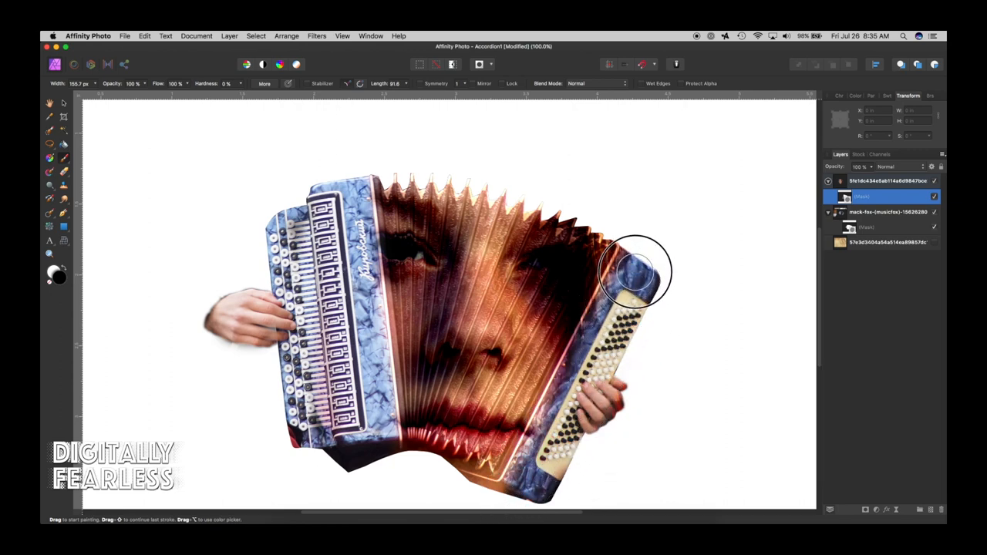
drag(636, 270, 494, 497)
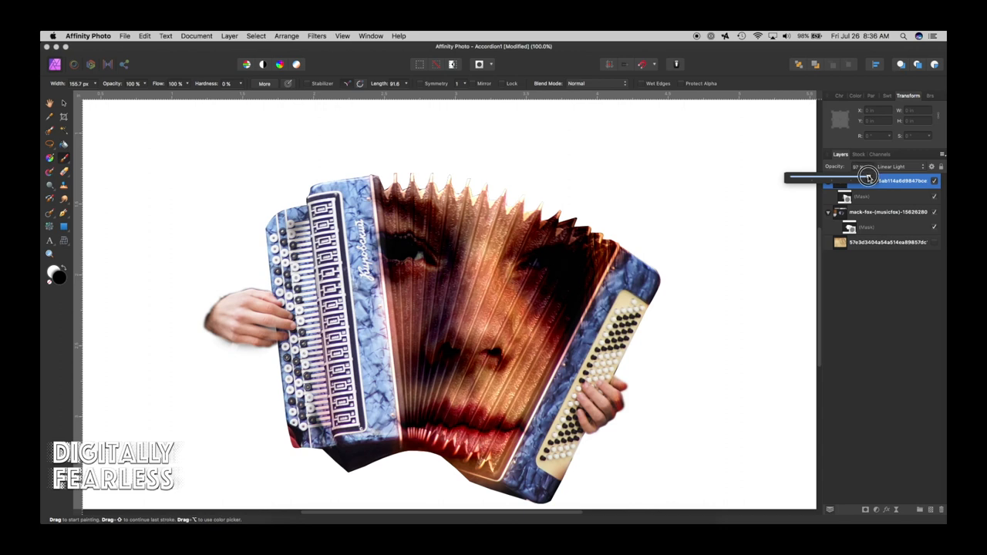
drag(855, 173, 841, 173)
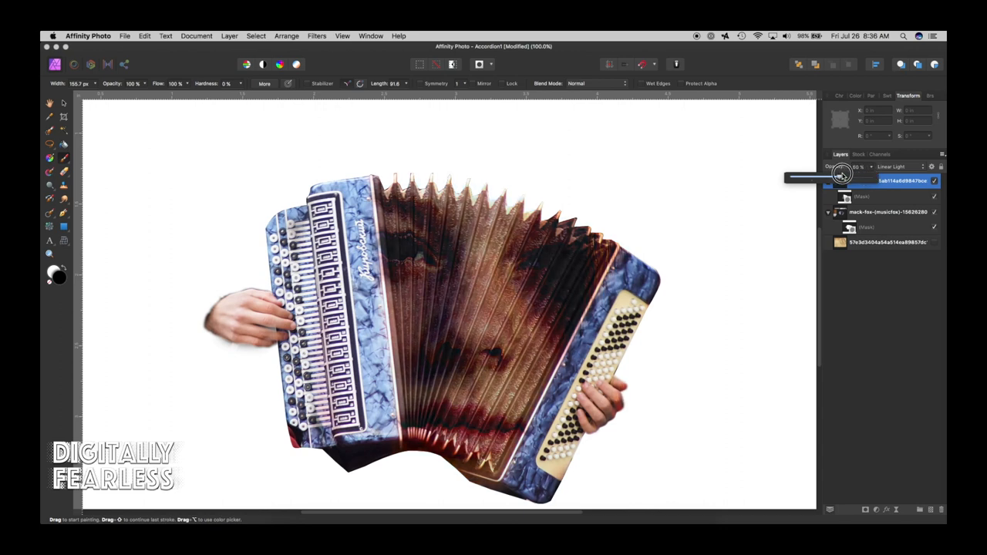
drag(842, 173, 819, 182)
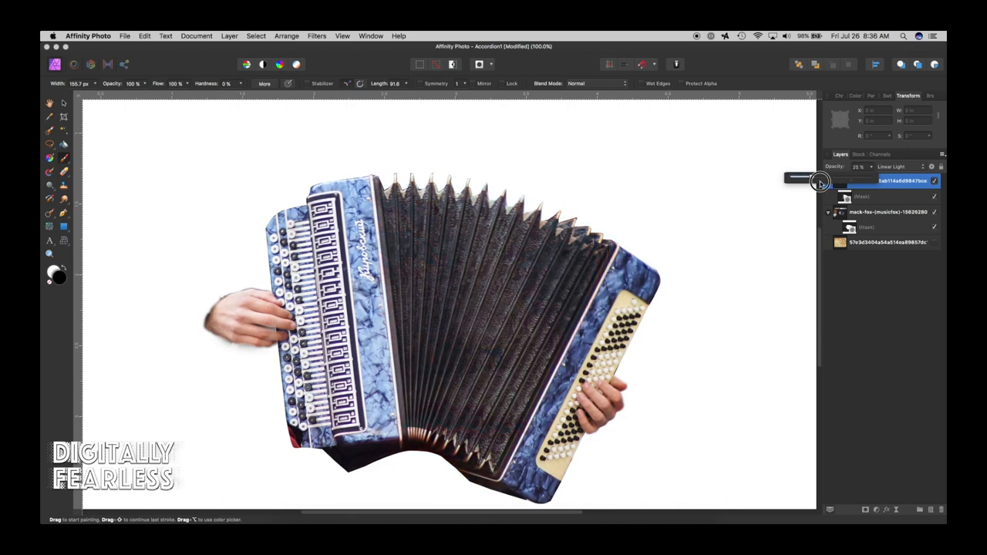
drag(802, 178, 871, 178)
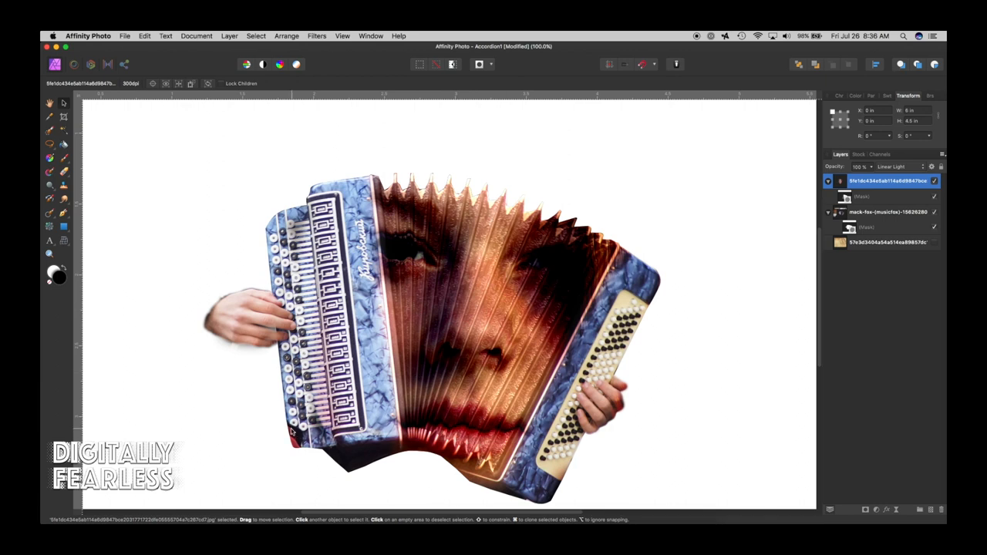
mouse_move(299, 444)
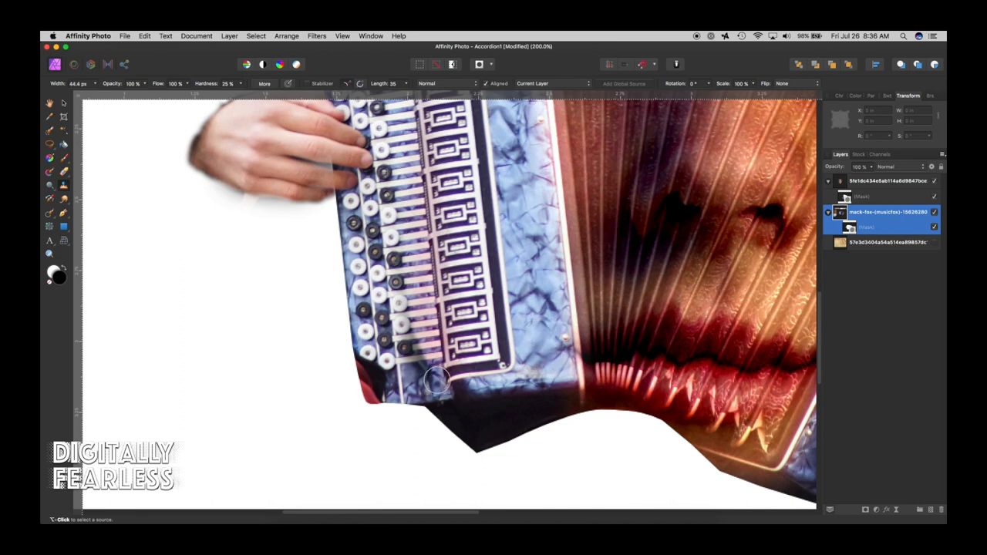
mouse_move(420, 382)
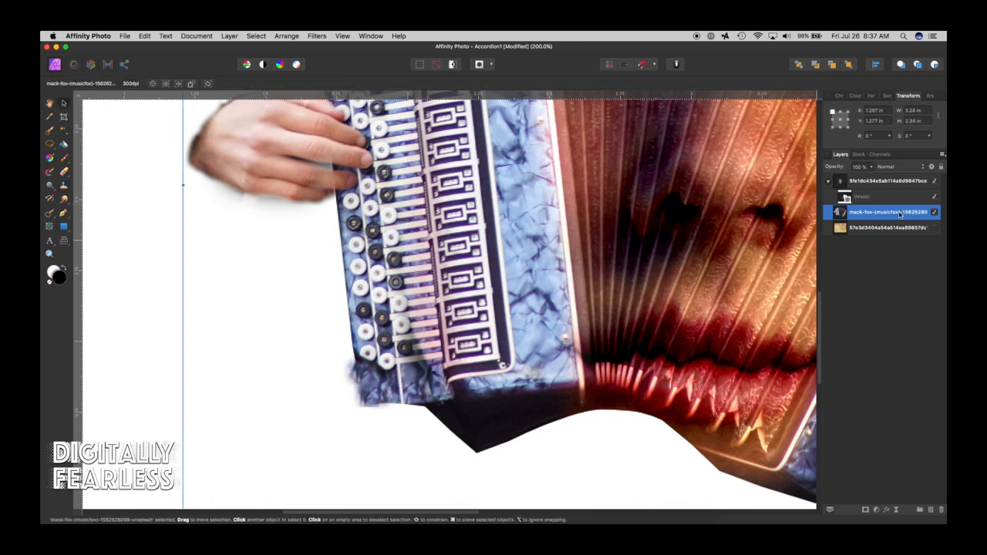
click(861, 198)
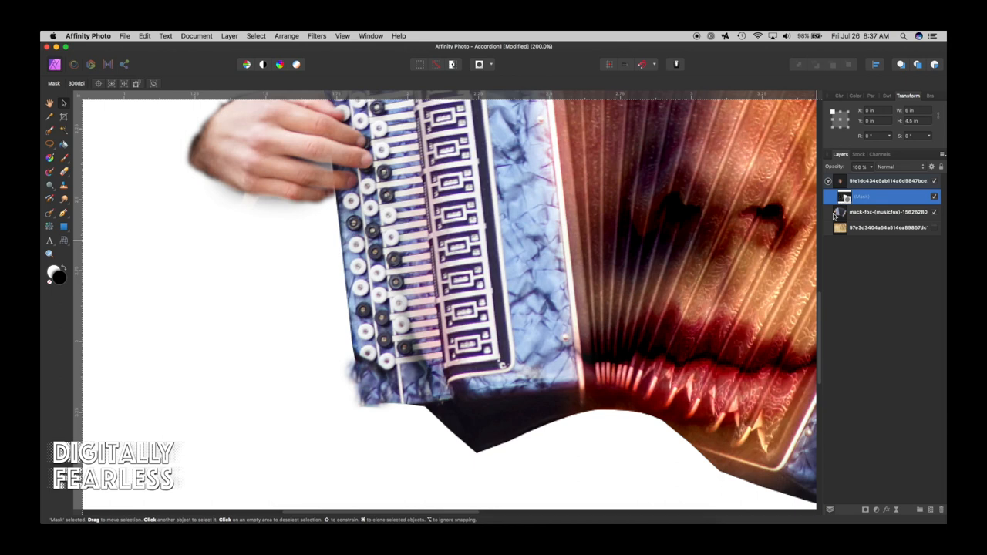
click(887, 213)
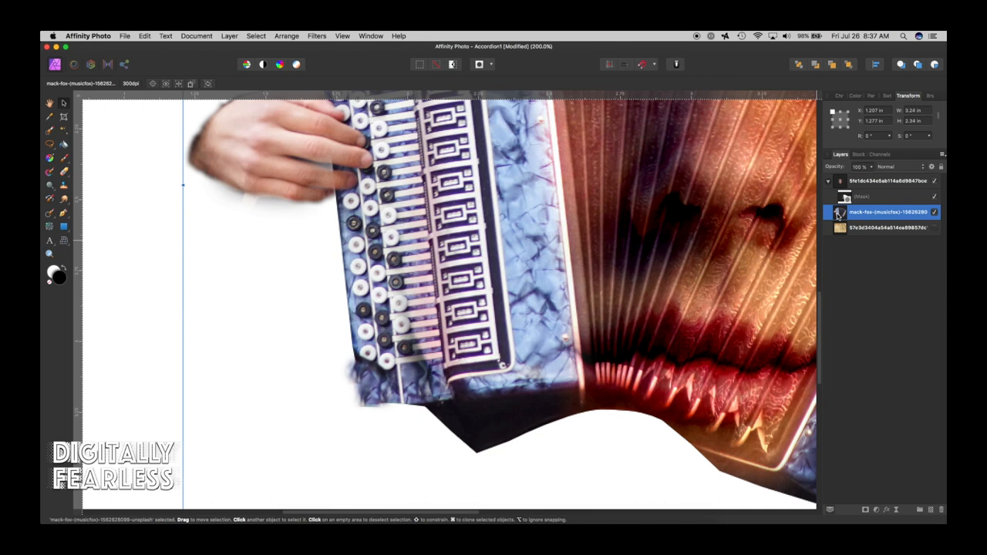
mouse_move(77, 243)
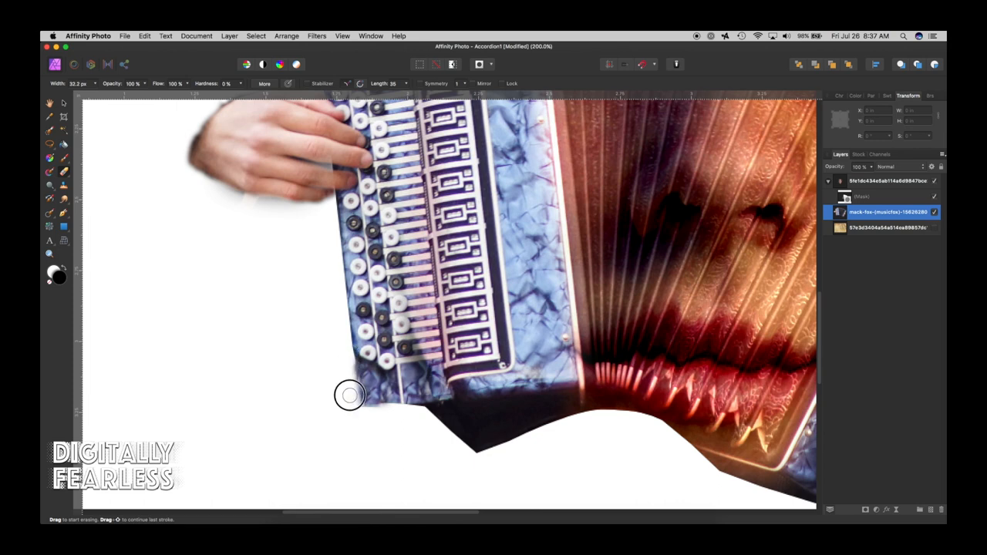
drag(349, 395, 358, 408)
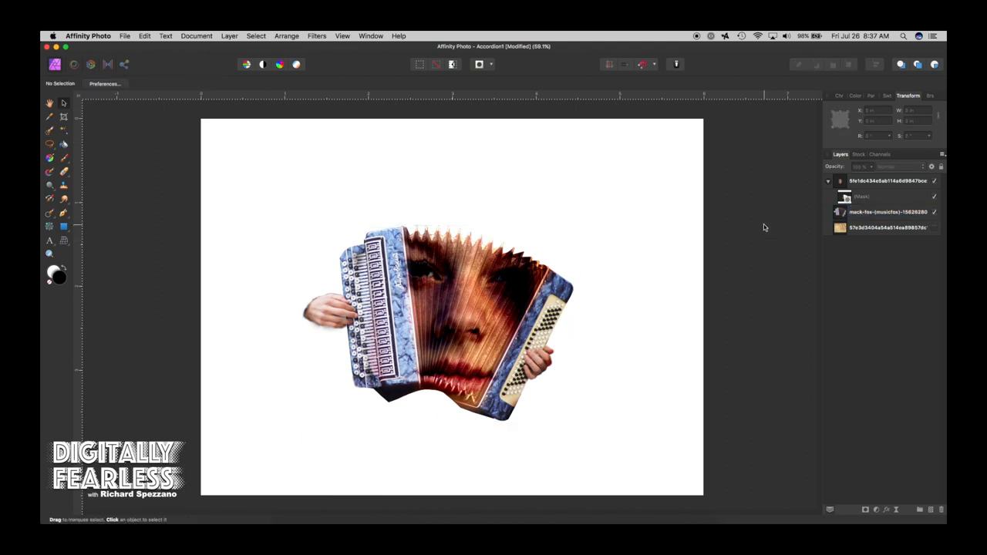
mouse_move(929, 235)
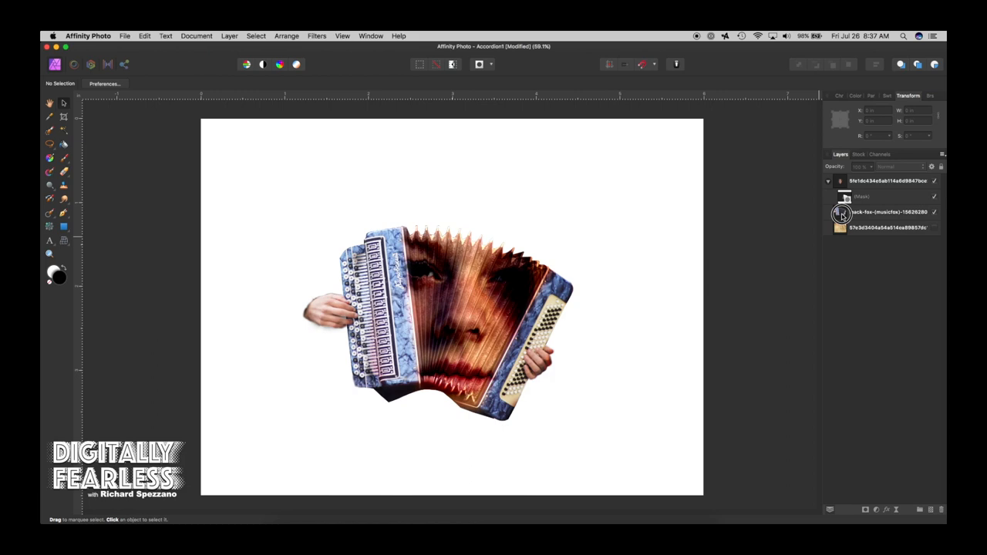
Brush over the mesh-warped face layer near the accordion's left hand
click(887, 213)
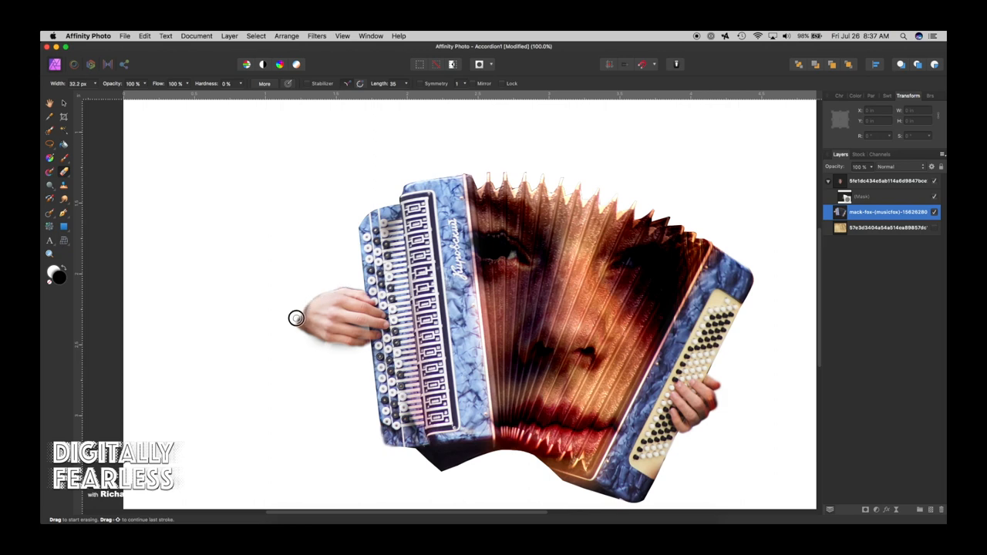
drag(296, 318, 339, 351)
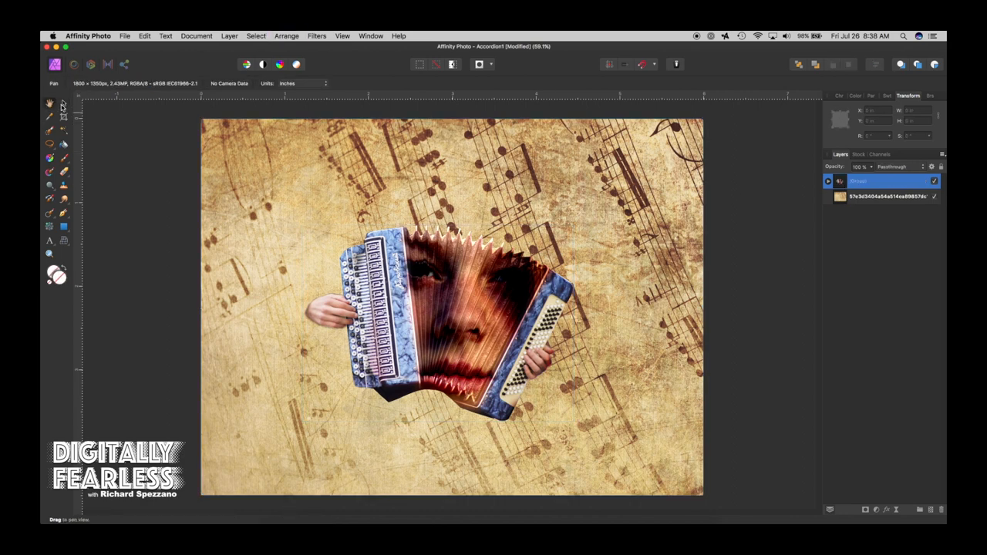
Scale the accordion-and-face group up to fill most of the music-sheet page
click(49, 102)
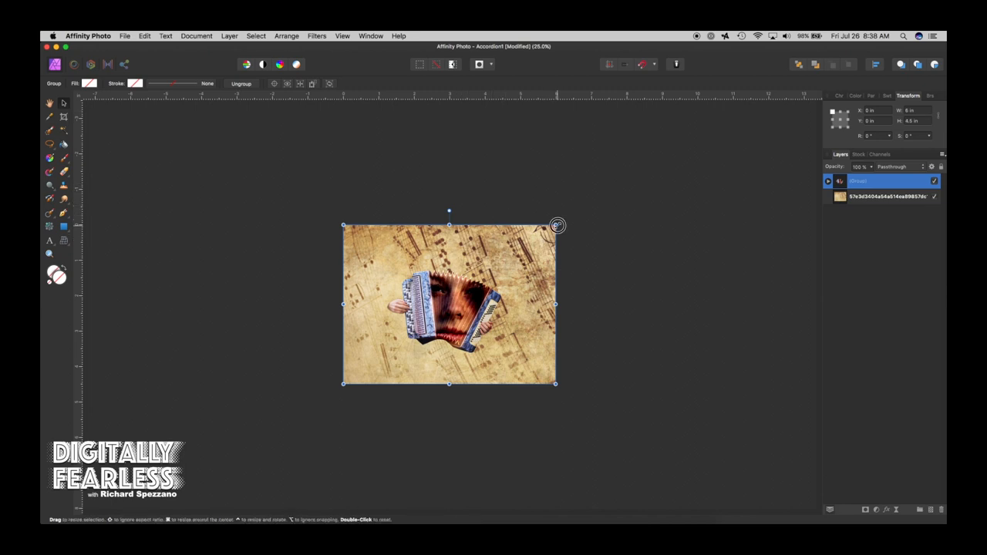
drag(557, 225, 586, 207)
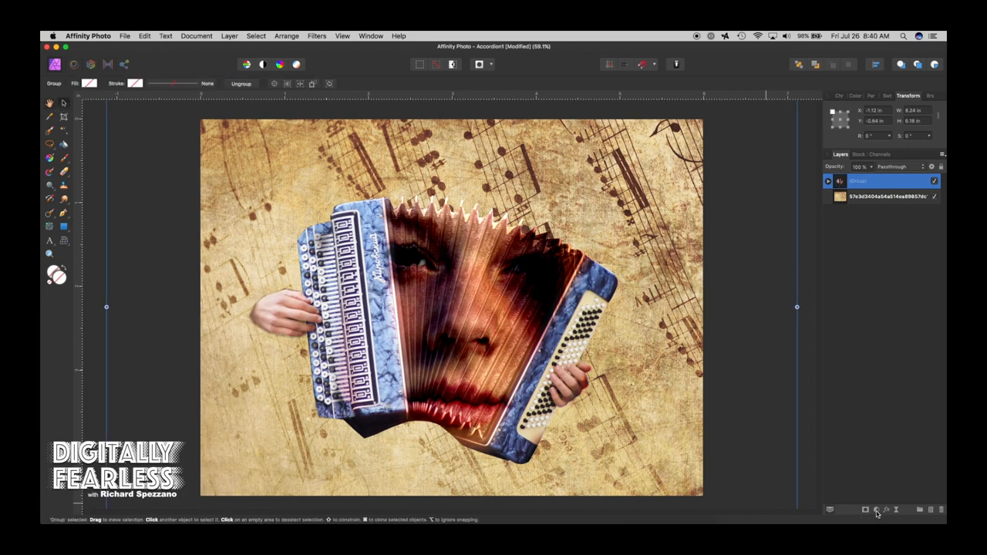
Add a Recolor adjustment with an orange hue and about 30% saturation for a sepia tone
click(876, 509)
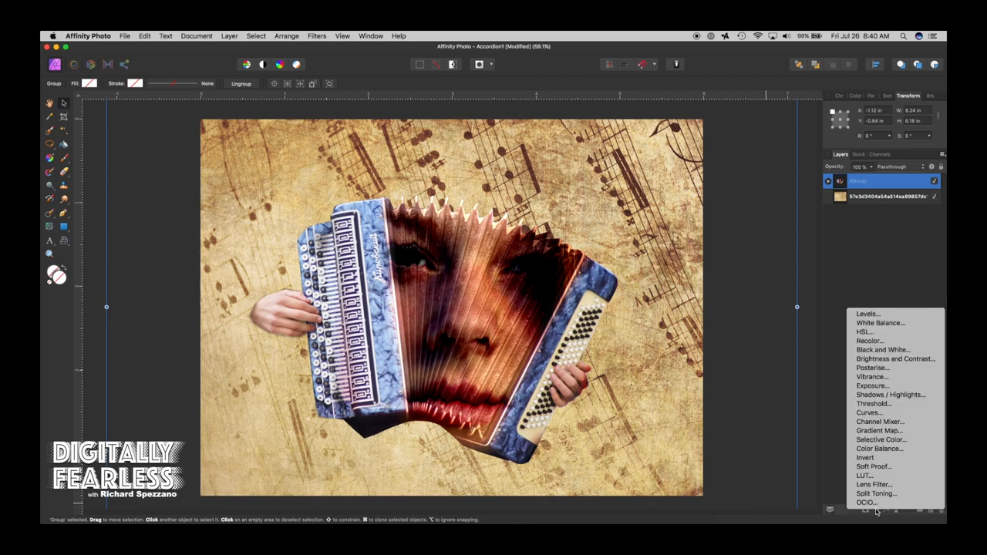
click(870, 341)
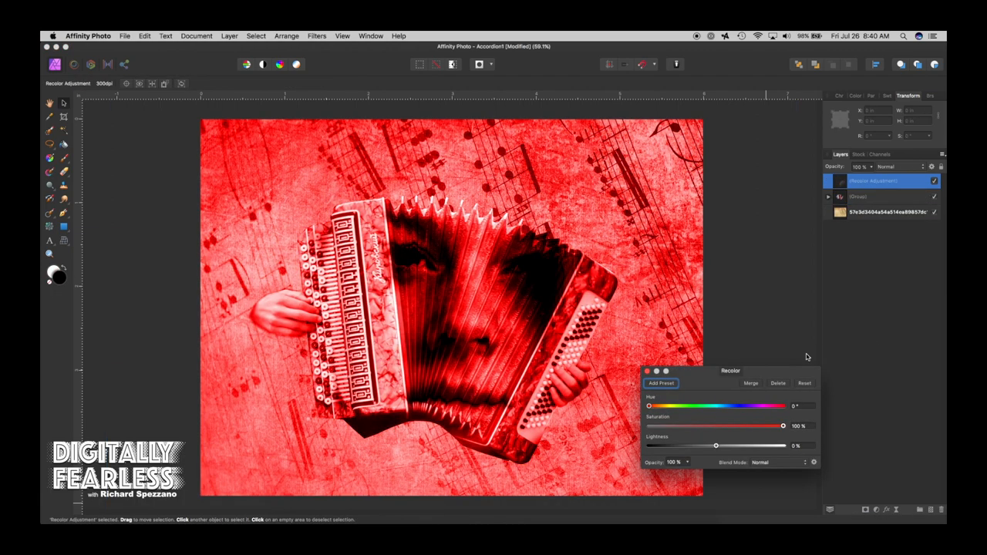
drag(651, 408, 663, 407)
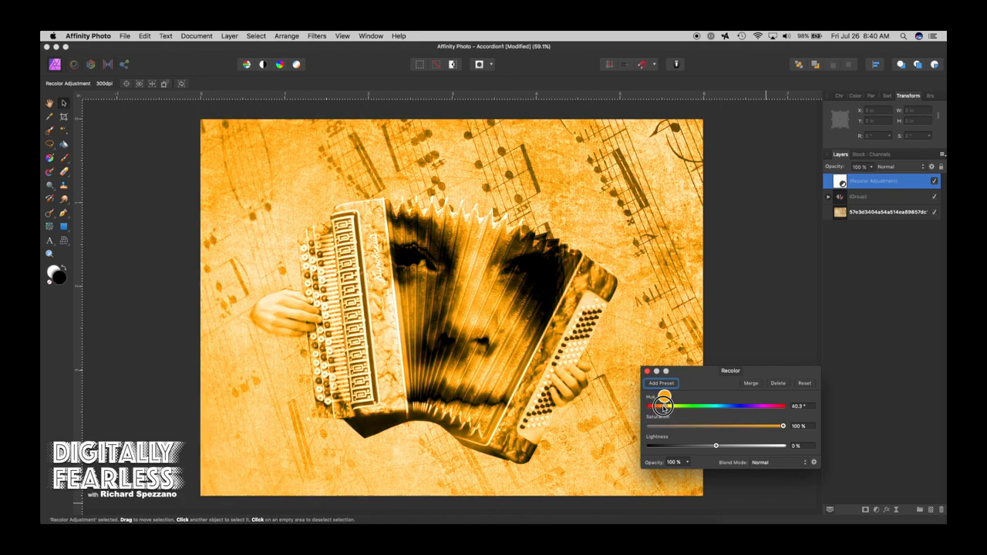
drag(664, 407, 661, 408)
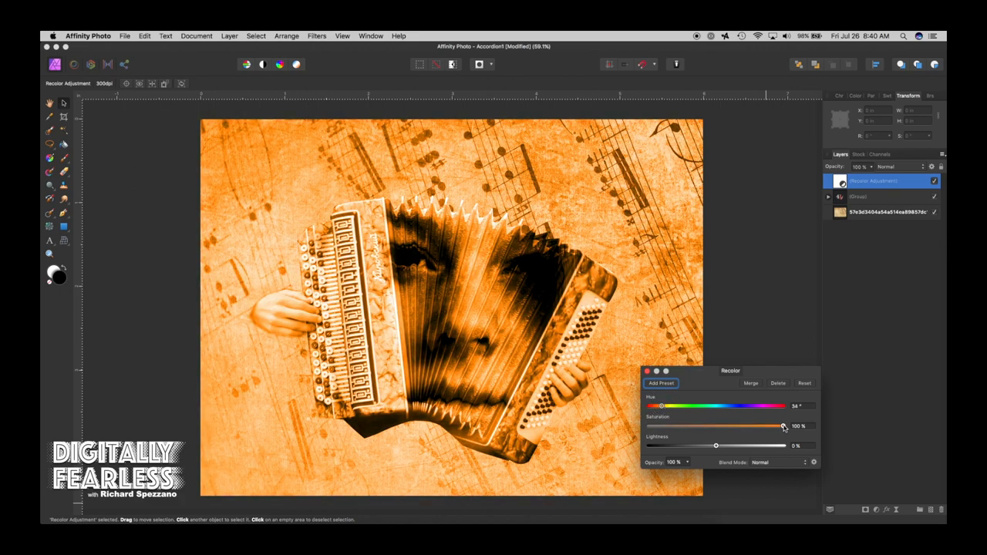
drag(785, 426, 725, 426)
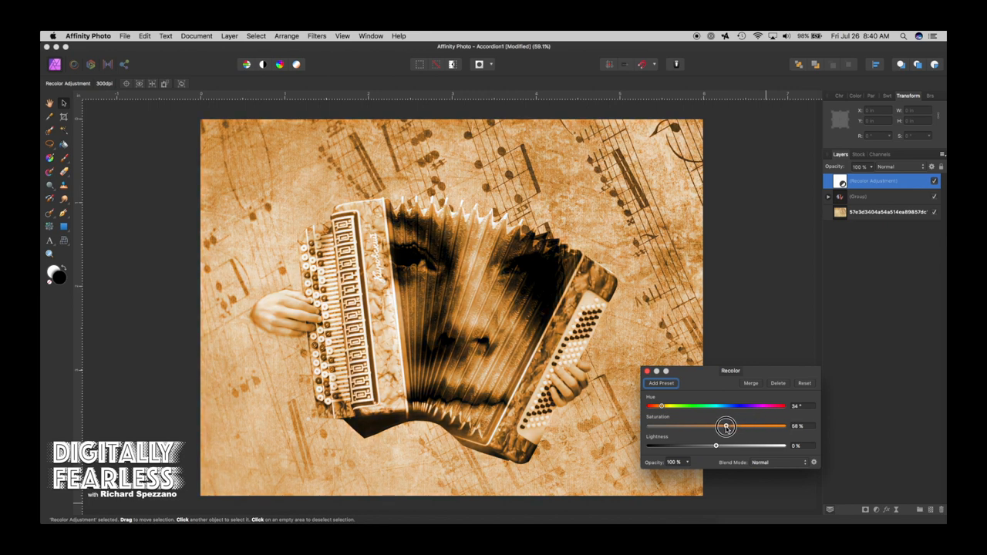
drag(725, 426, 724, 426)
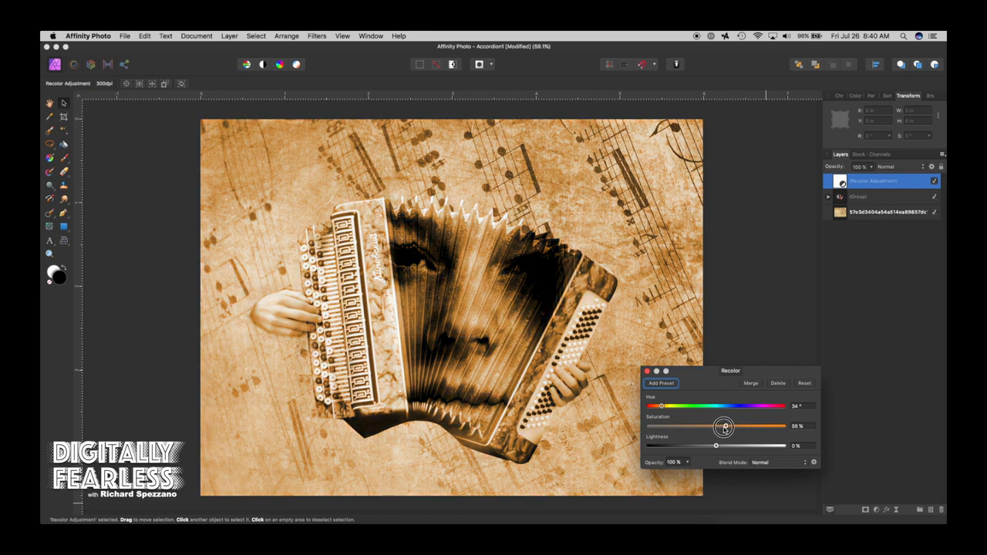
drag(724, 426, 725, 426)
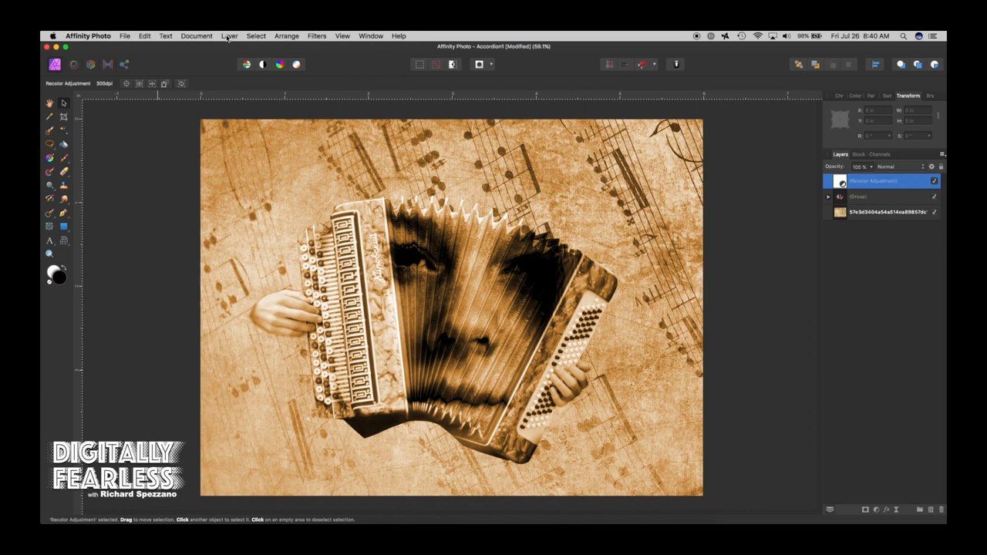
Merge the visible layers into a new top pixel layer and head to the Filters menu
click(229, 35)
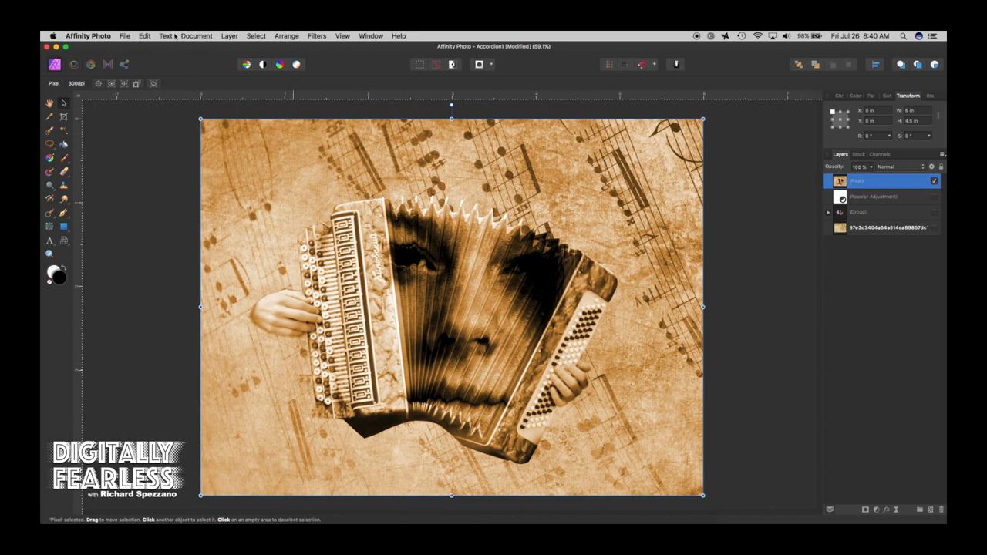
click(196, 36)
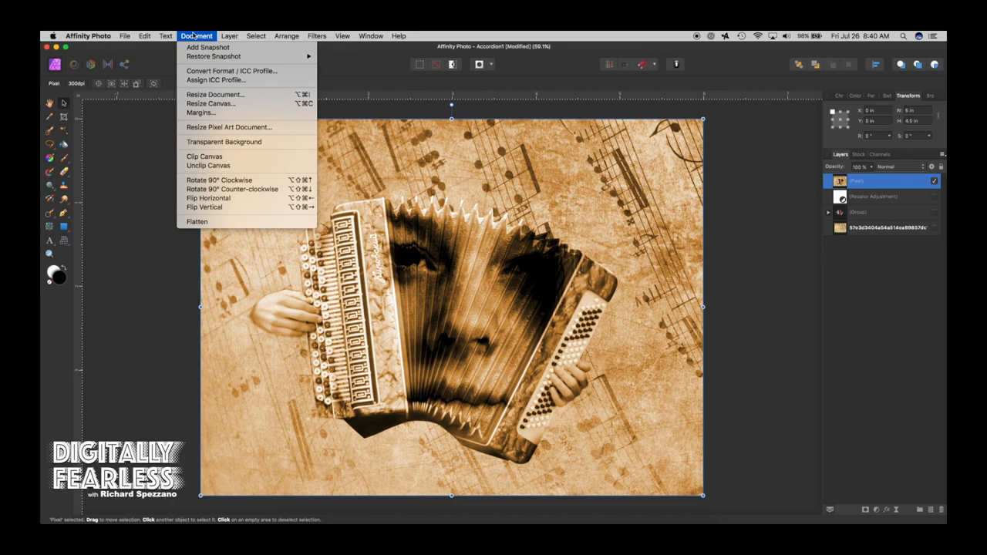
click(316, 36)
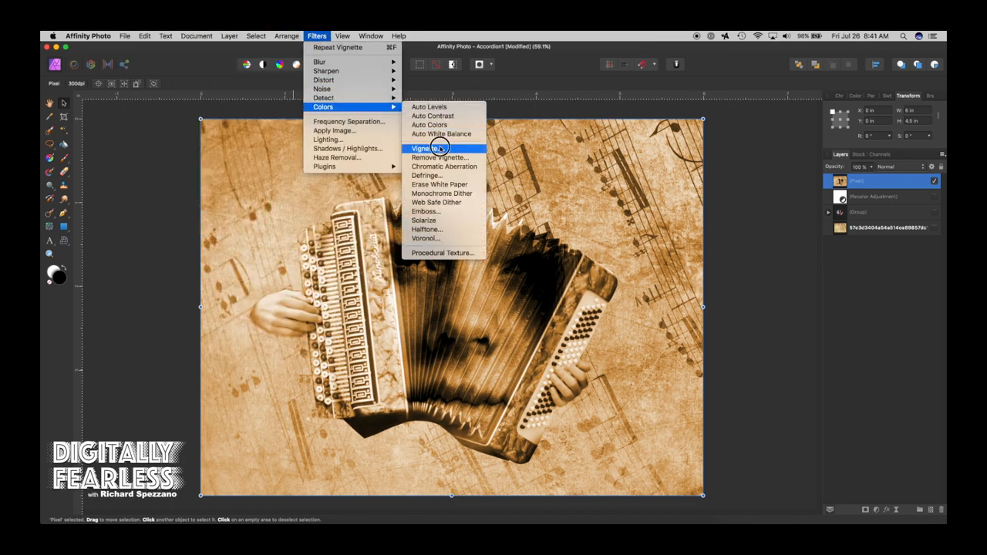
Start a Vignette filter and set its exposure, hardness, scale and shape
click(426, 148)
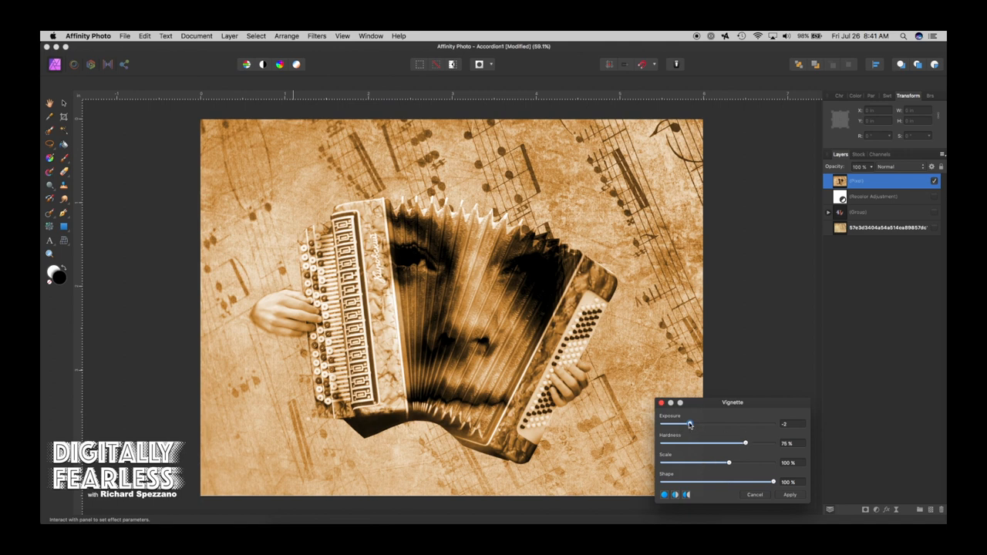
drag(691, 425, 686, 424)
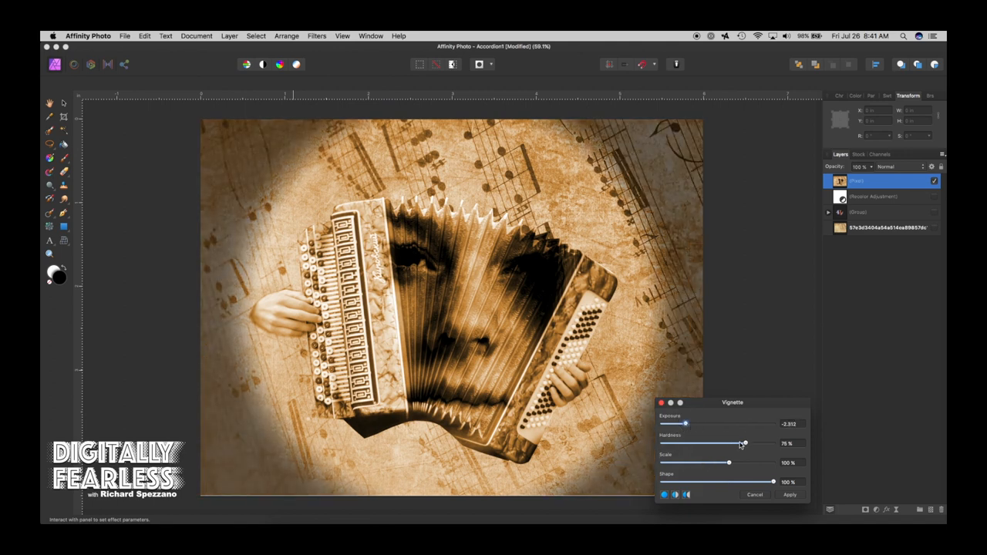
drag(744, 444, 750, 444)
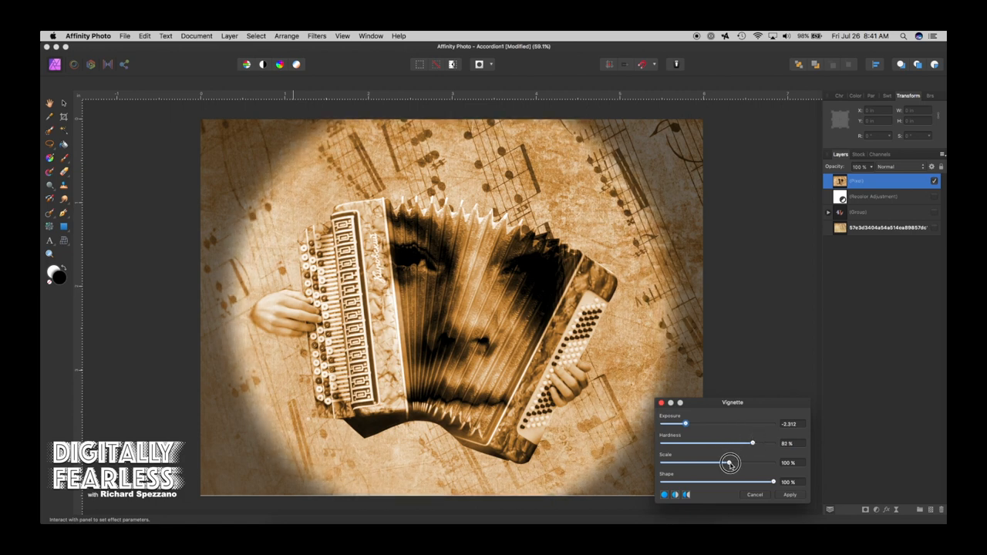
drag(732, 463, 733, 463)
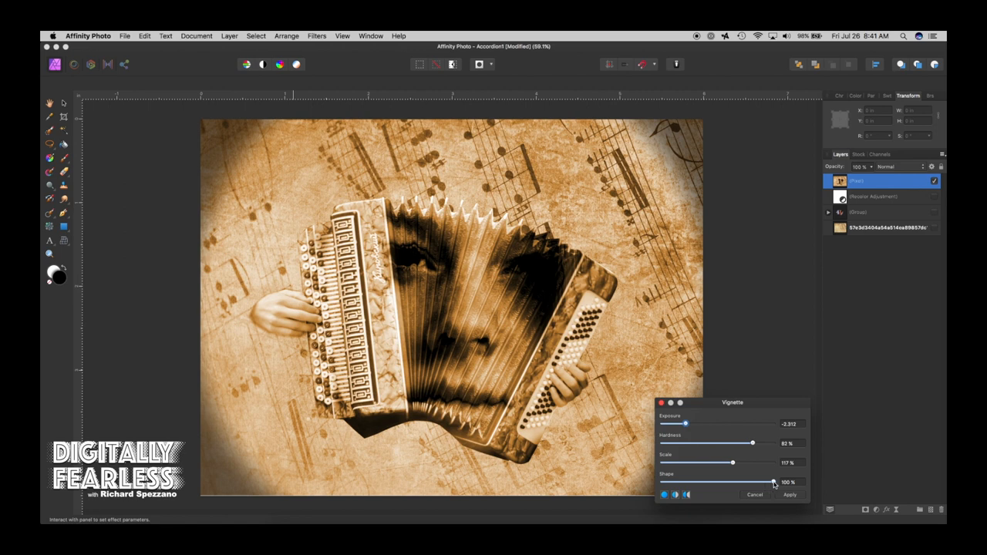
drag(775, 481, 756, 481)
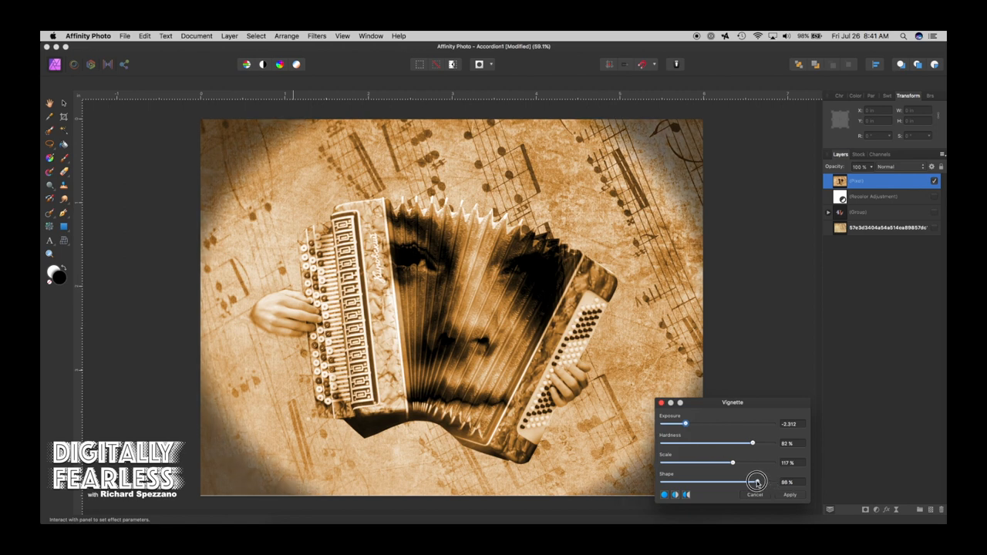
drag(756, 481, 774, 481)
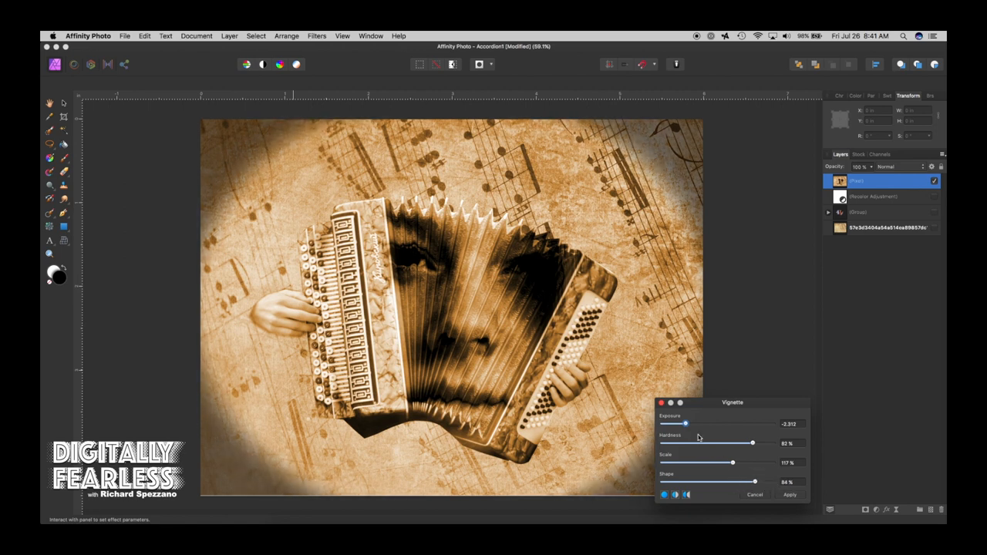
Lighten and soften the vignette to a subtle edge darkening and apply it
drag(685, 424, 708, 424)
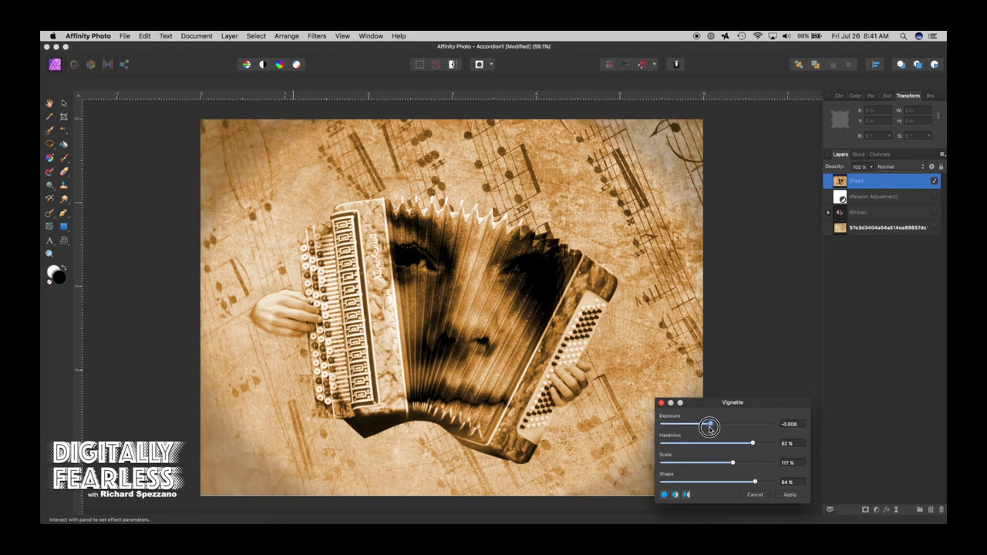
drag(708, 425, 716, 425)
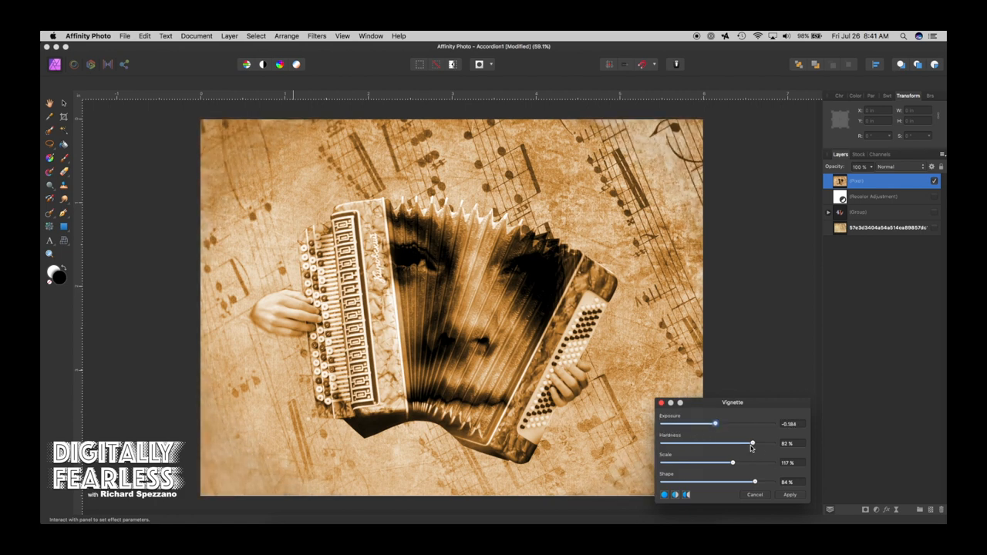
drag(753, 445, 706, 445)
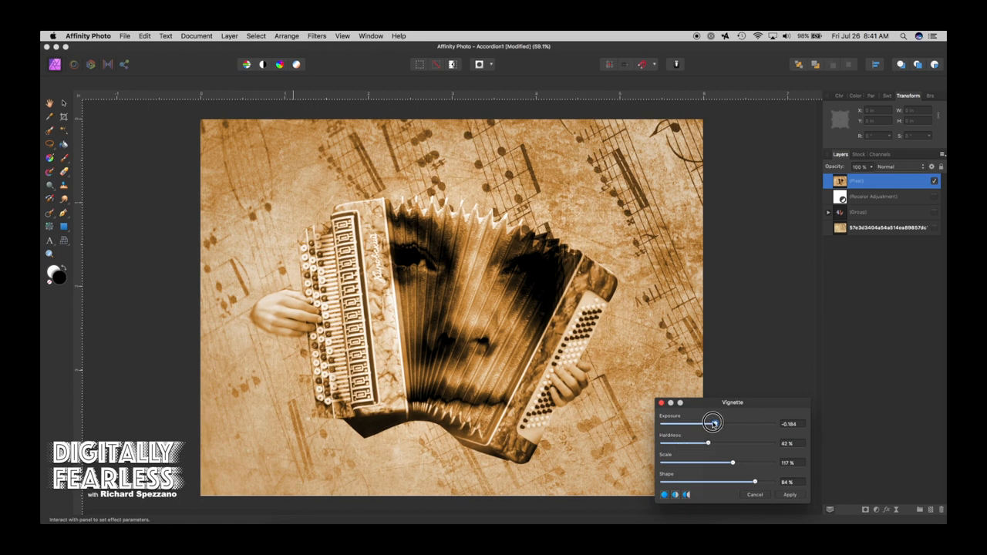
drag(713, 423, 703, 422)
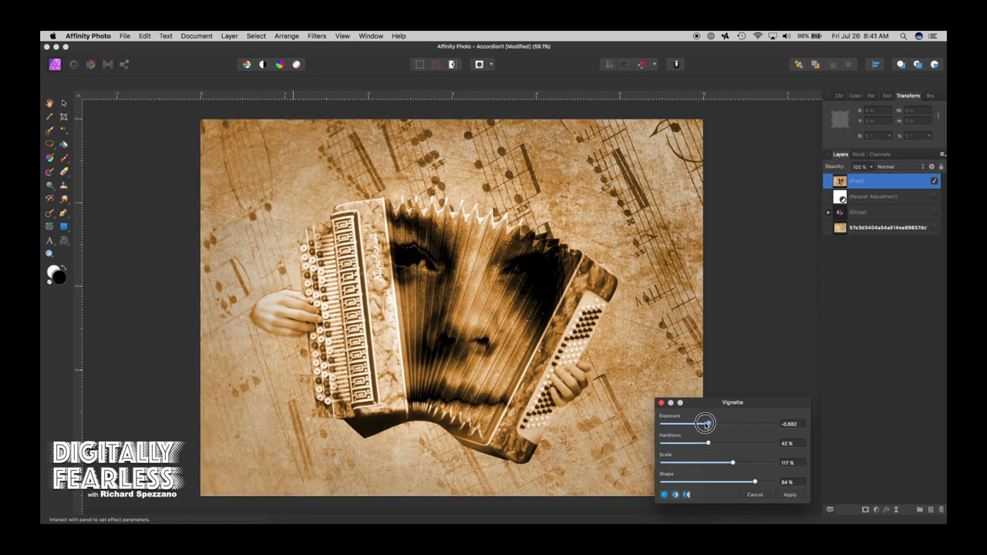
drag(703, 423, 708, 423)
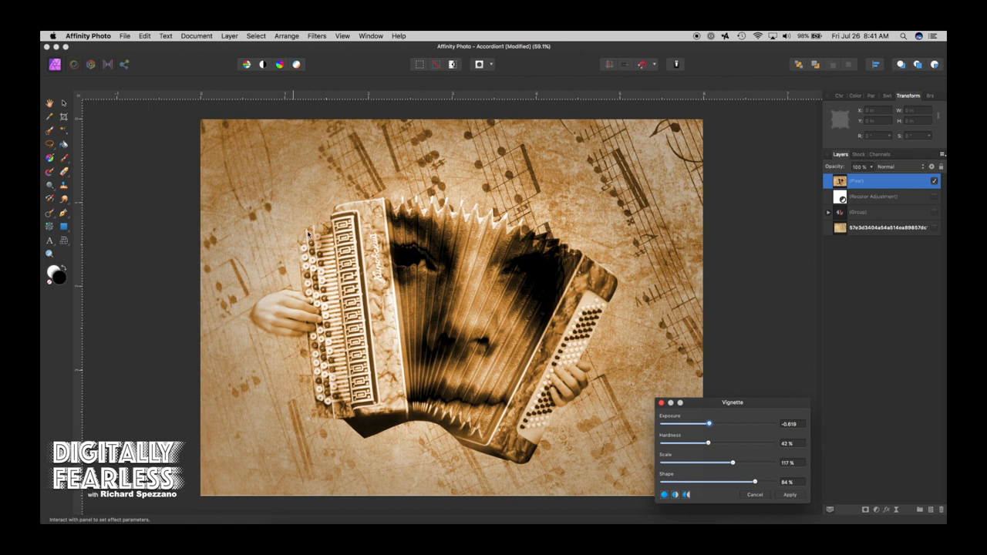
mouse_move(787, 490)
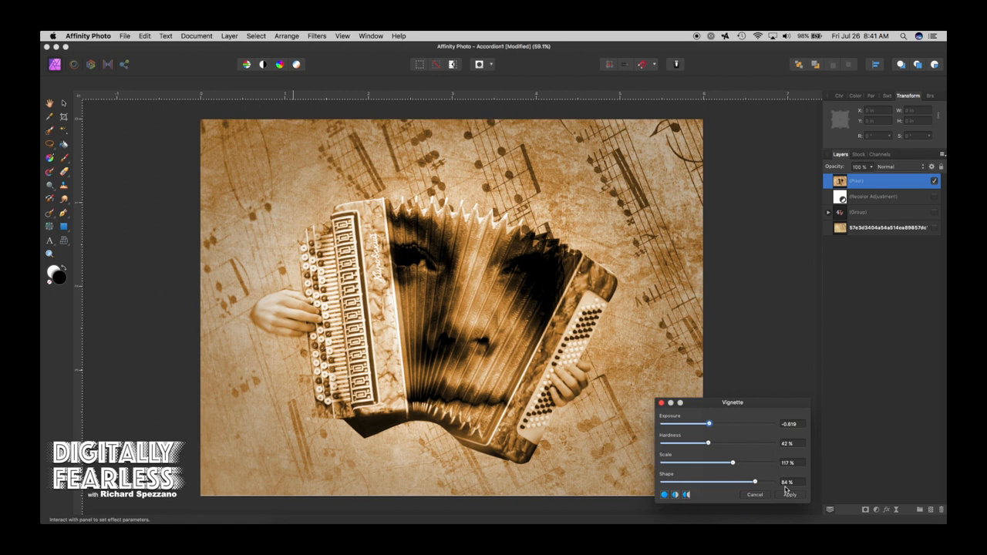
click(790, 494)
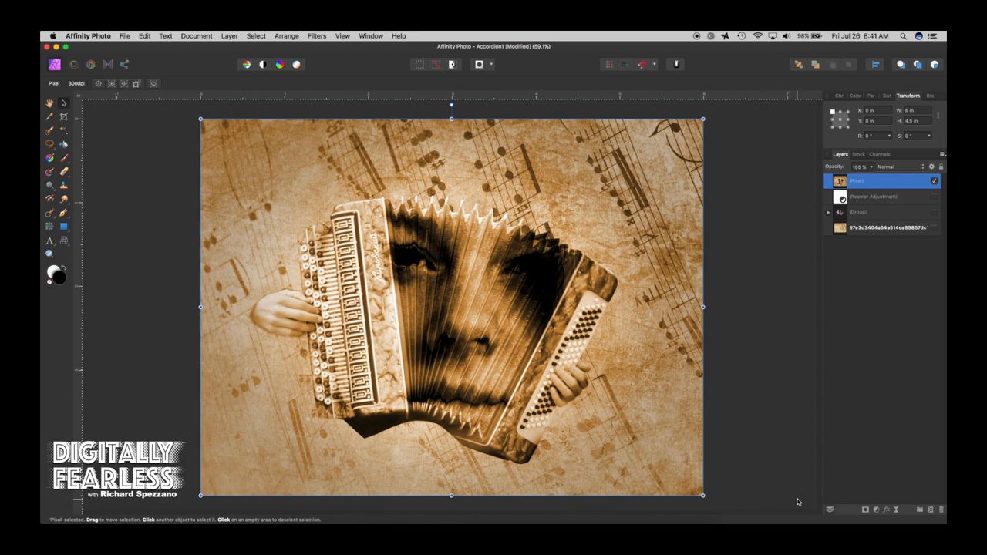